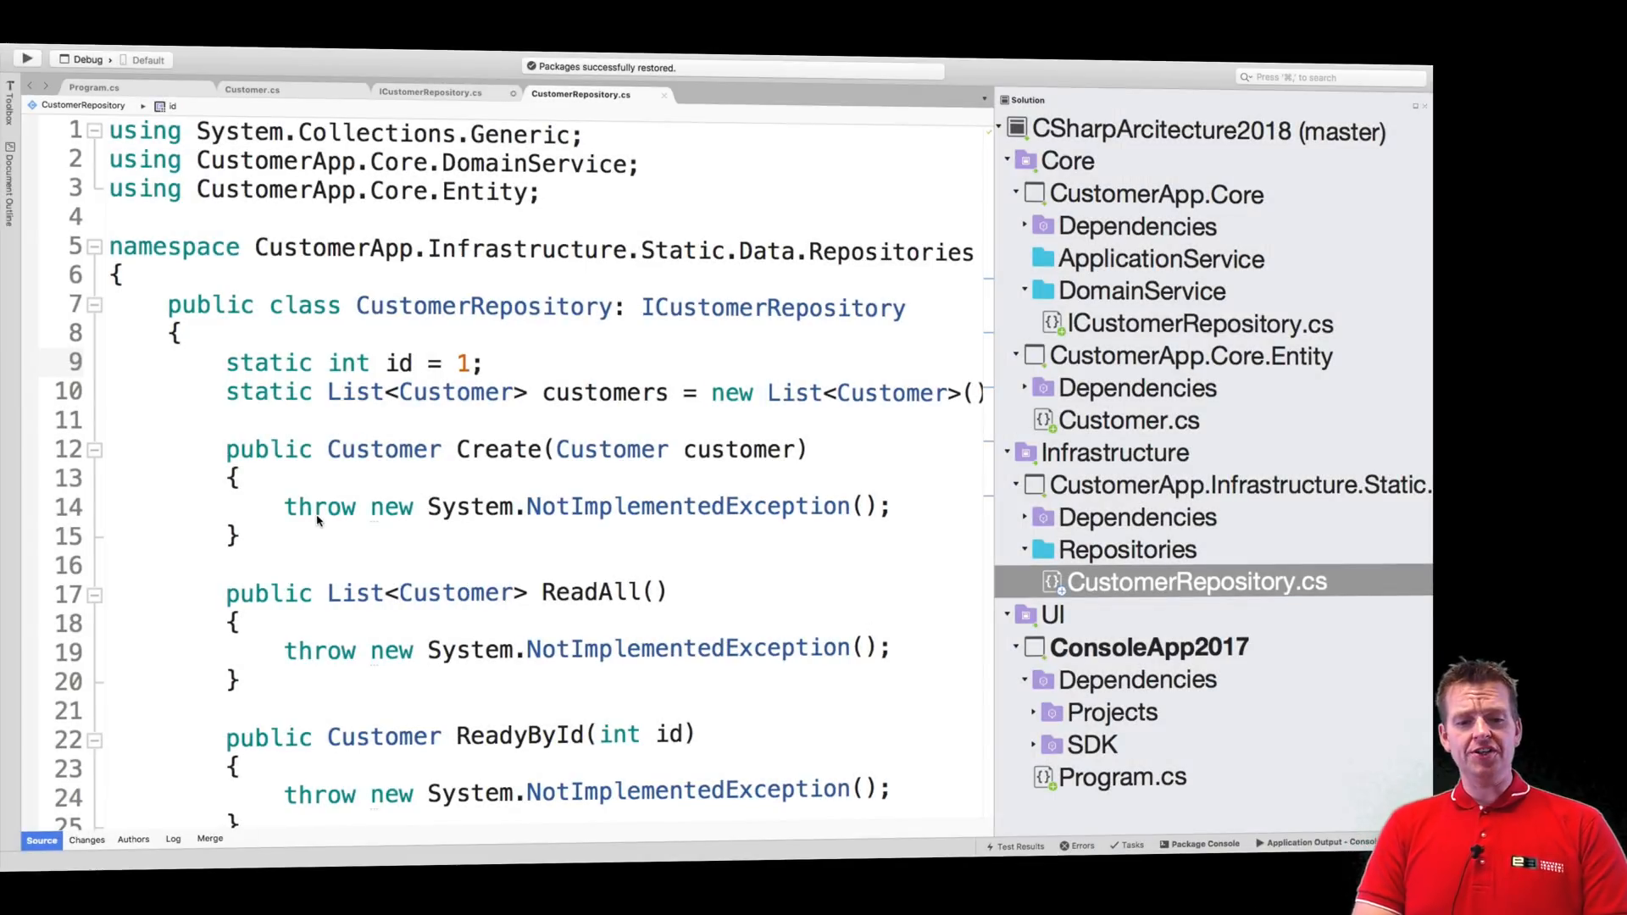
{"action": "mouse_move", "coordinate": [494, 569]}
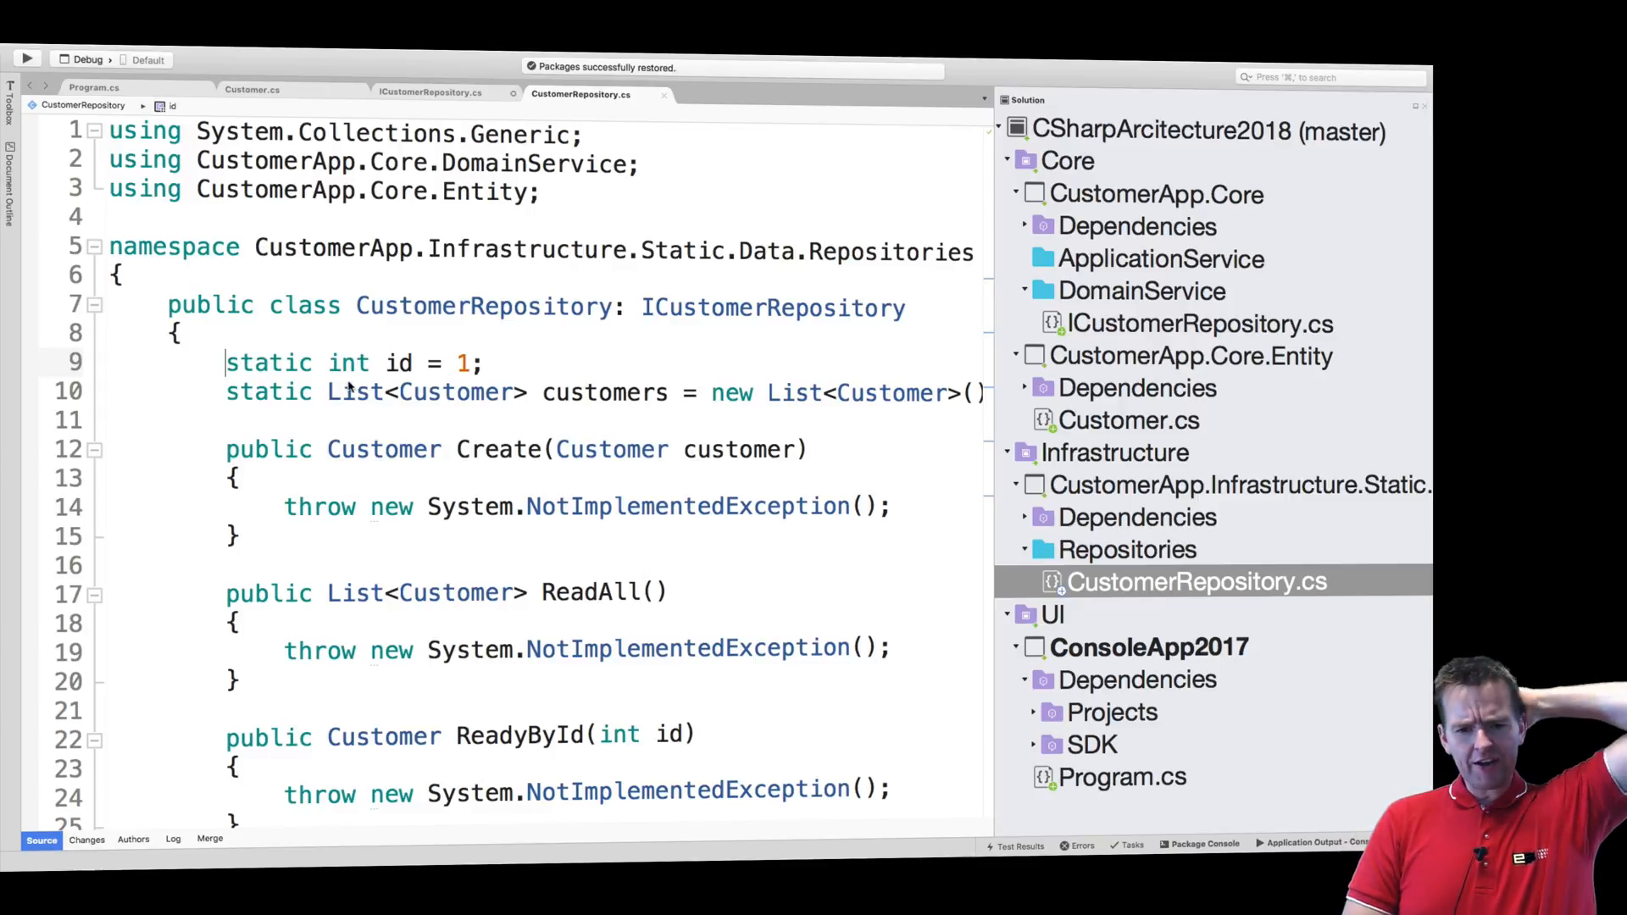
Change the static customers field on line 10 into a private field named _customers
{"action": "double_click", "coordinate": [268, 393]}
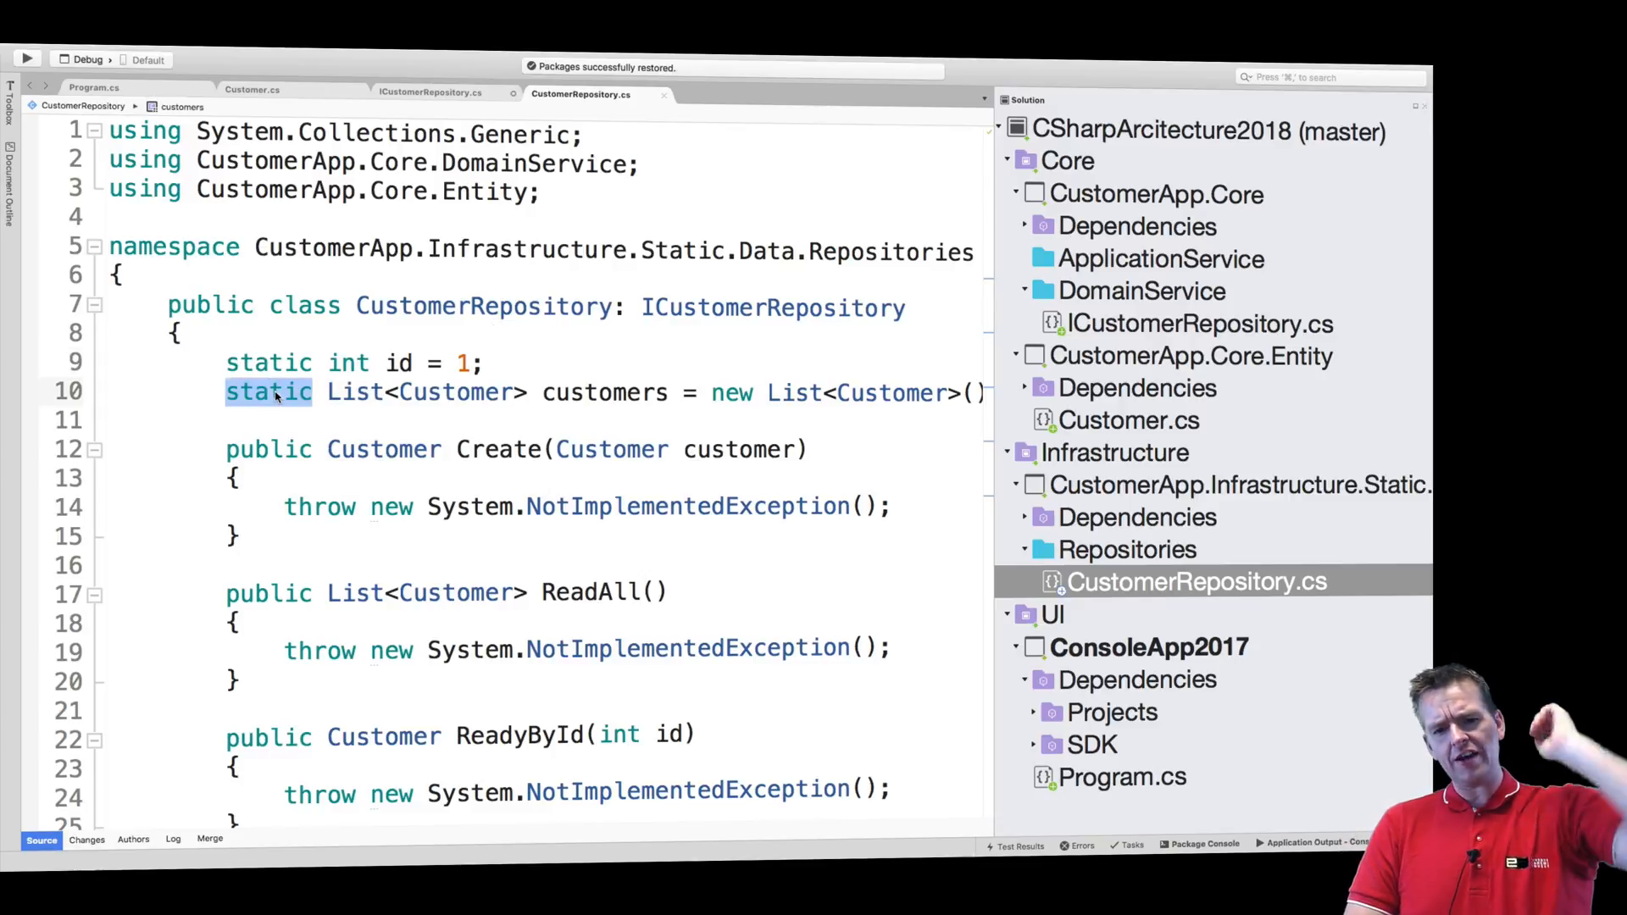
{"action": "type", "text": "PR"}
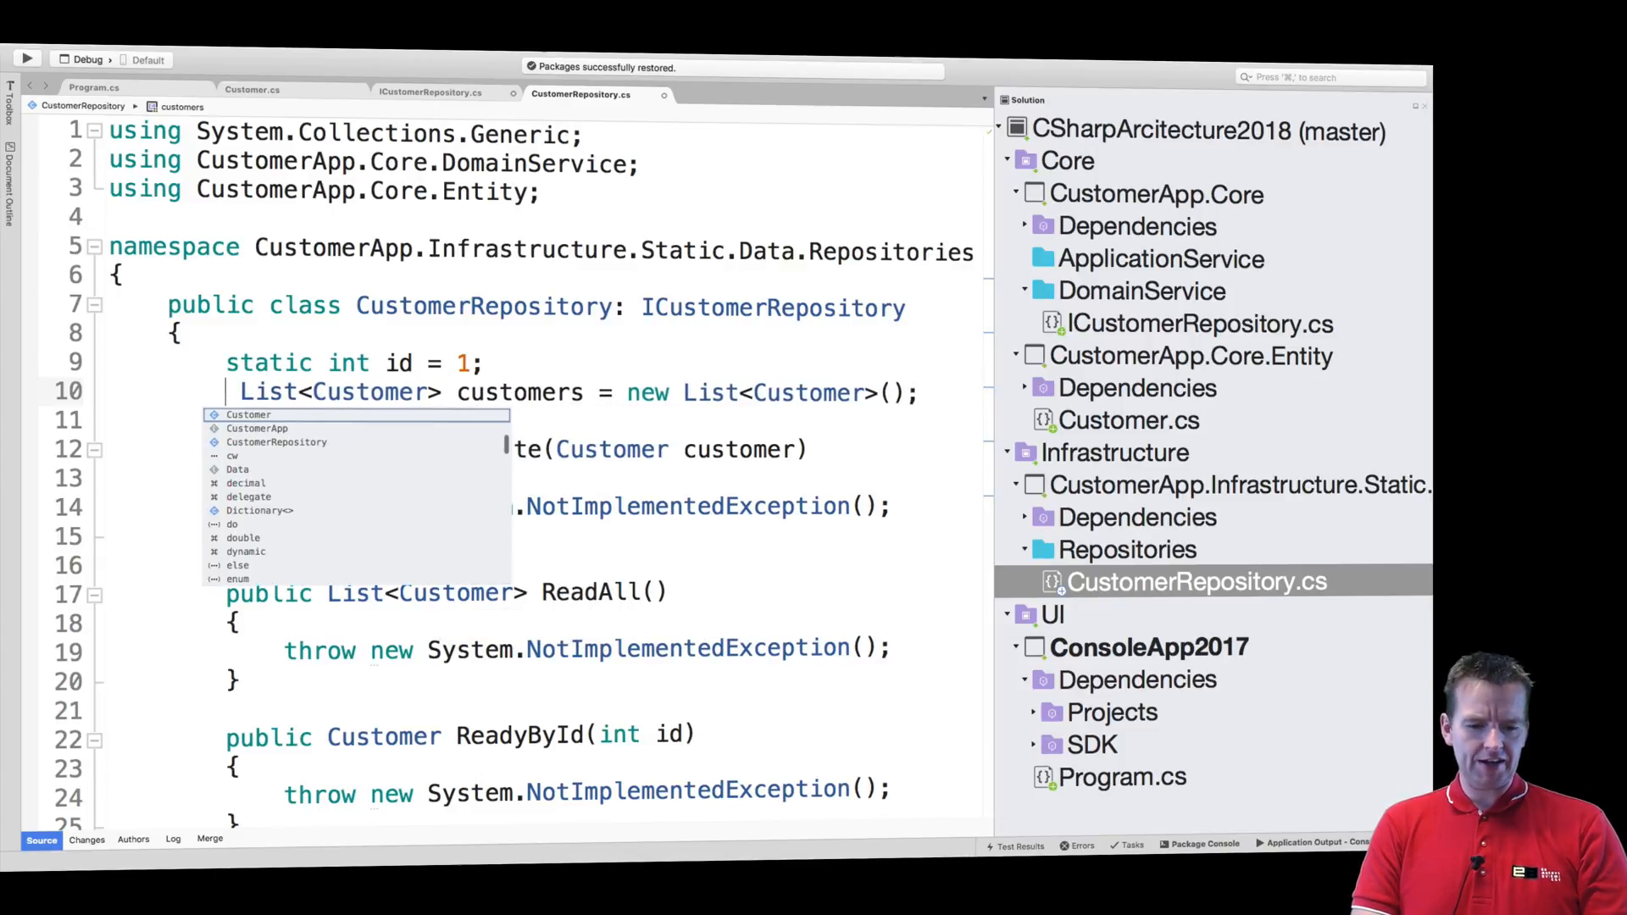
{"action": "type", "text": "pri"}
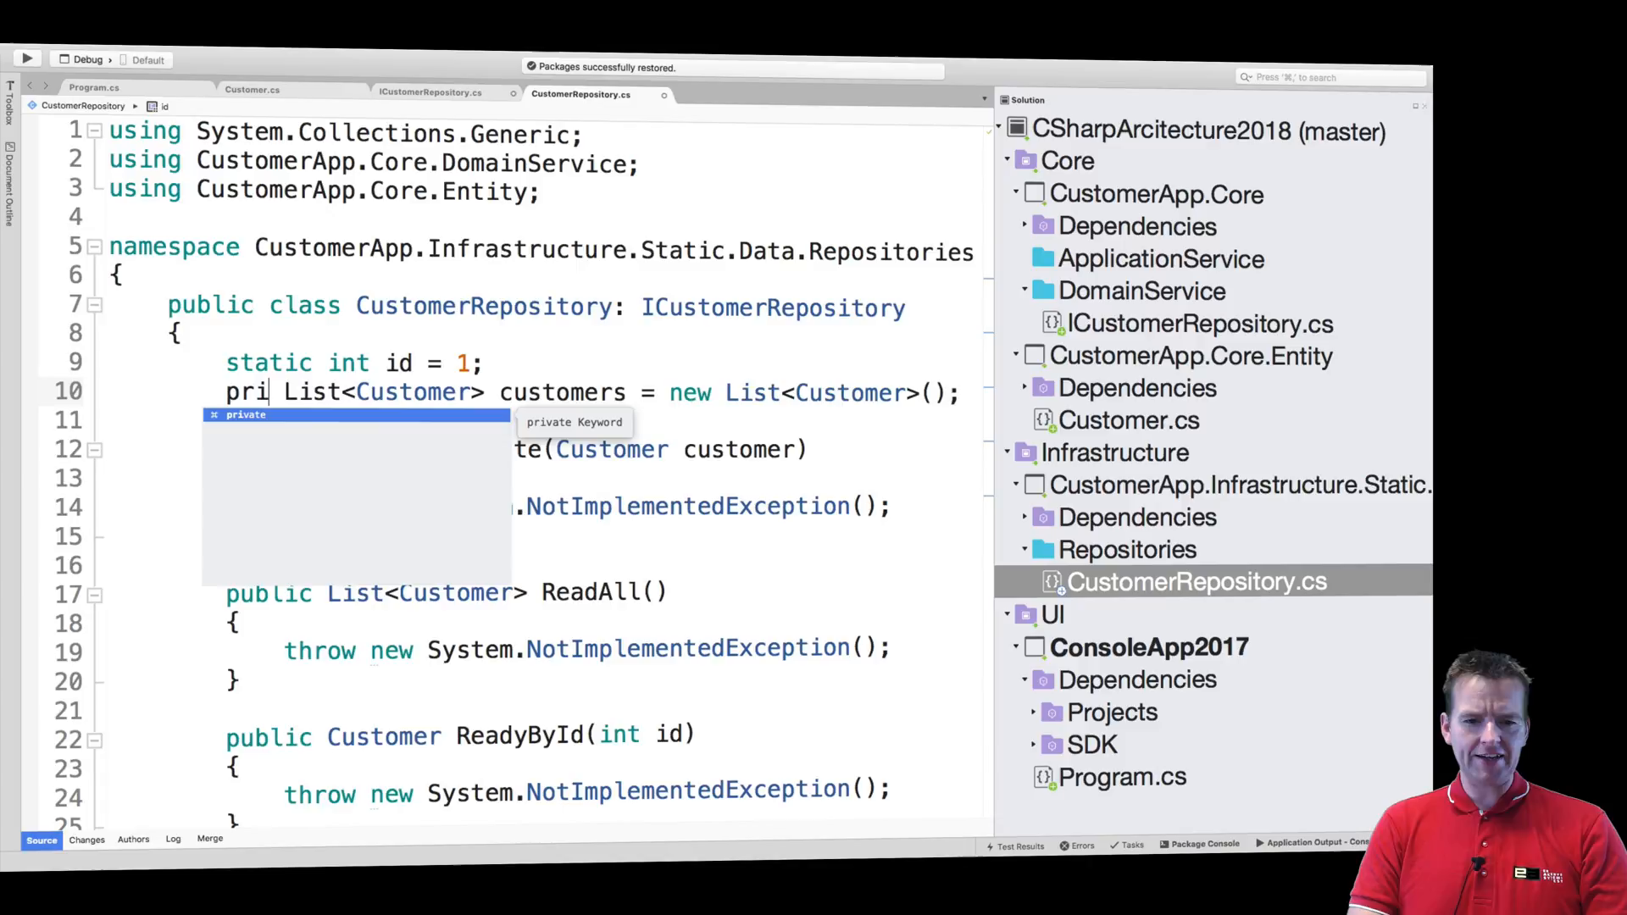
{"action": "type", "text": "vate"}
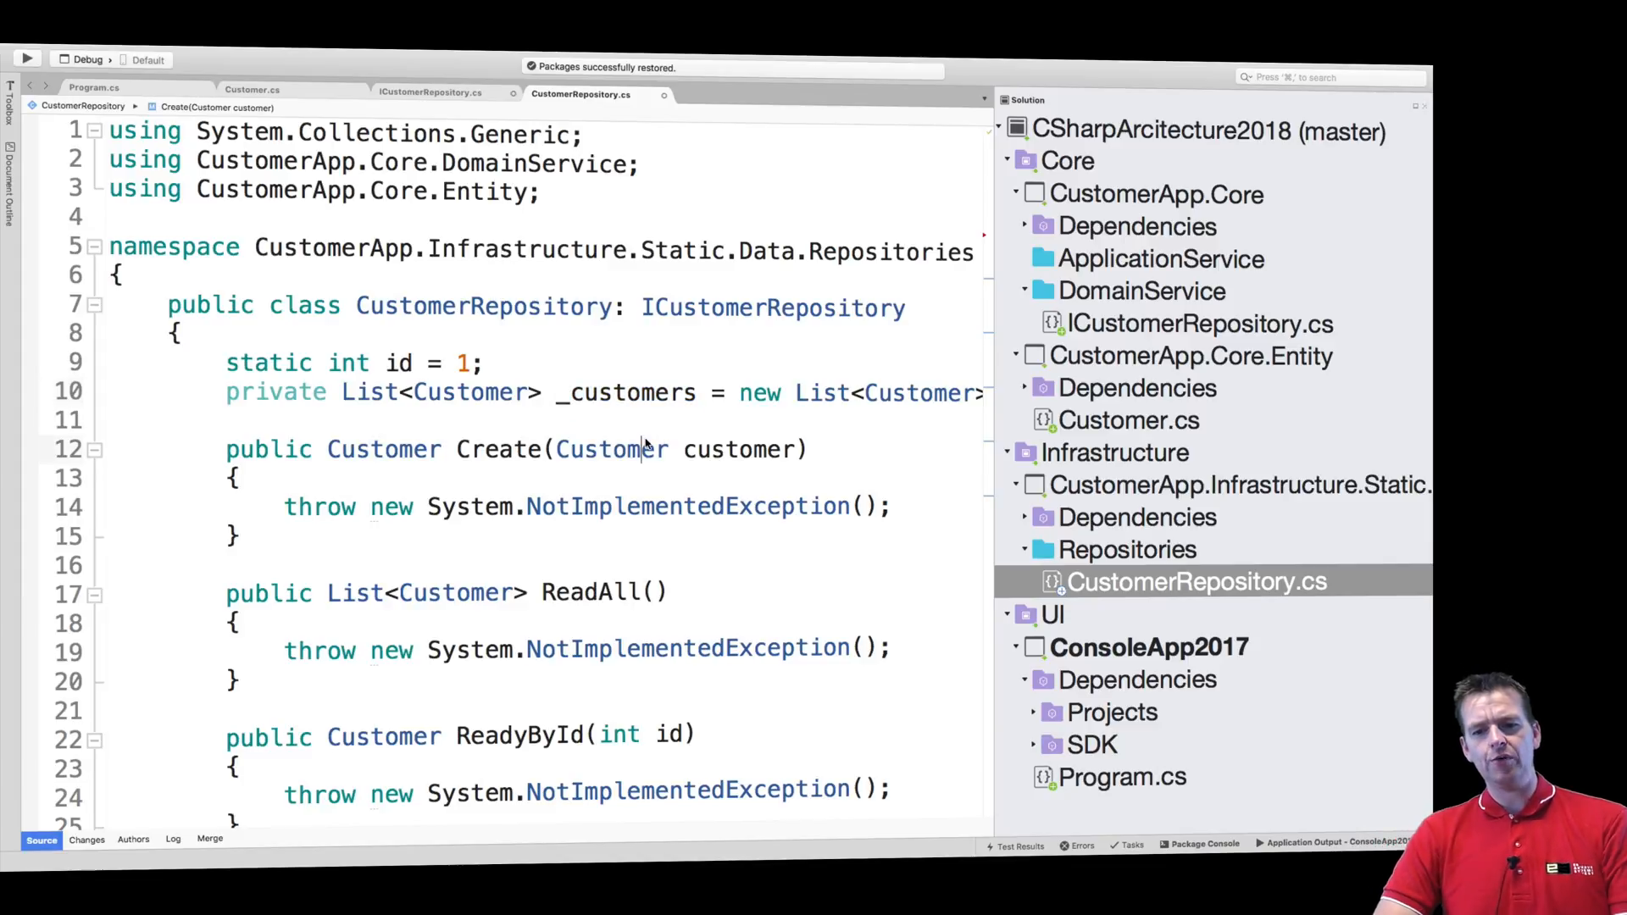
{"action": "double_click", "coordinate": [625, 393]}
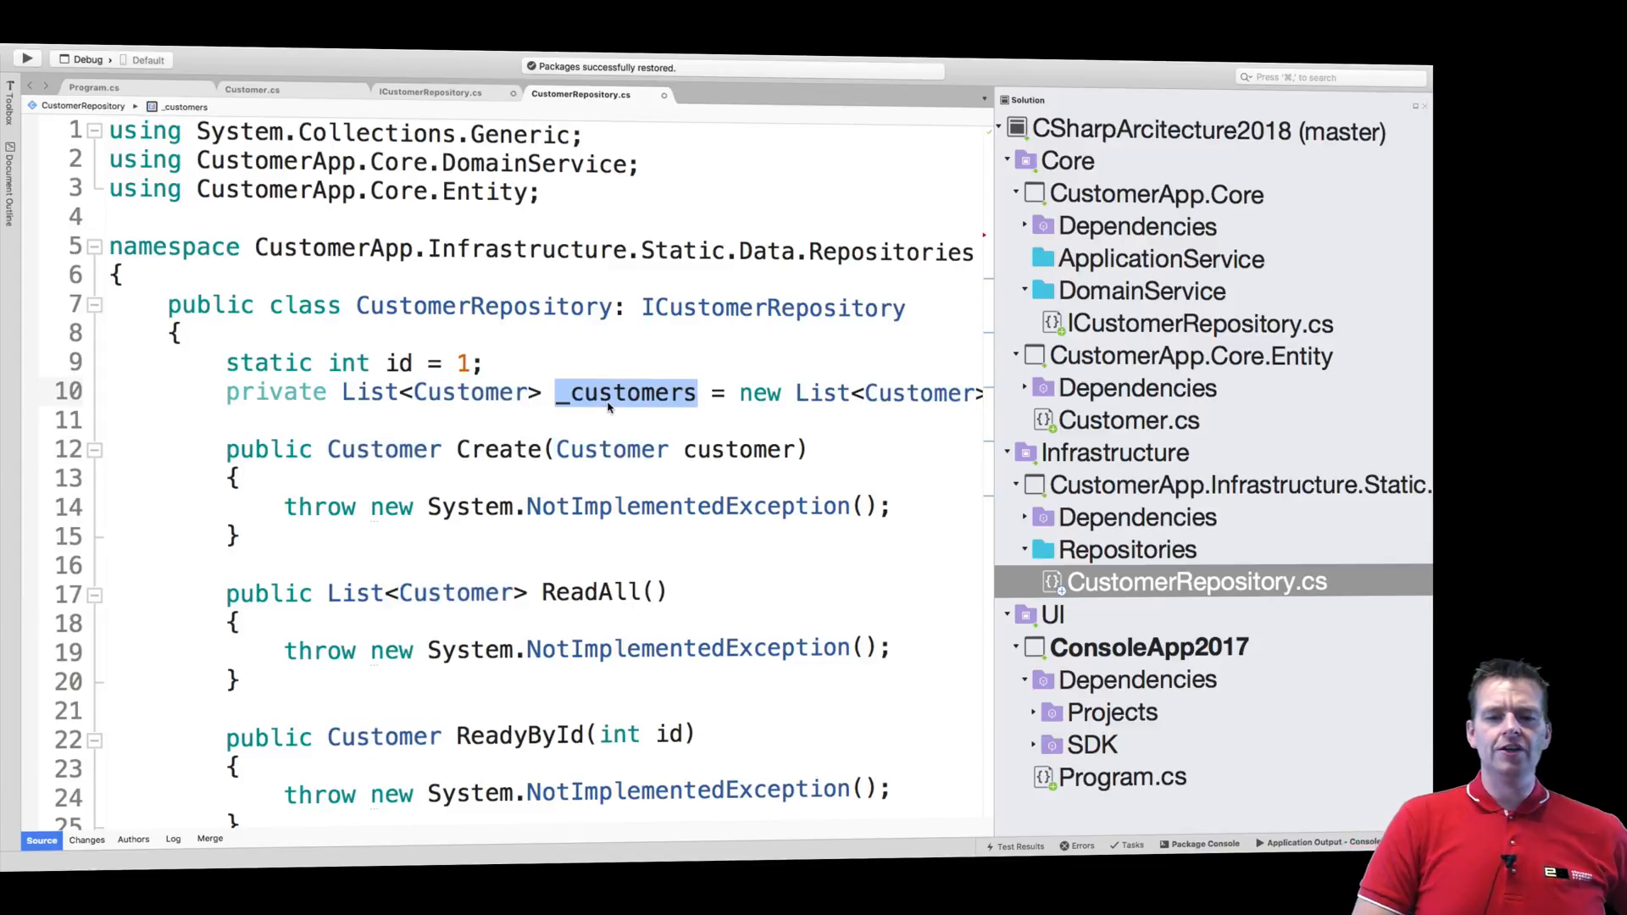
{"action": "mouse_move", "coordinate": [623, 619]}
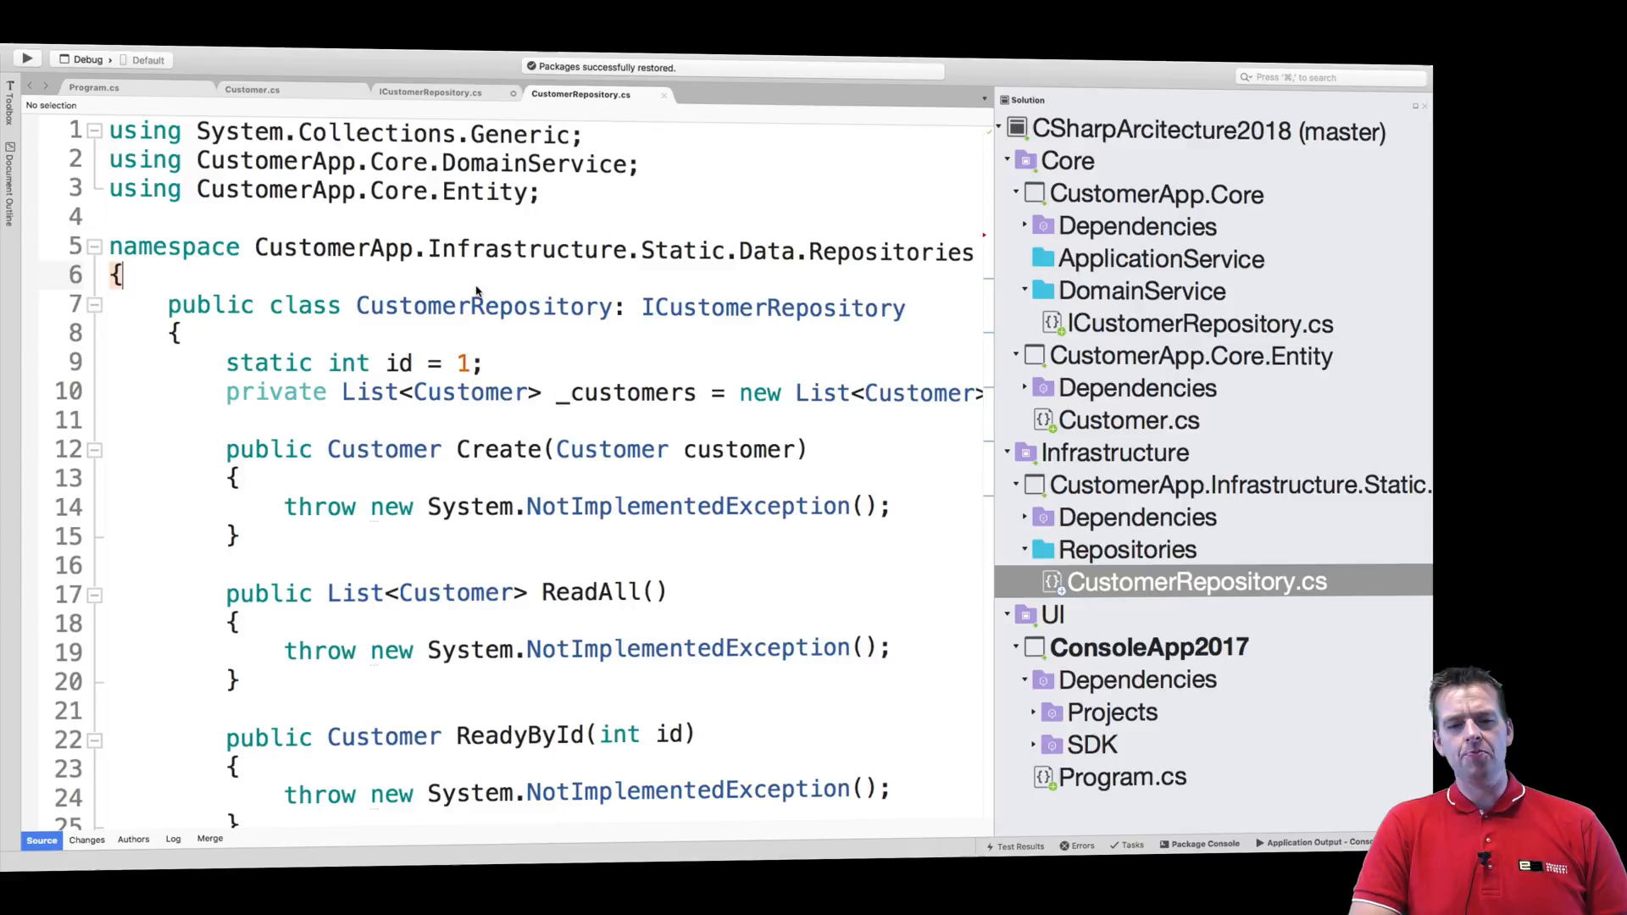
{"action": "double_click", "coordinate": [482, 307]}
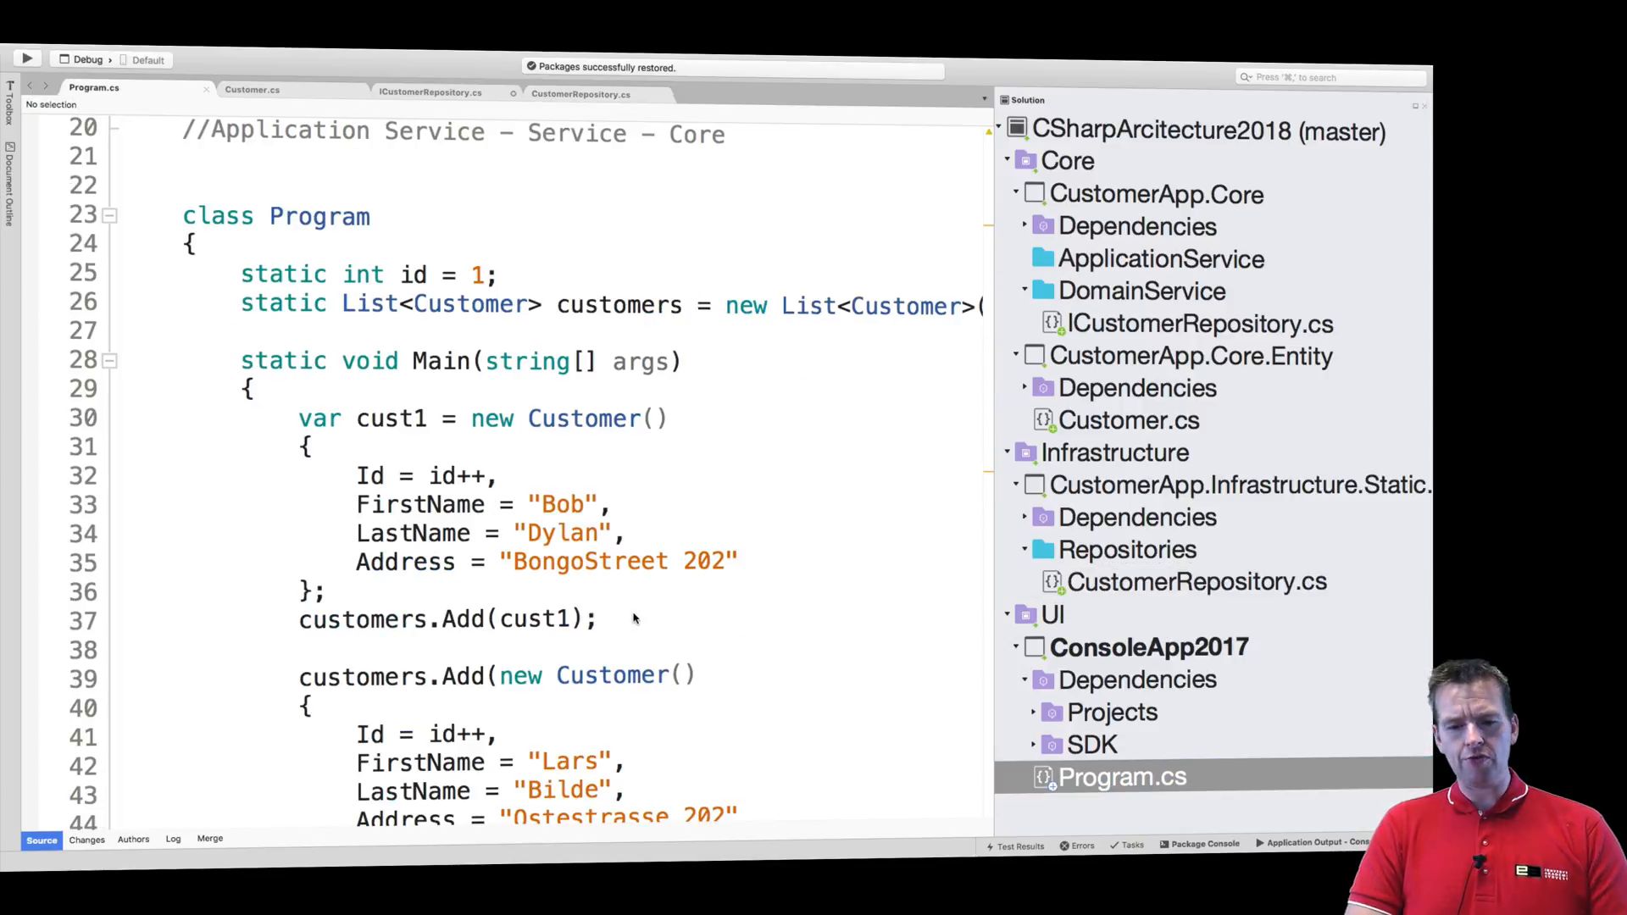
{"action": "scroll", "scroll_direction": "down", "scroll_amount": 3}
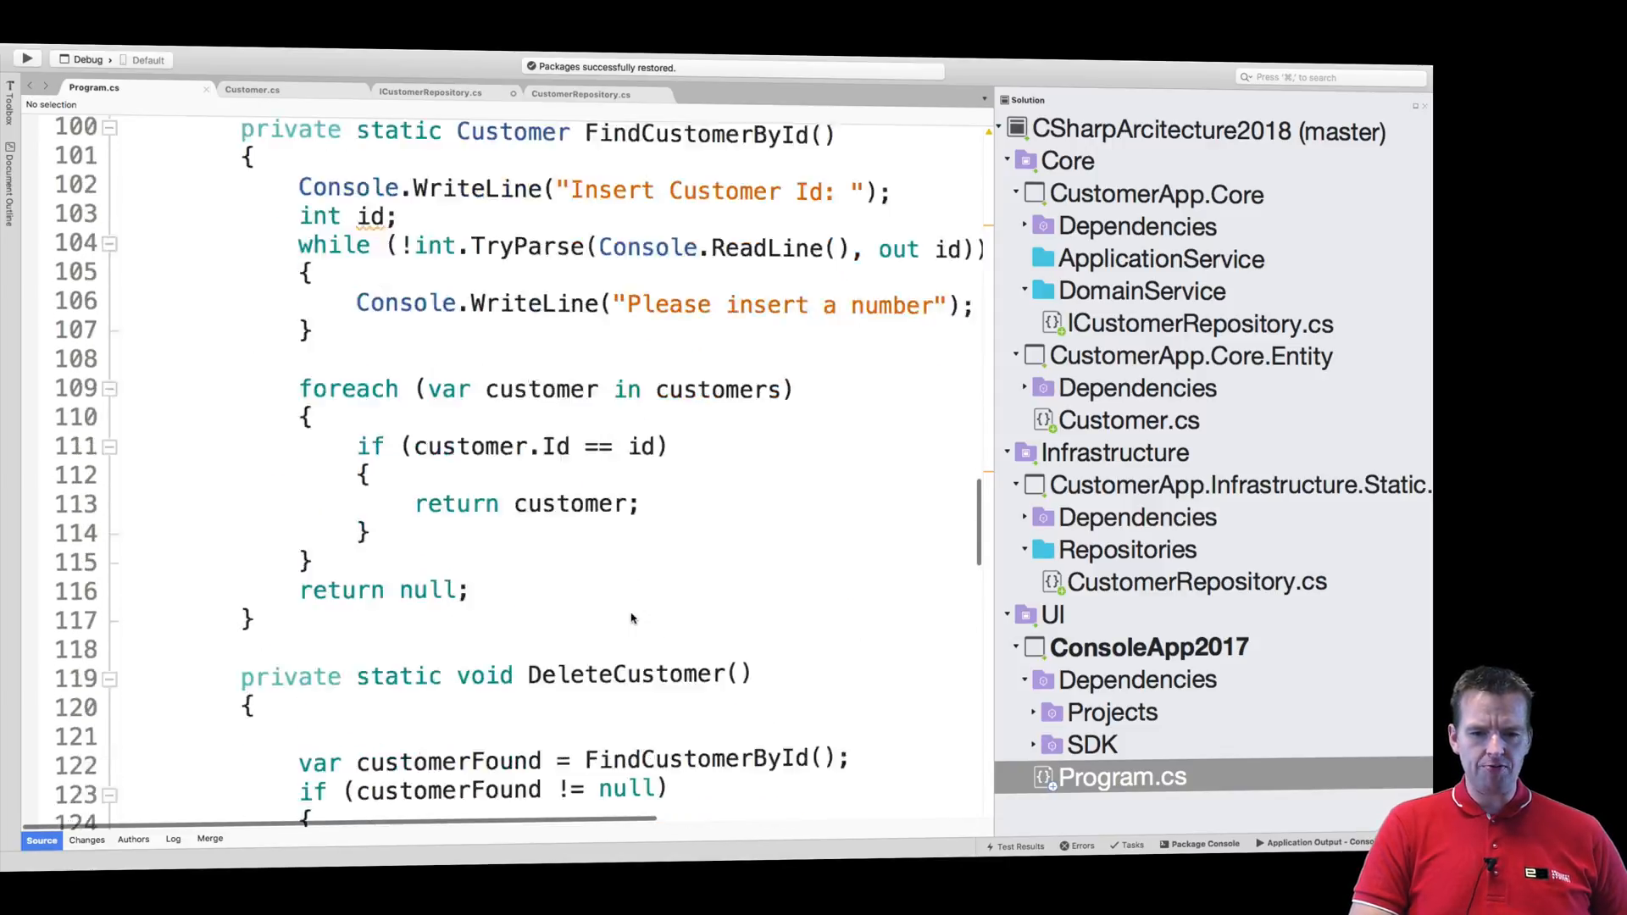
{"action": "scroll", "scroll_direction": "down", "scroll_amount": 3}
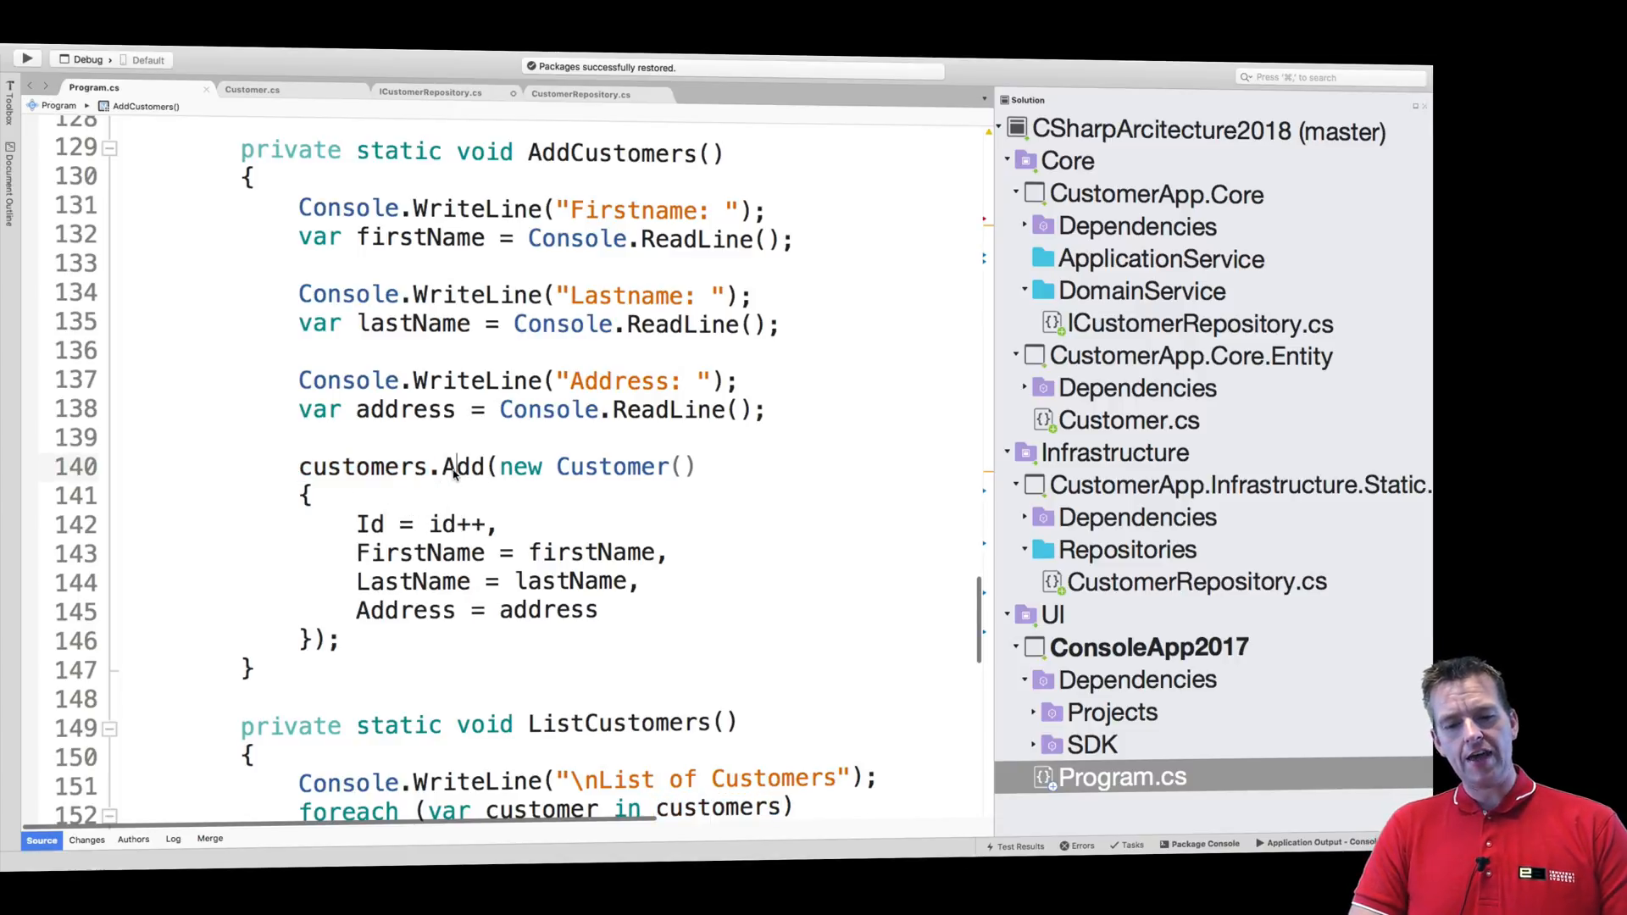
{"action": "double_click", "coordinate": [462, 467]}
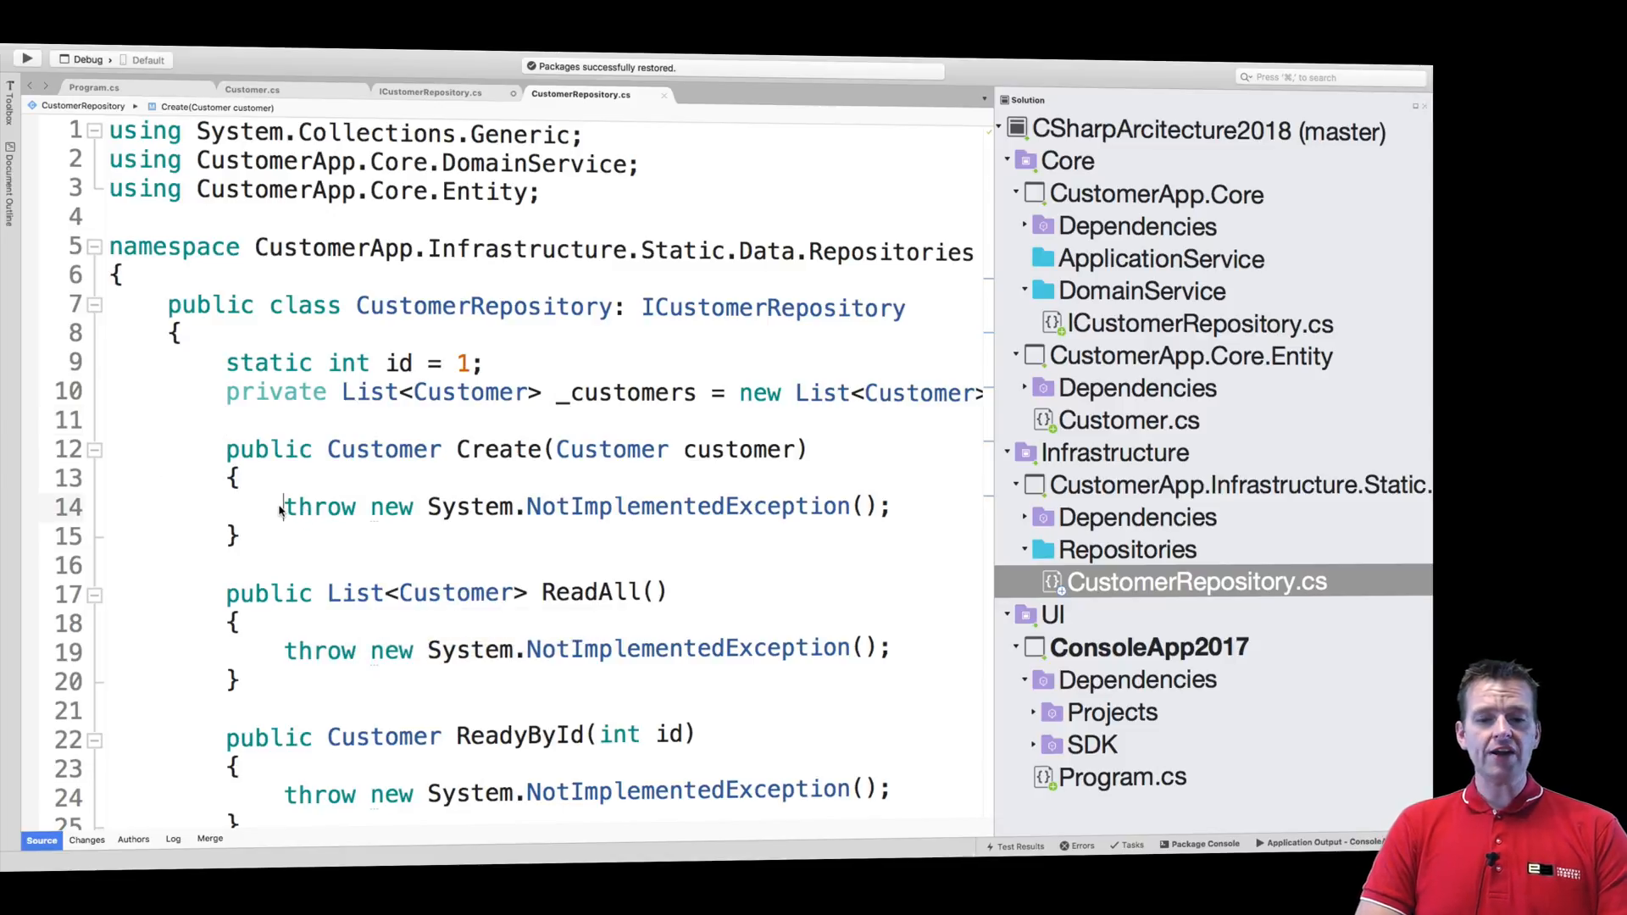
Start Create with customer.Id = id++; to assign the next id
{"action": "double_click", "coordinate": [739, 449]}
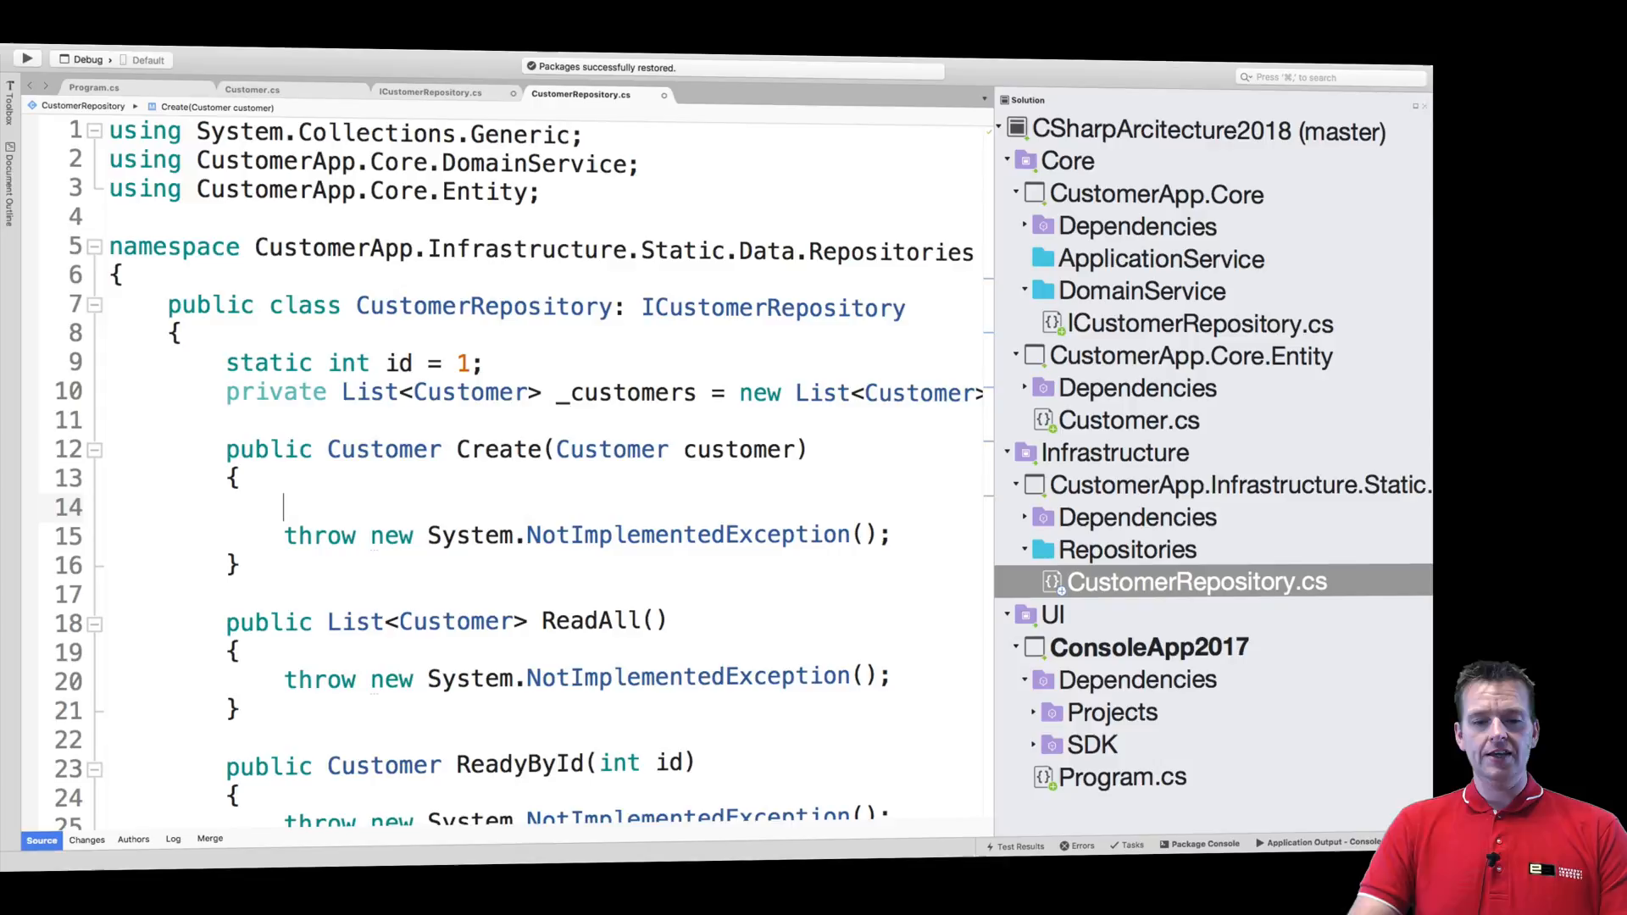
{"action": "type", "text": "customer."}
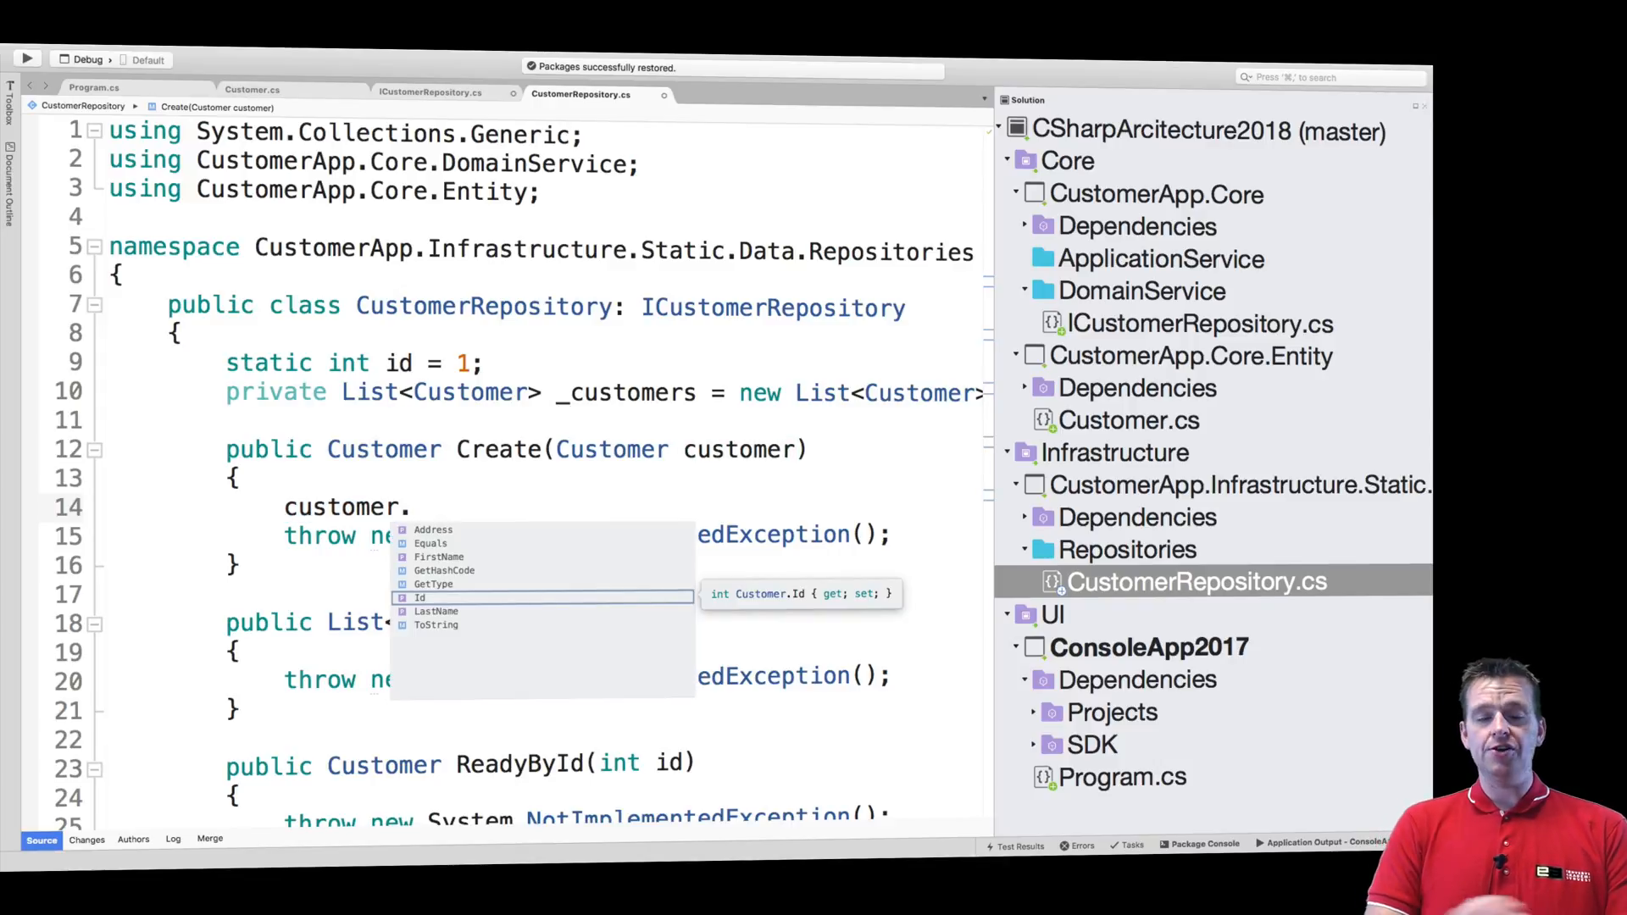
{"action": "type", "text": "Id"}
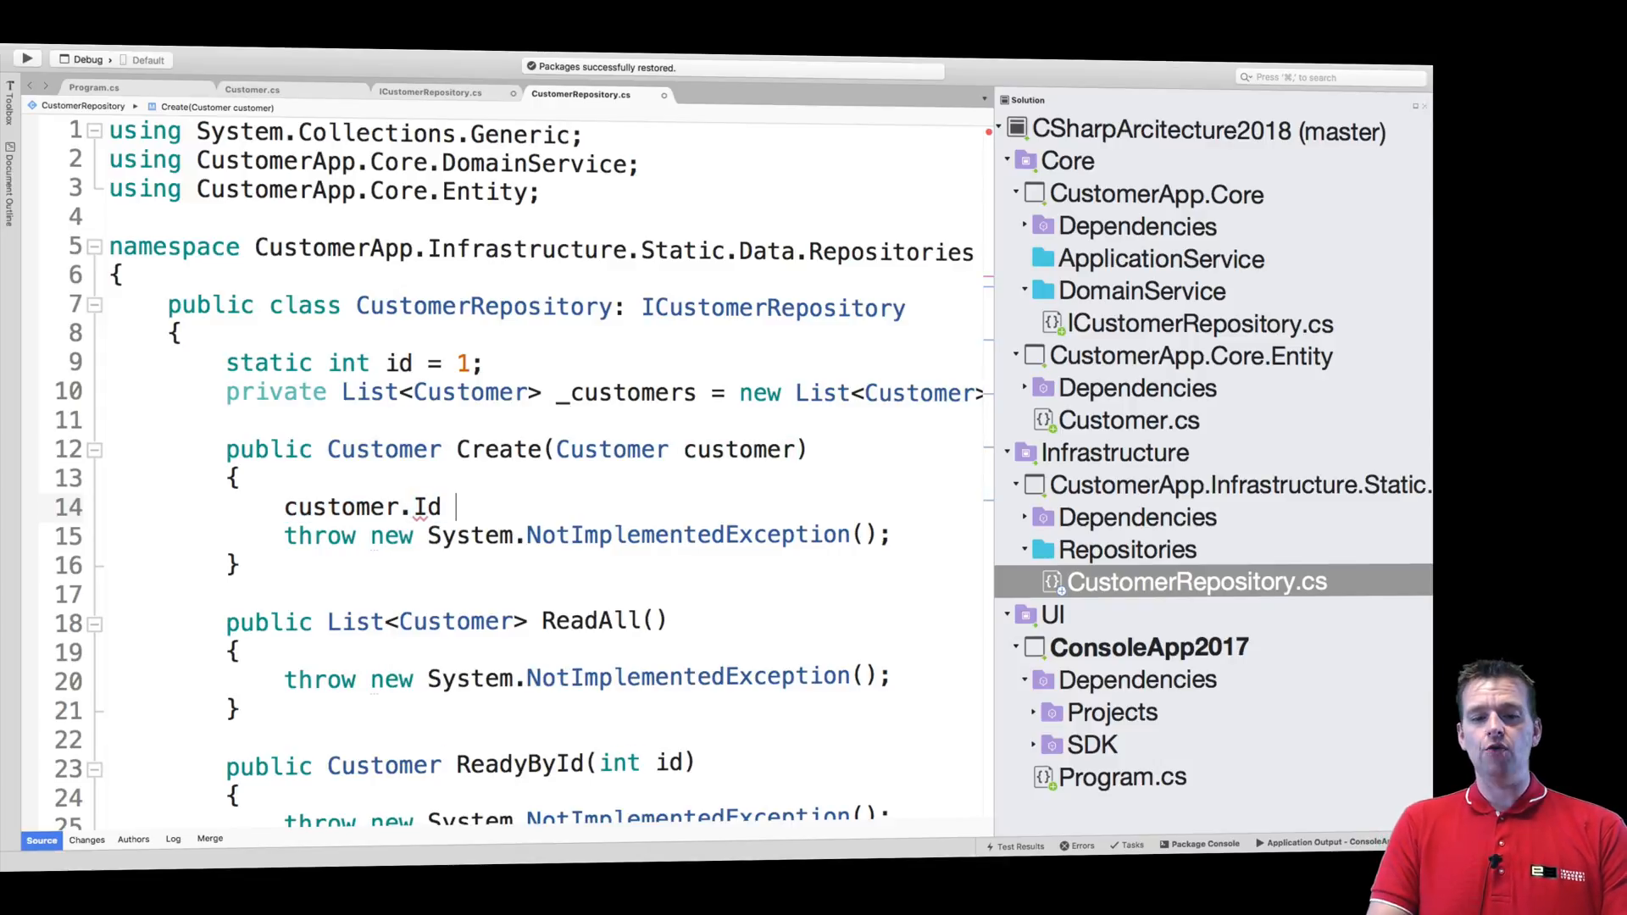
{"action": "type", "text": "="}
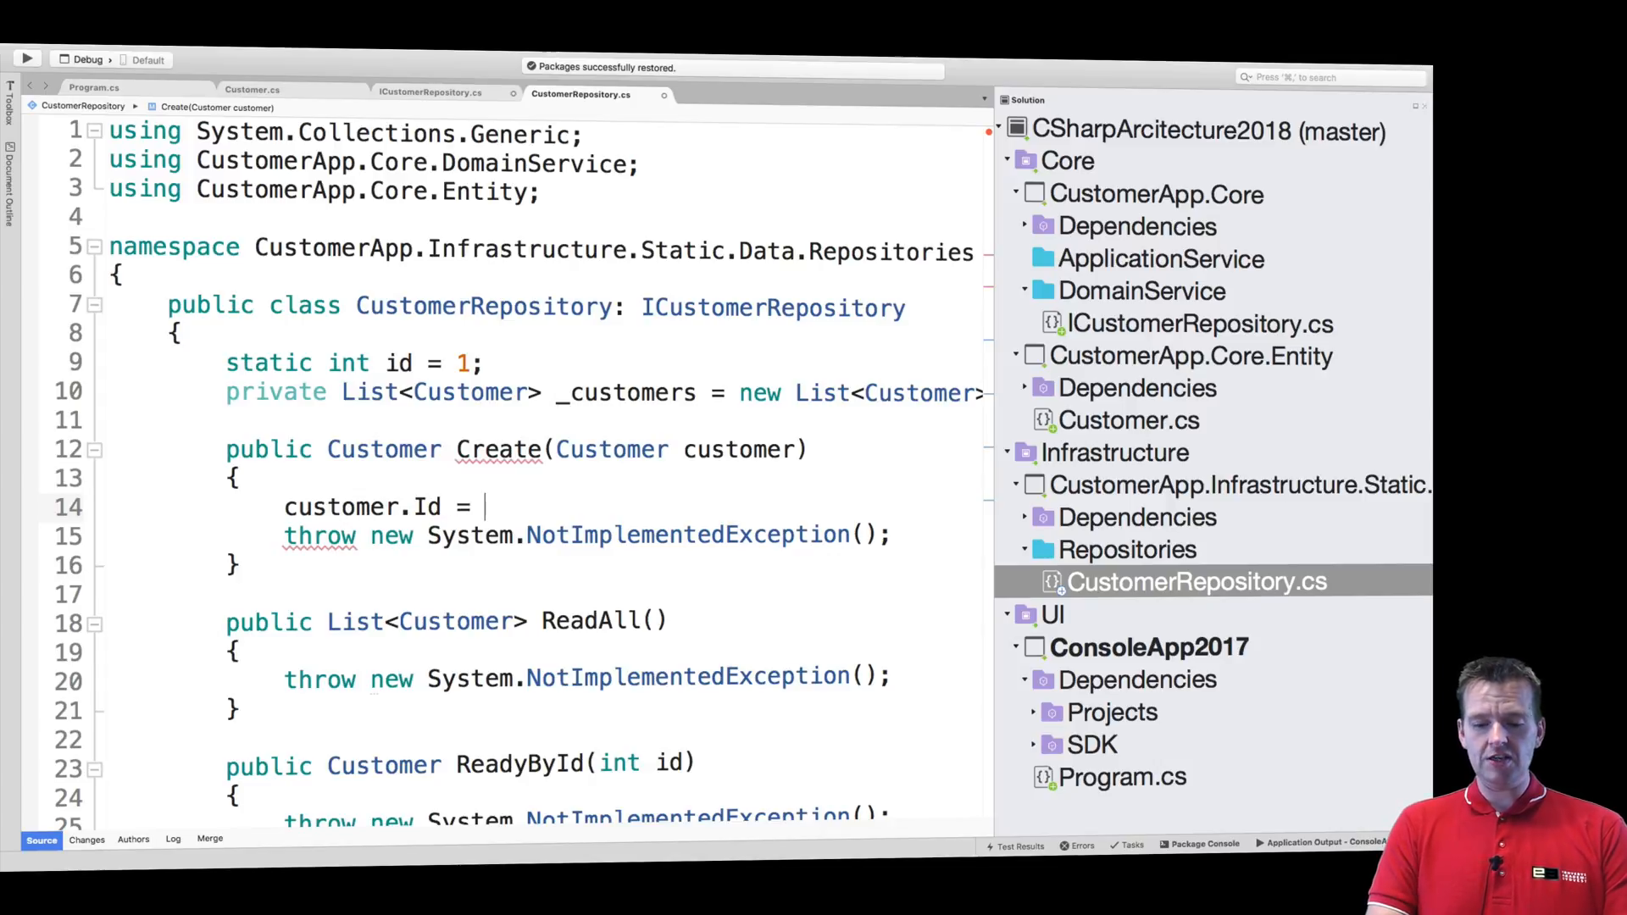
{"action": "type", "text": "id"}
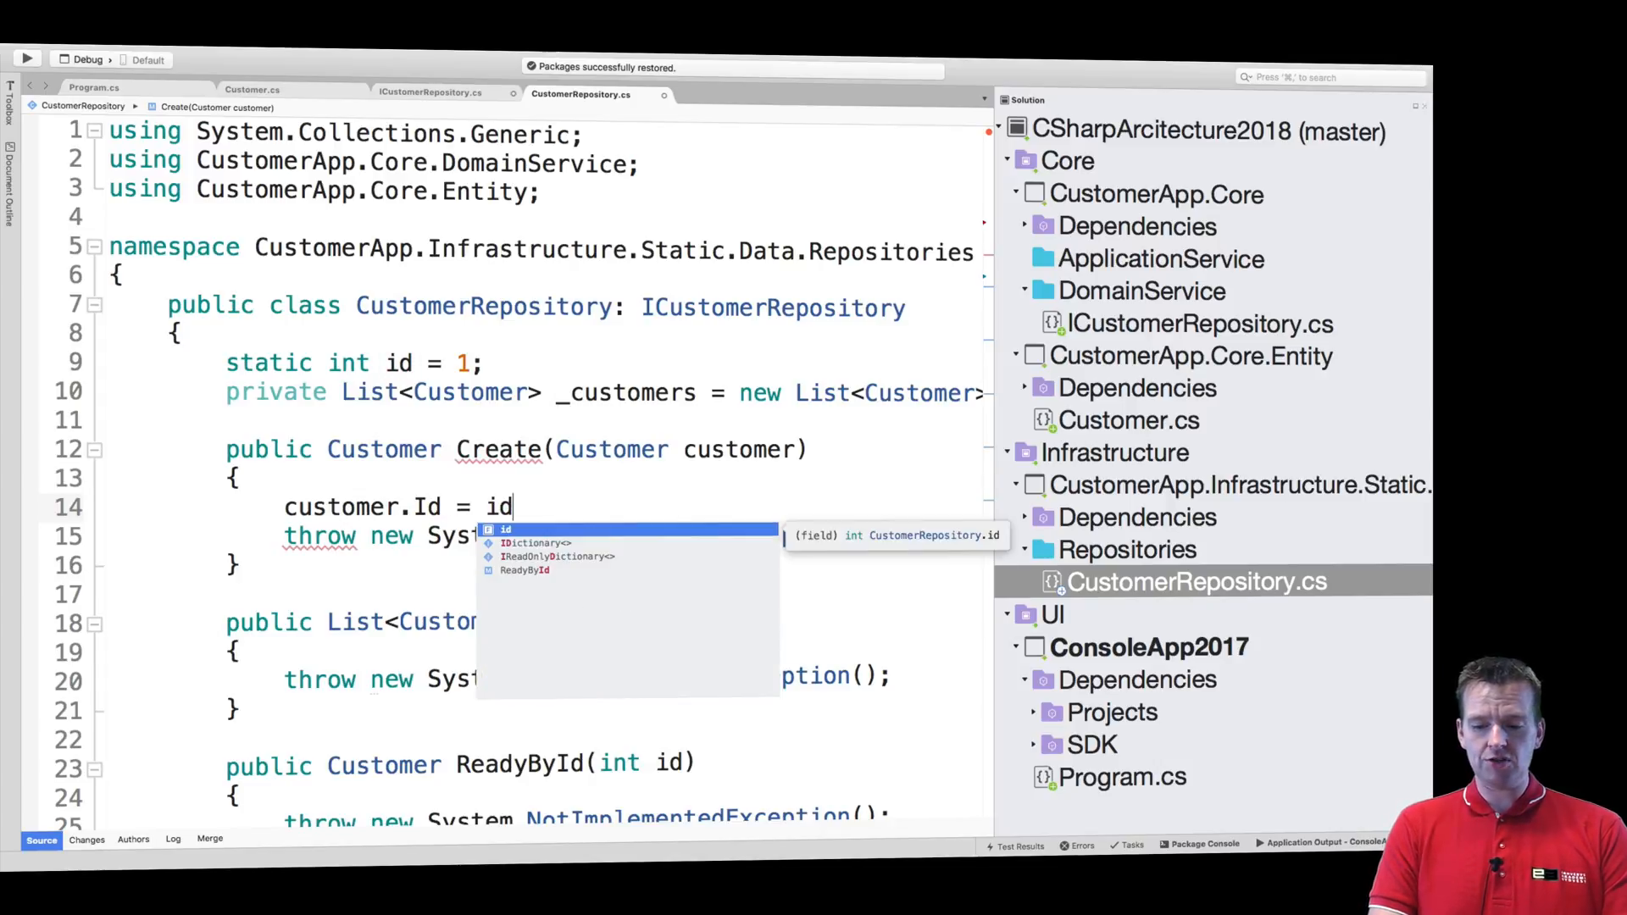
{"action": "type", "text": "++;"}
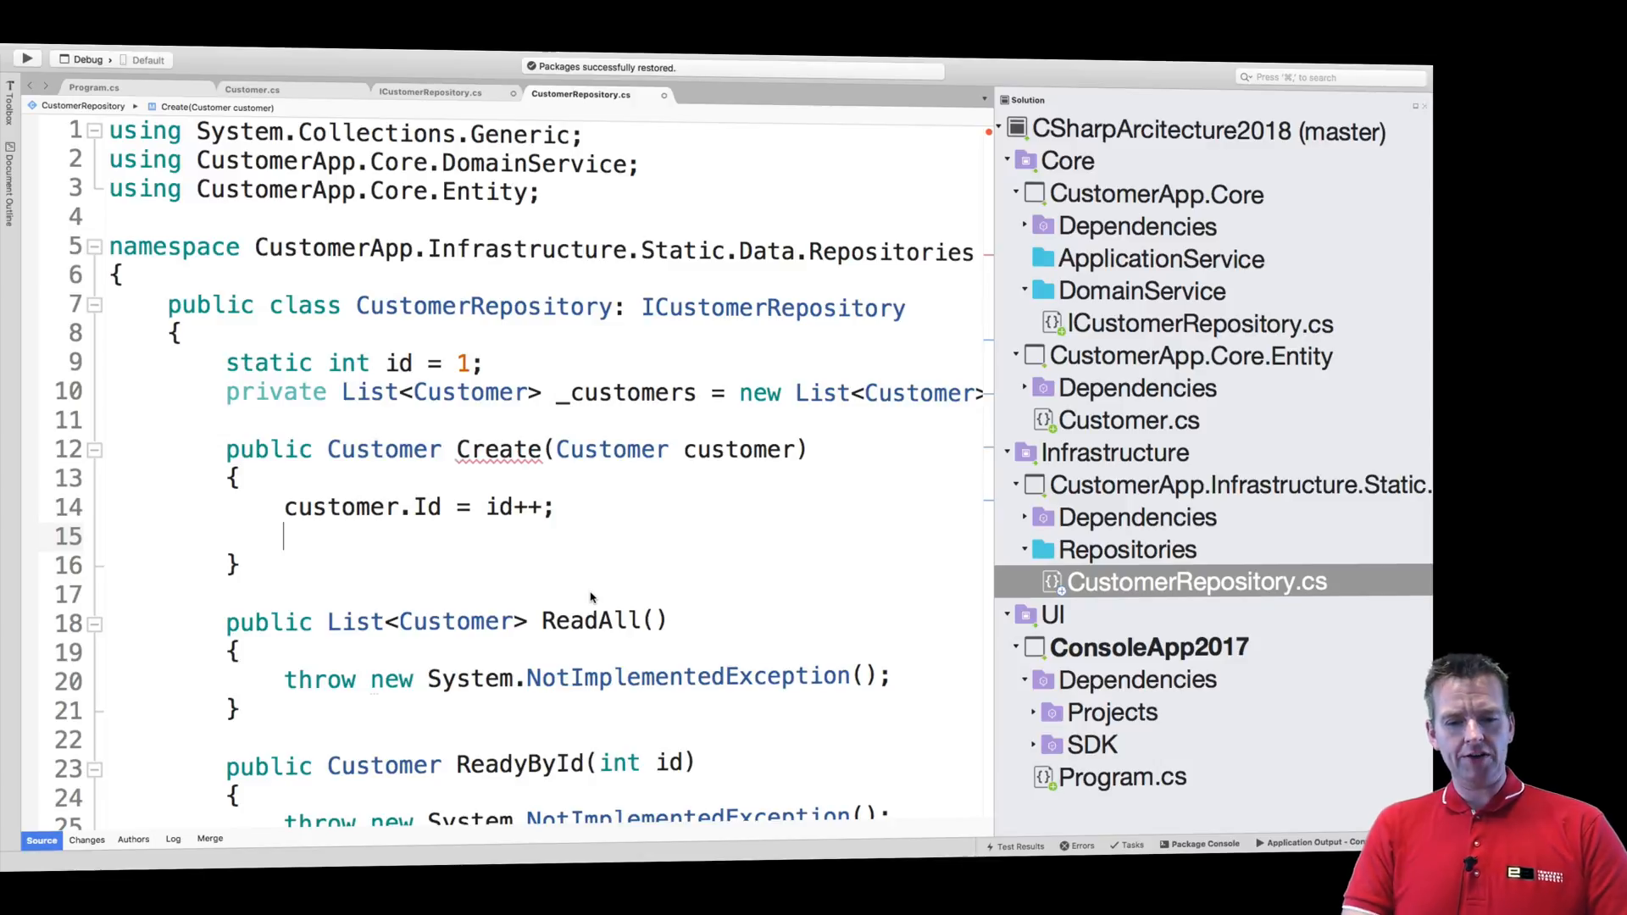
{"action": "mouse_move", "coordinate": [739, 462]}
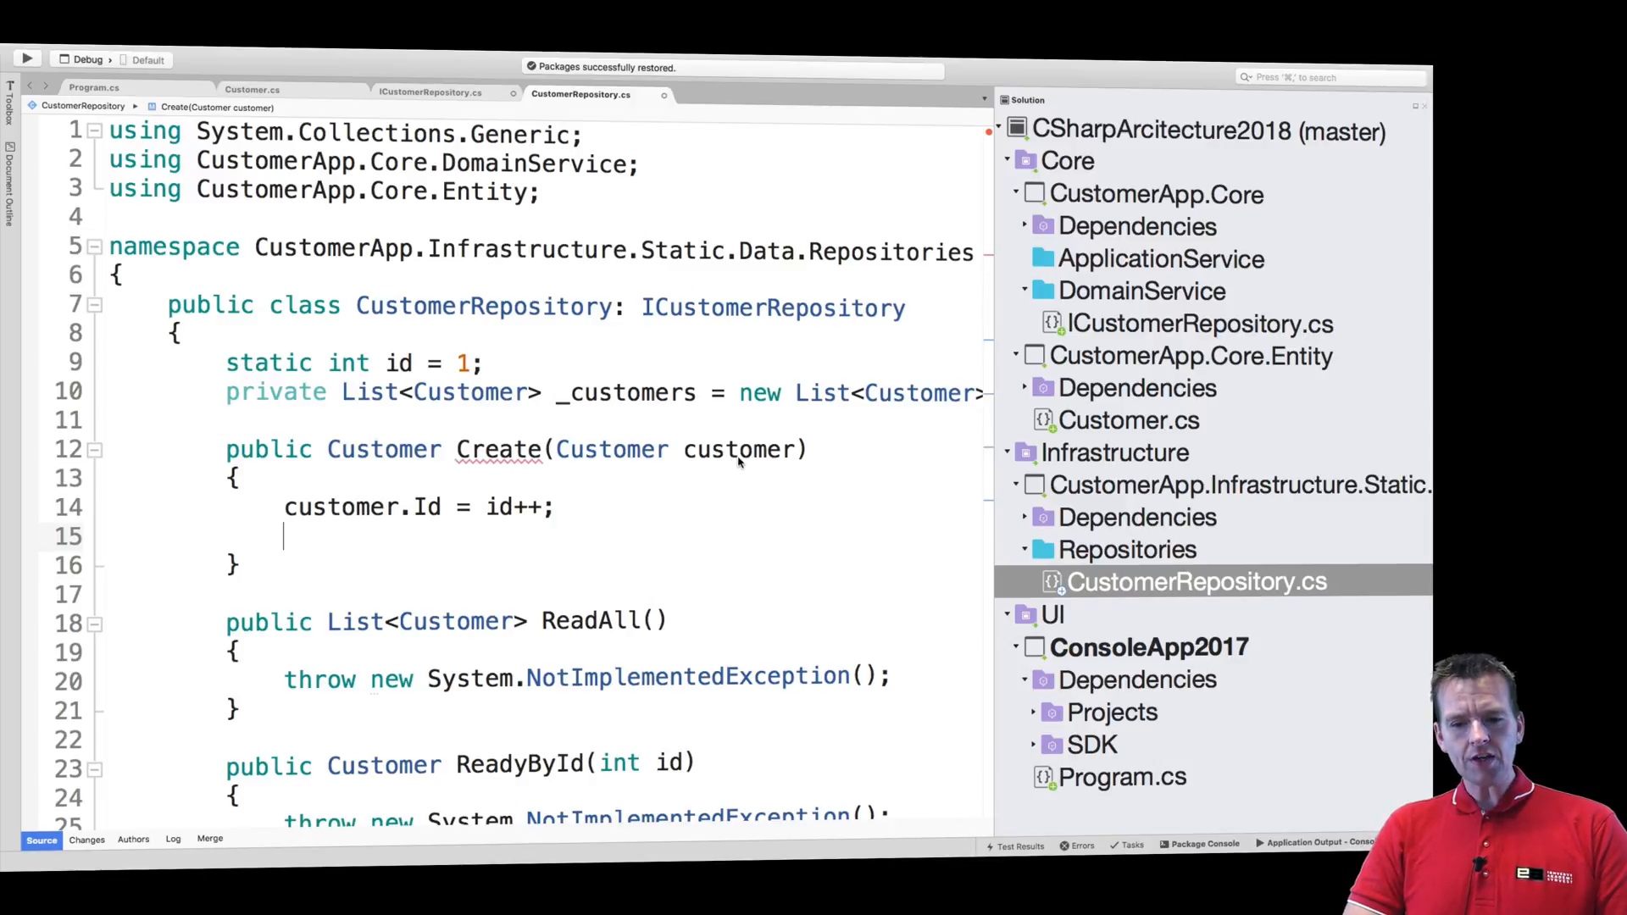
Add the customer with _customers.Add(customer) and return customer
{"action": "double_click", "coordinate": [627, 392]}
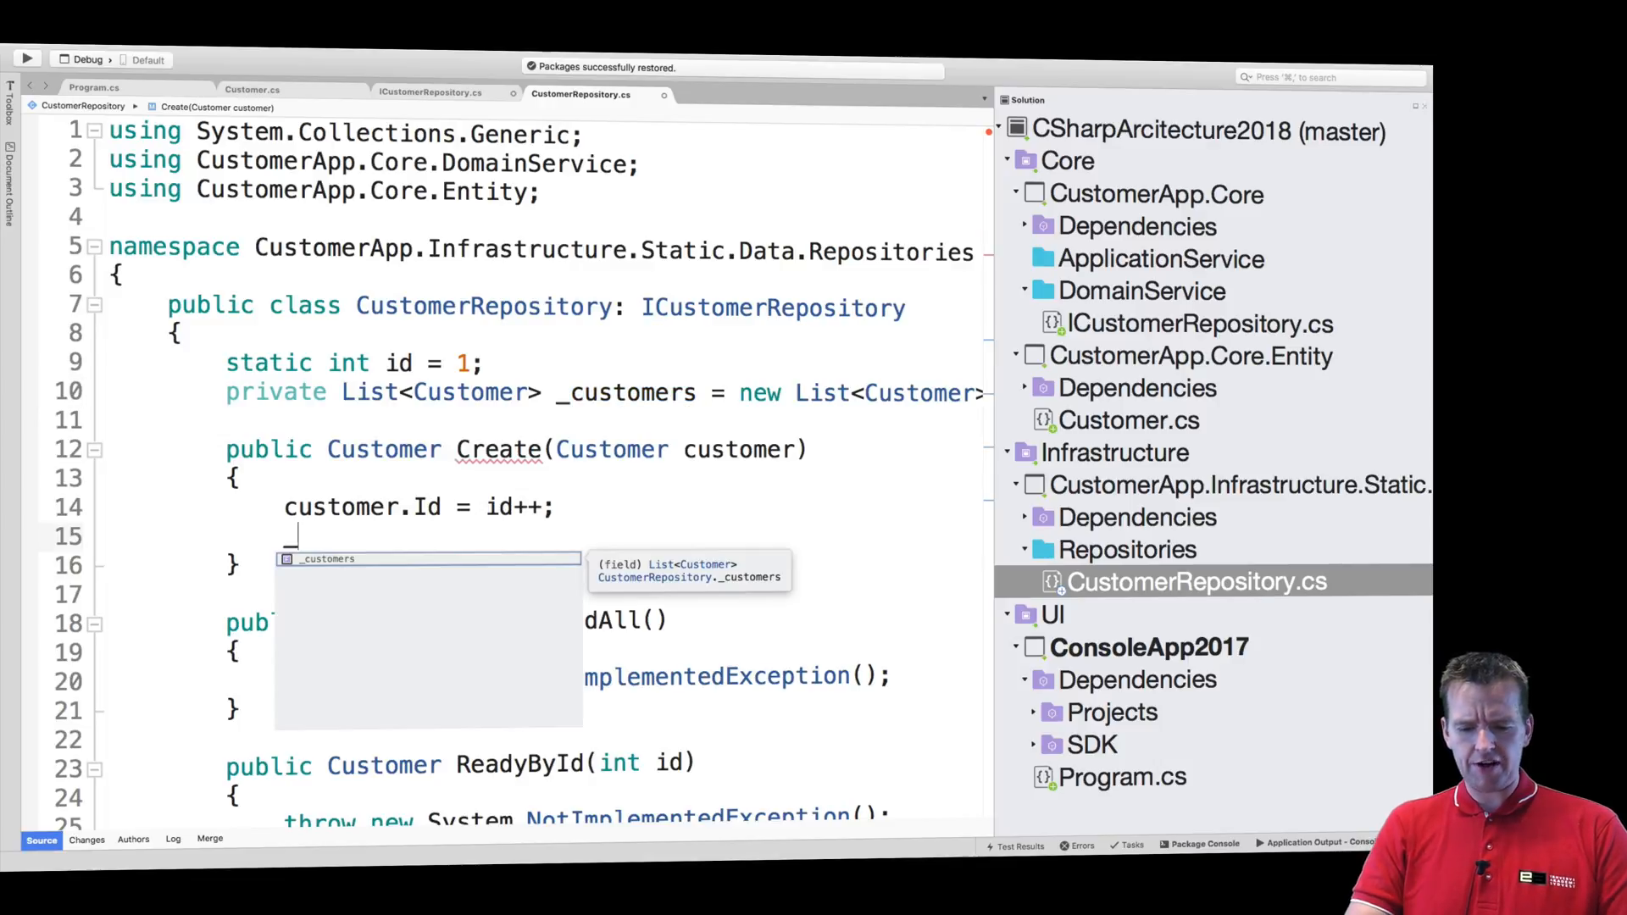
{"action": "type", "text": "_customers.Add"}
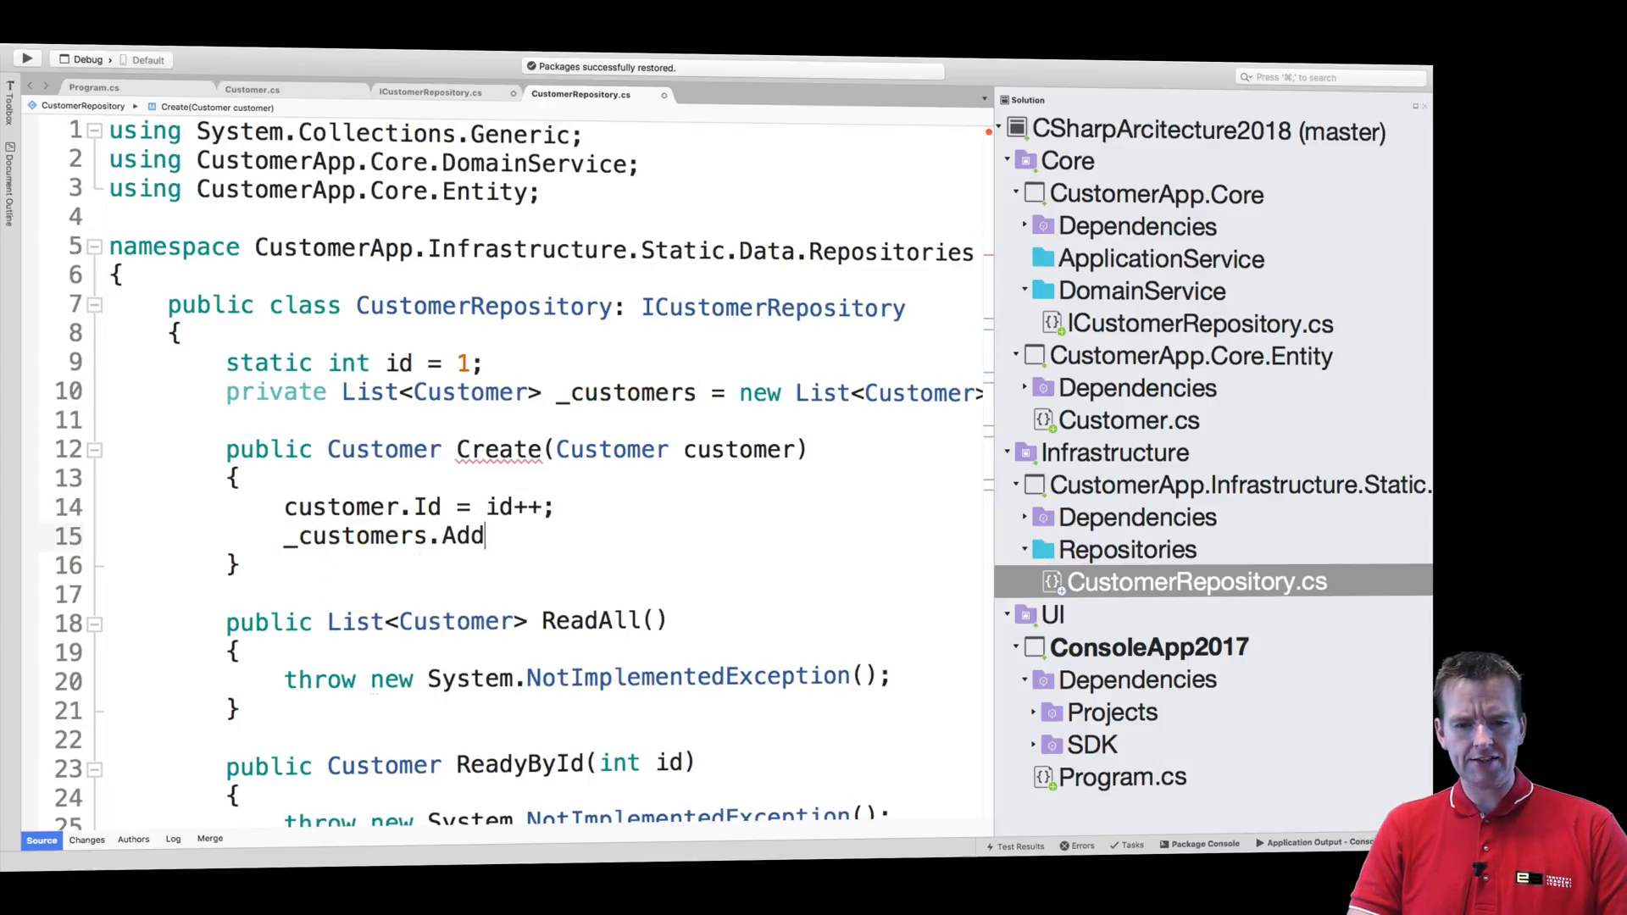
{"action": "type", "text": "(customer);"}
{"action": "type", "text": "retu"}
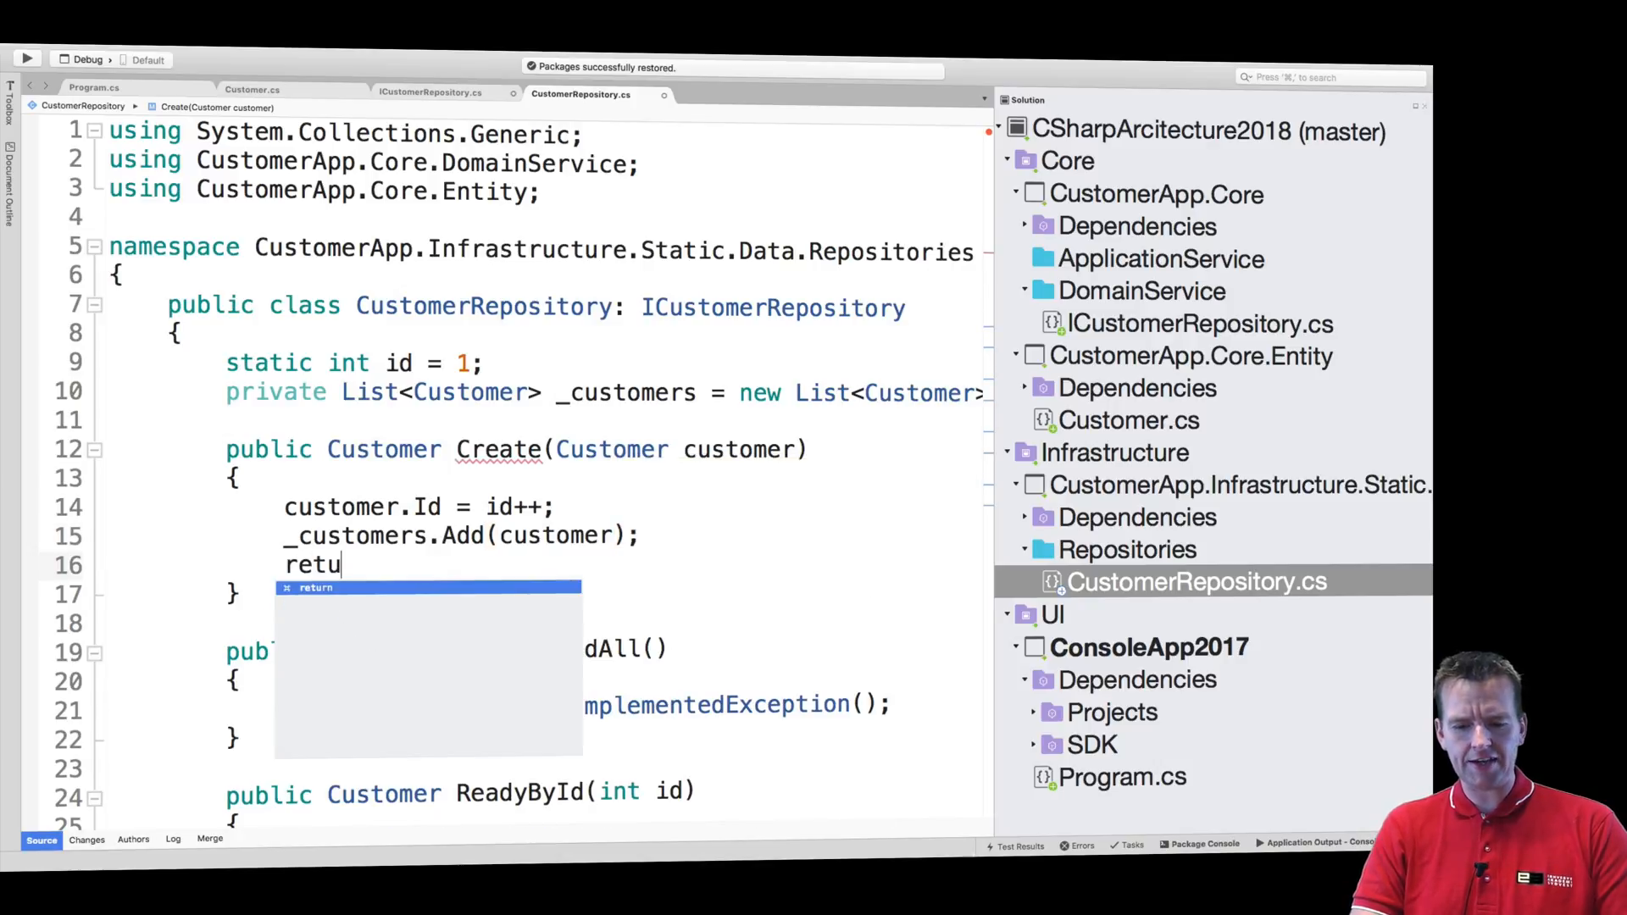
{"action": "type", "text": "rn customer;"}
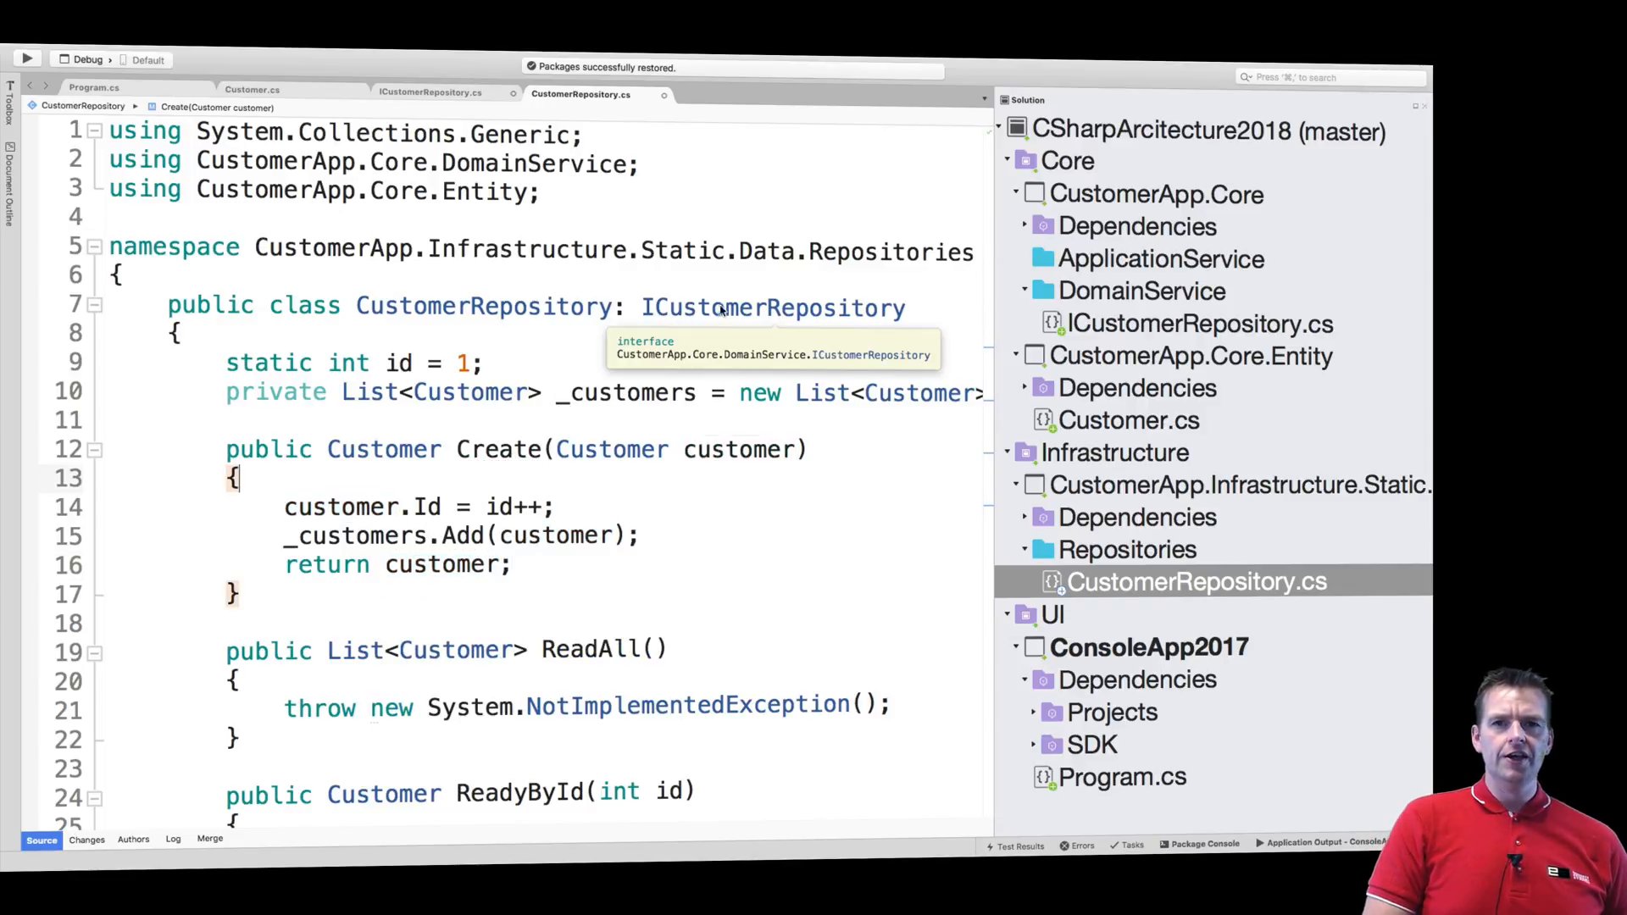
{"action": "double_click", "coordinate": [383, 448]}
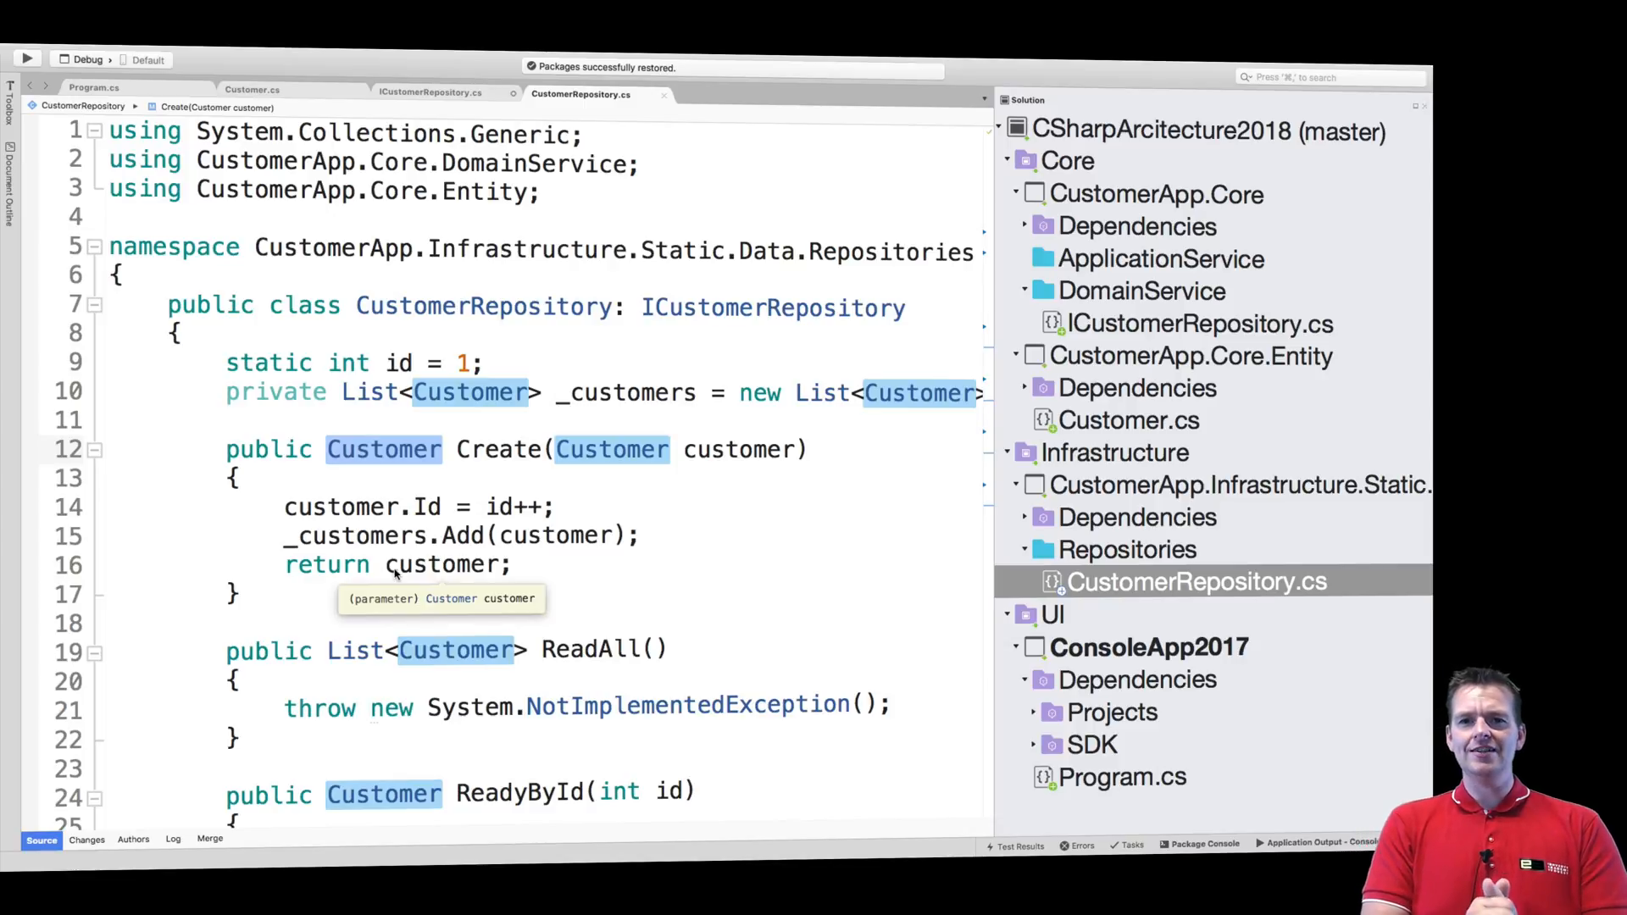
{"action": "scroll", "scroll_direction": "down", "scroll_amount": 3}
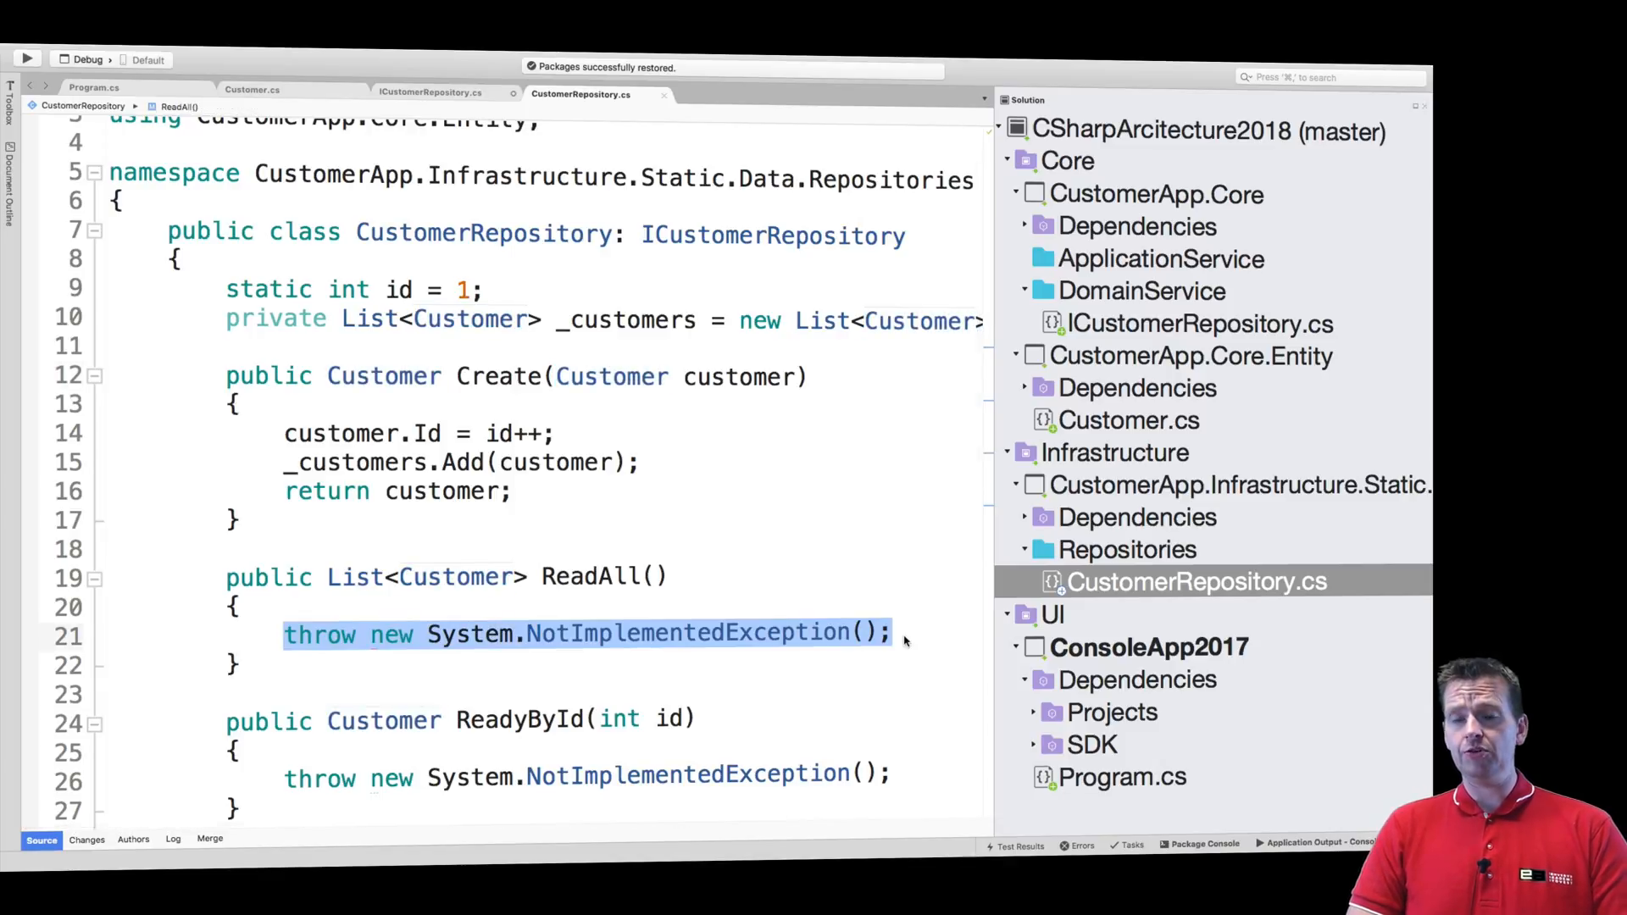
Replace ReadAll's throw statement with return _customers;
{"action": "type", "text": "return"}
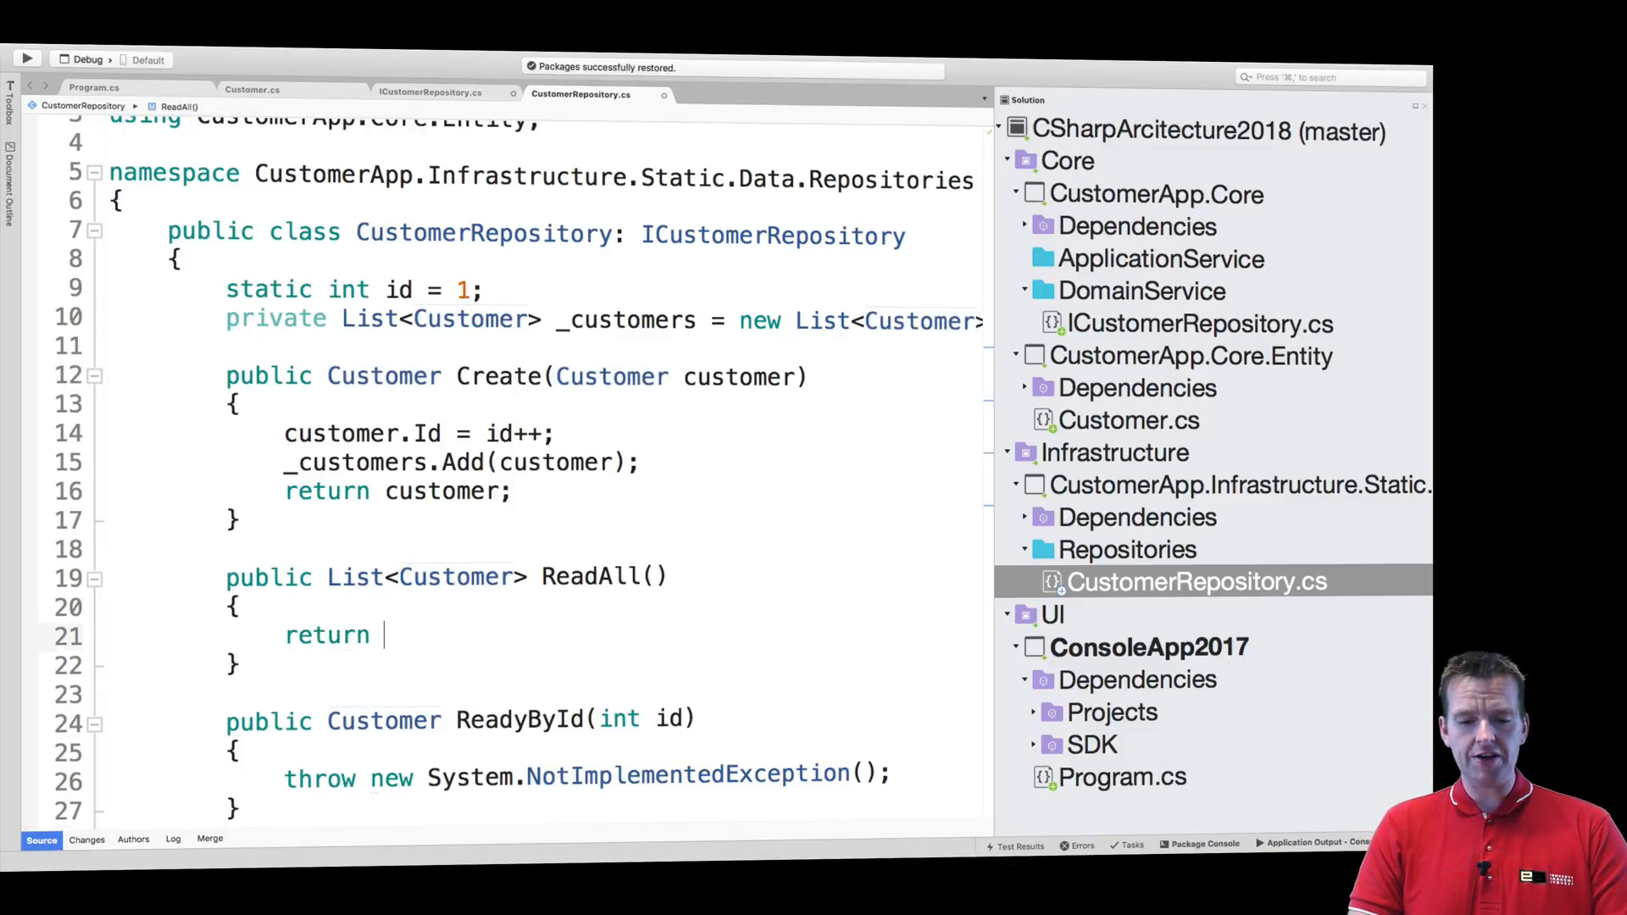
{"action": "type", "text": "_customers;"}
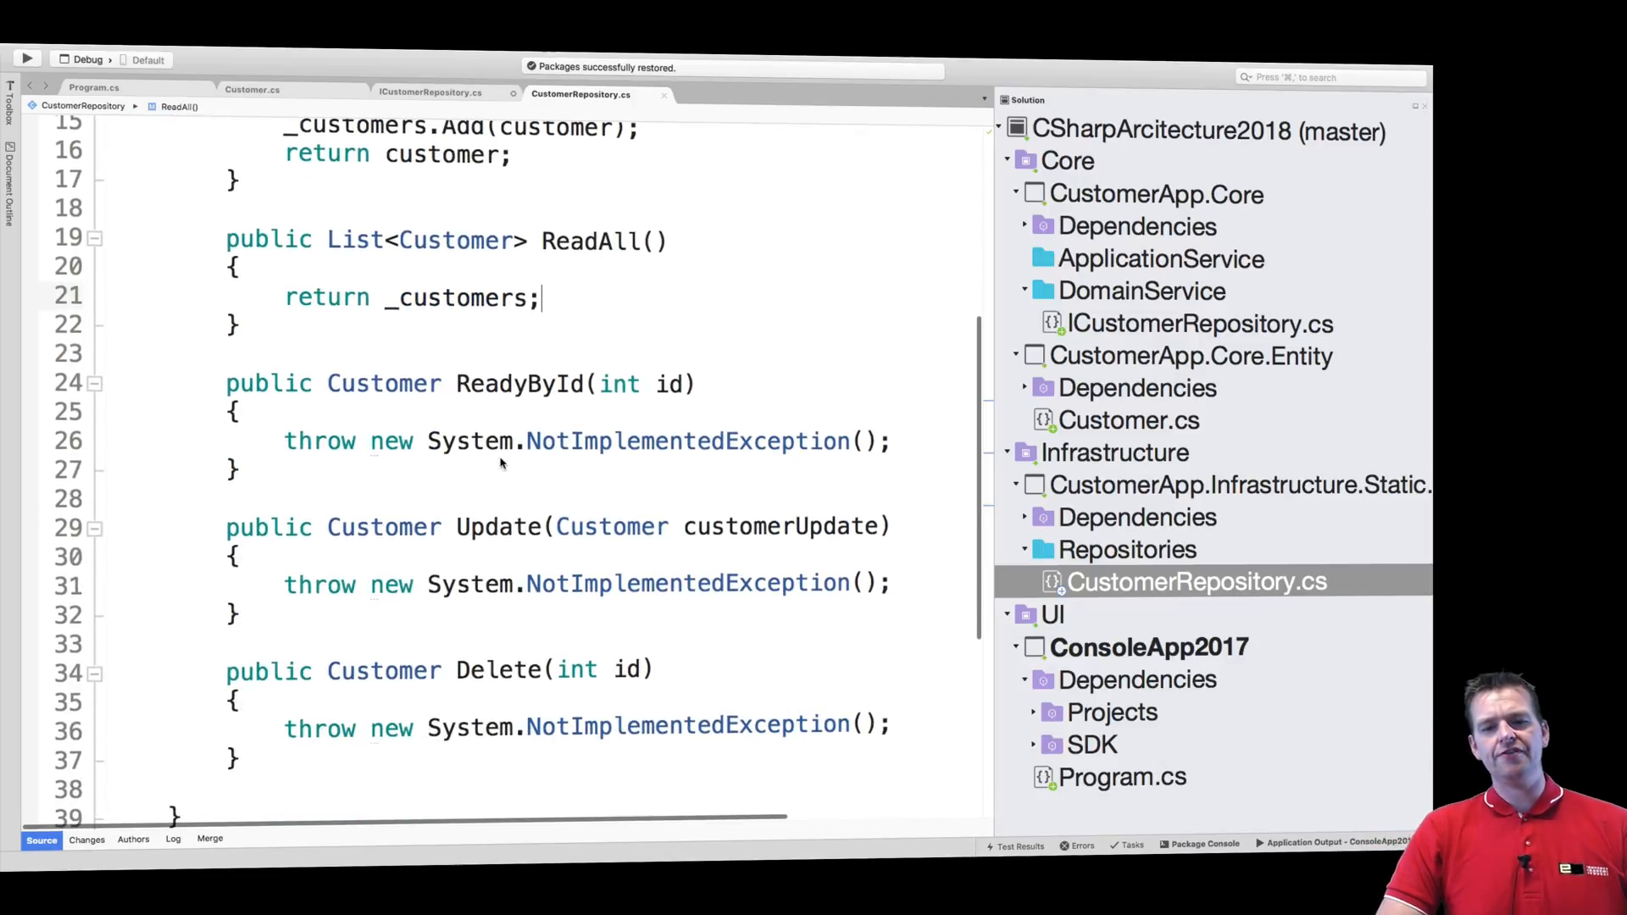
{"action": "left_click", "coordinate": [1123, 777]}
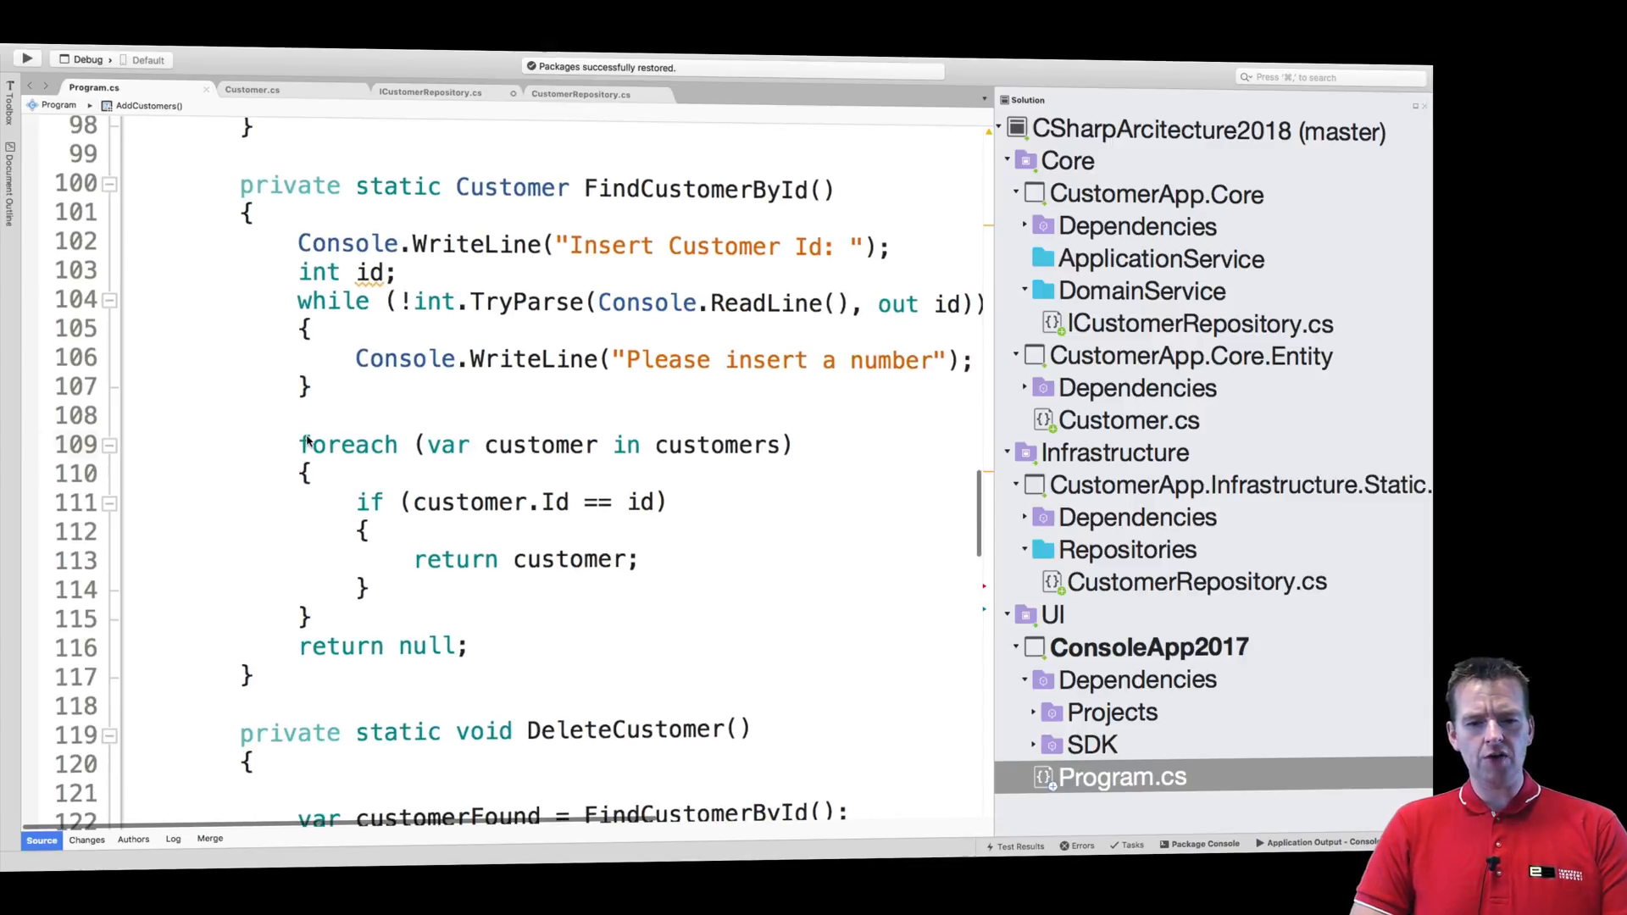
Paste FindCustomerById's foreach loop into ReadyById over _customers, ending with return null;
{"action": "left_click_drag", "start_coordinate": [299, 444], "coordinate": [306, 619]}
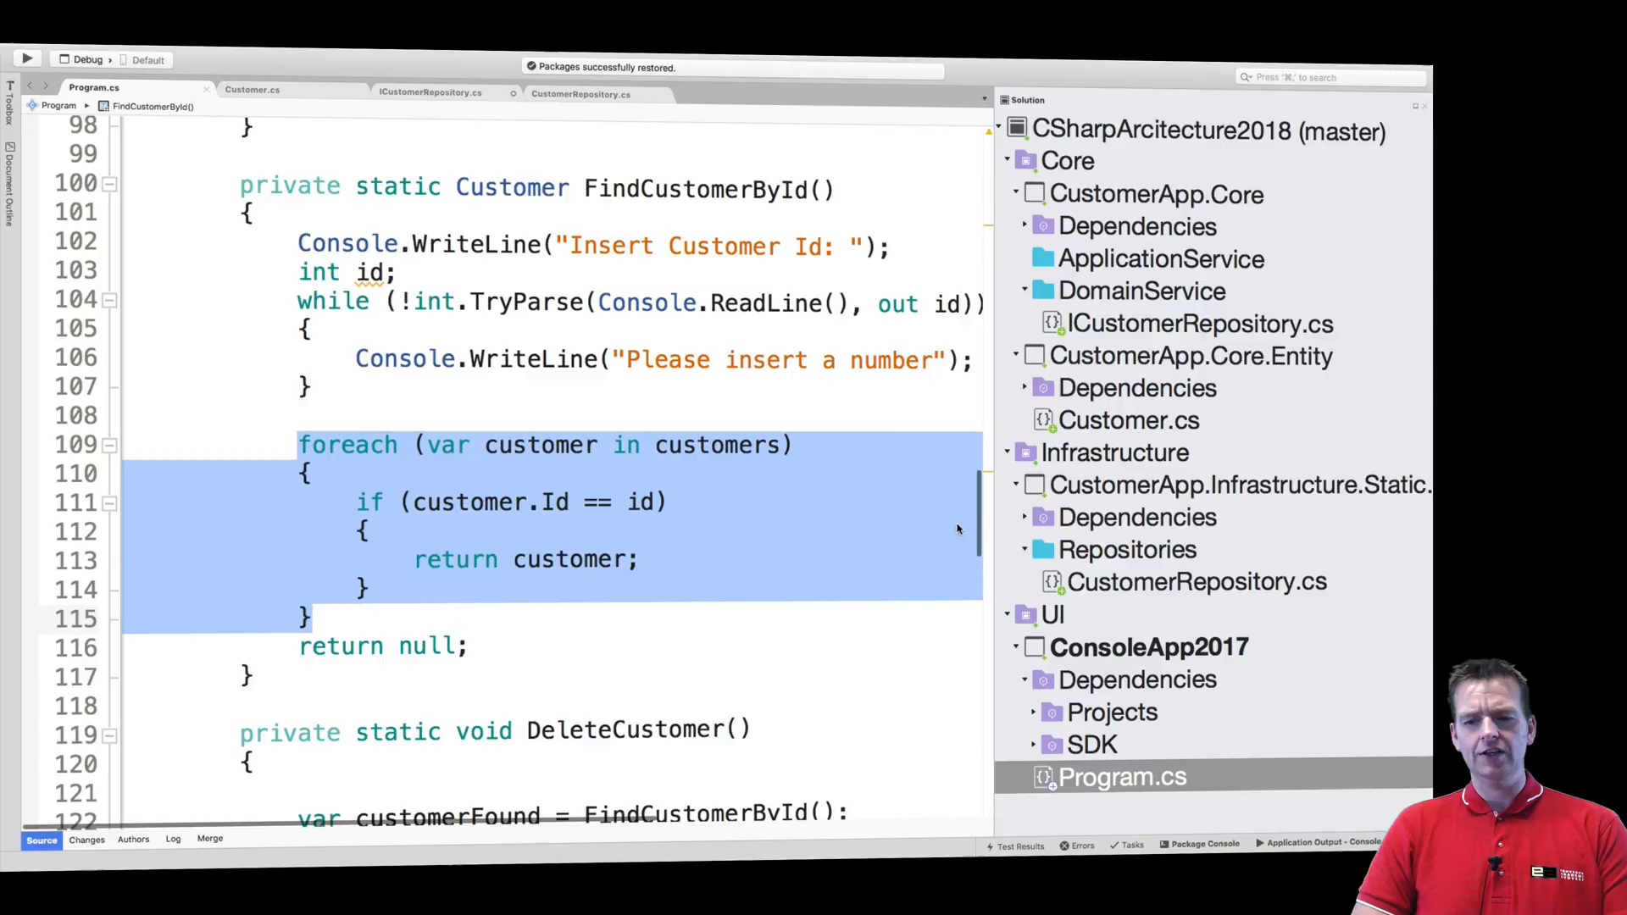
{"action": "left_click", "coordinate": [1196, 582]}
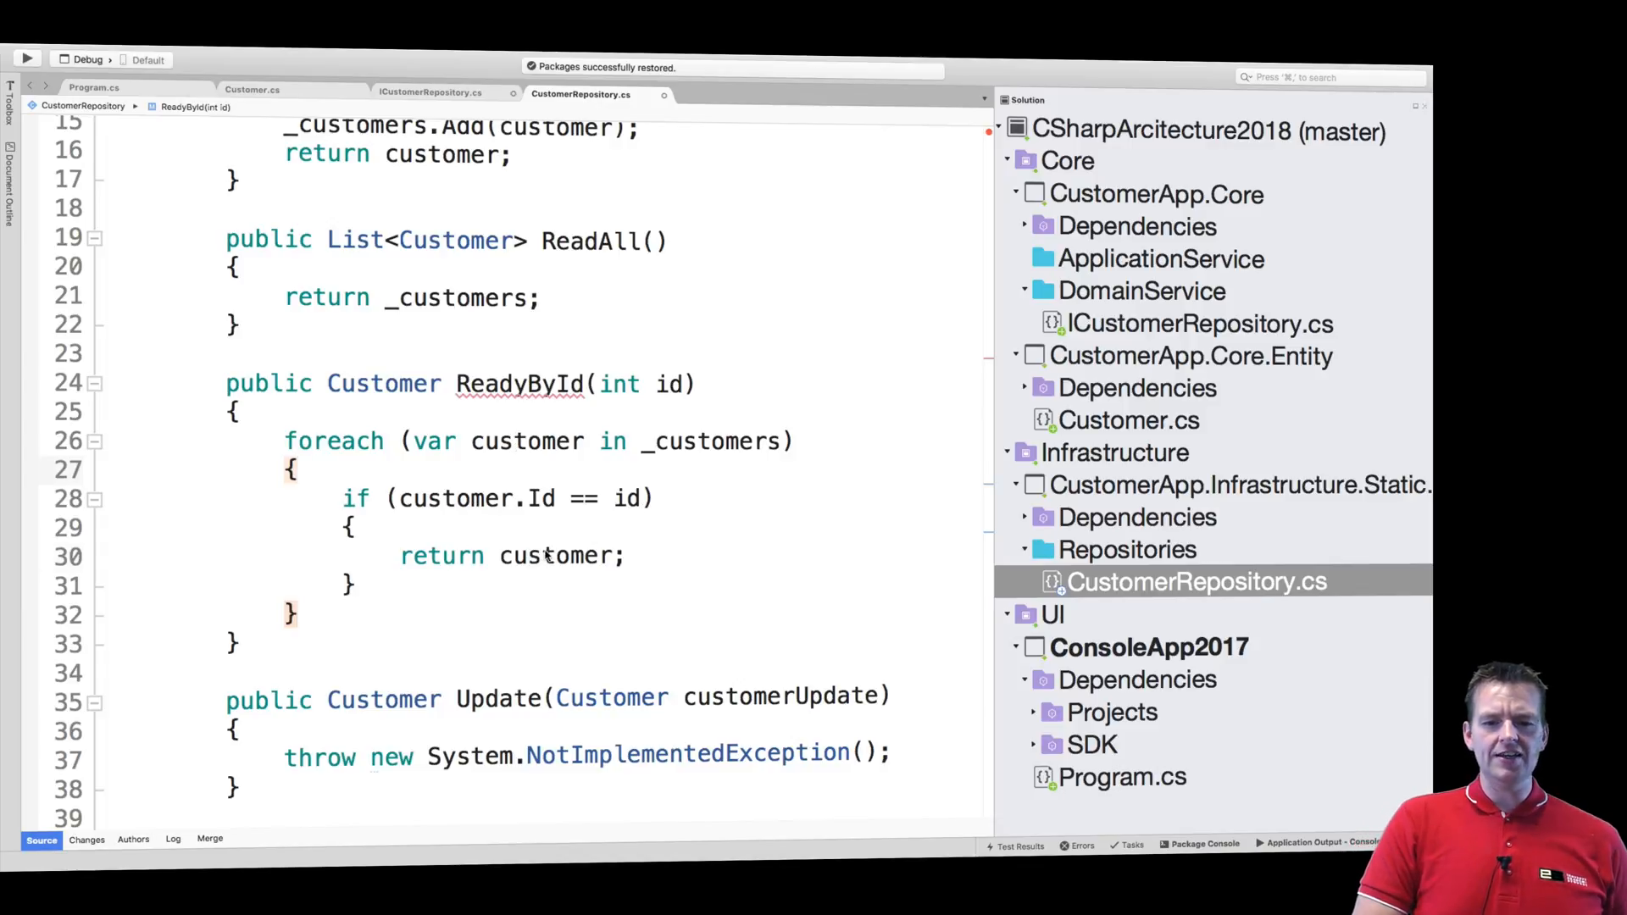
{"action": "type", "text": "return null;"}
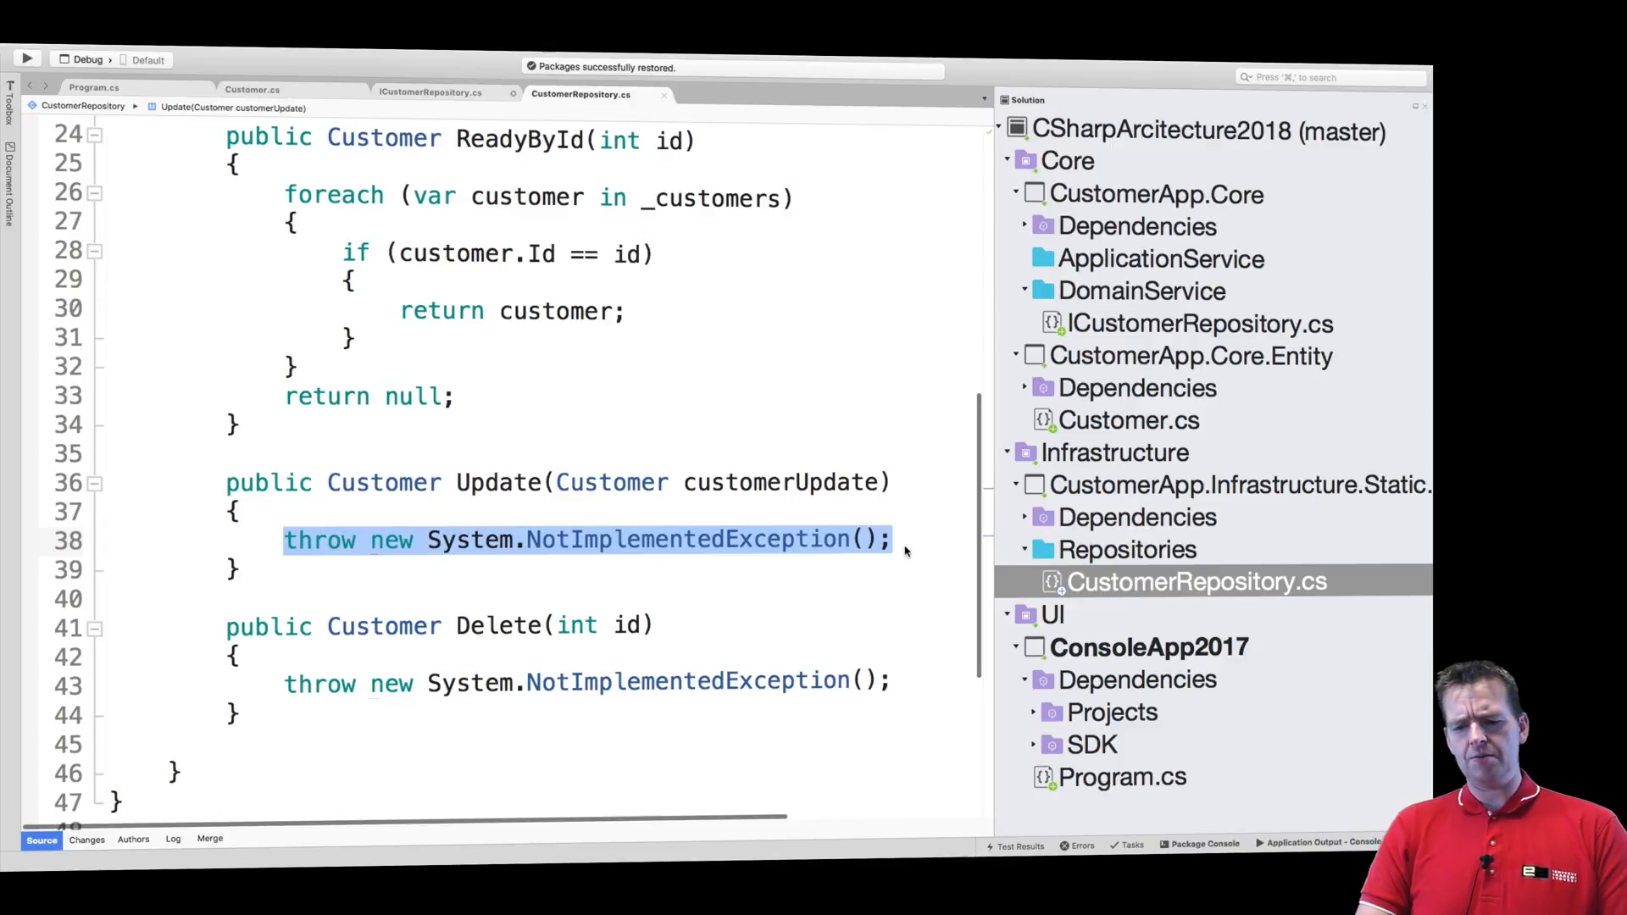
Remove Update's throw line and add the comment '//Remove later when we use UOW'
{"action": "key", "text": "Delete"}
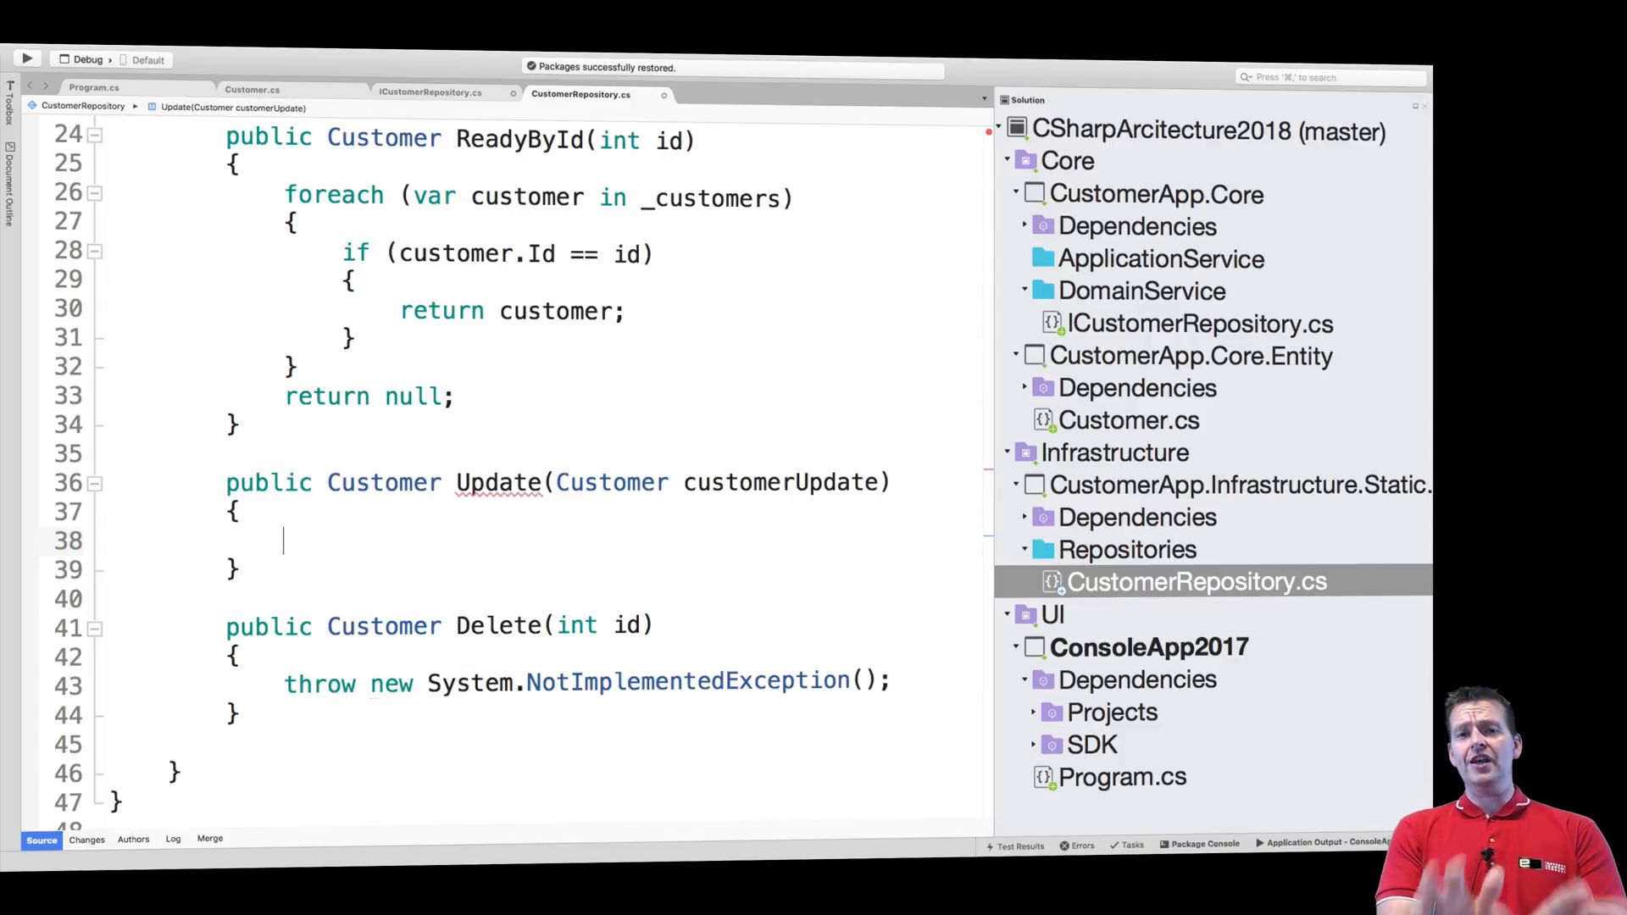
{"action": "type", "text": "//"}
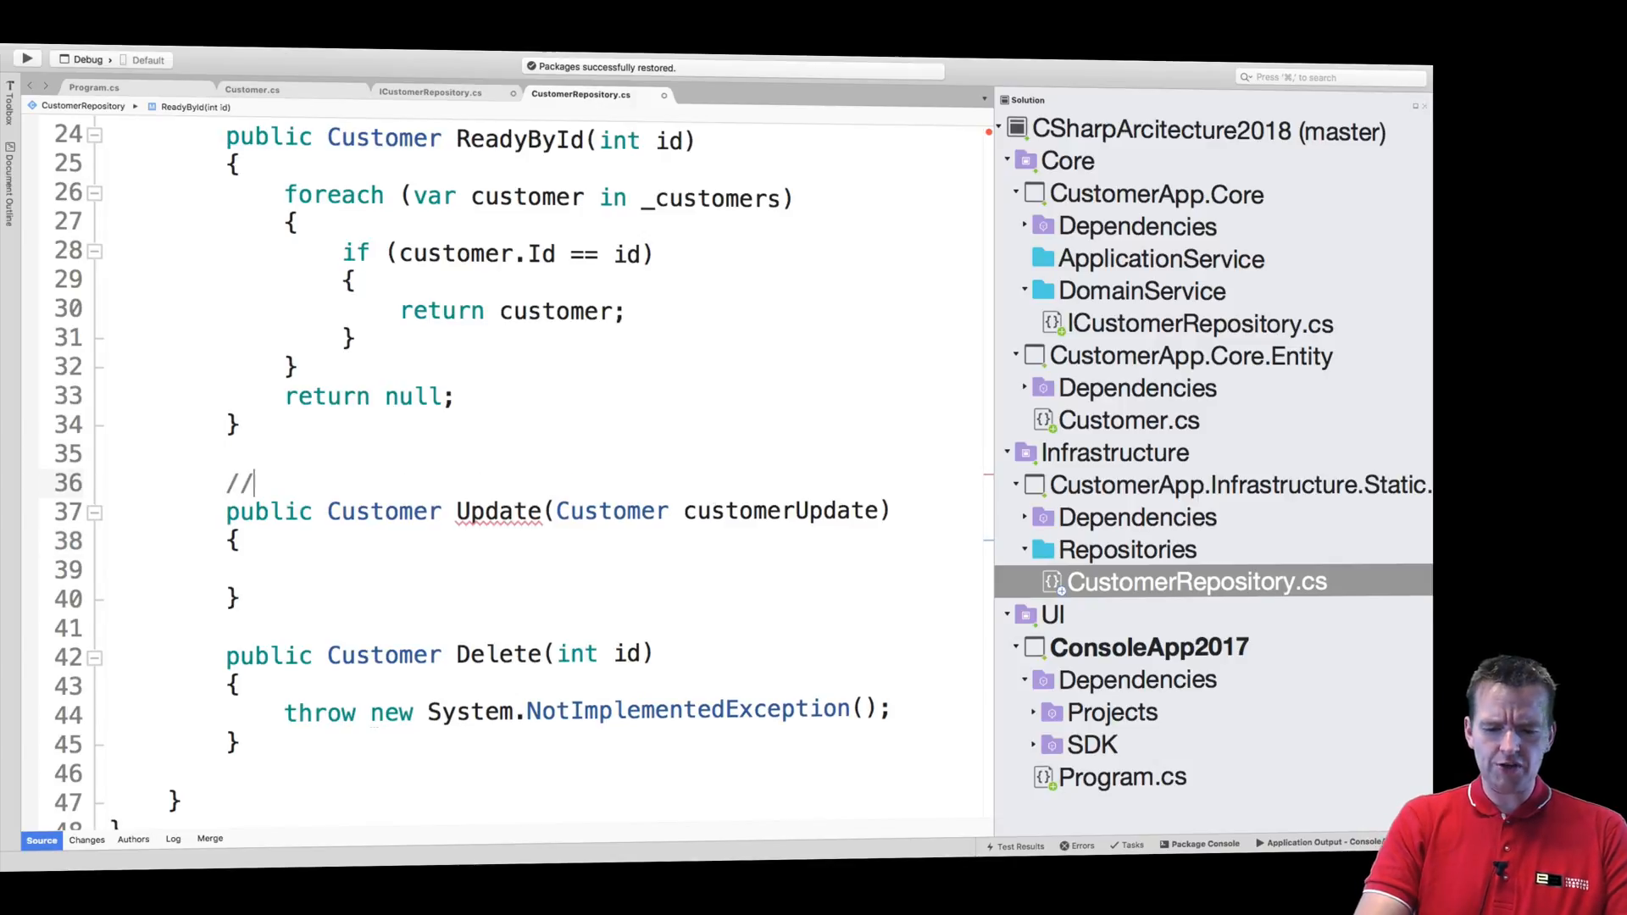
{"action": "type", "text": "REmove"}
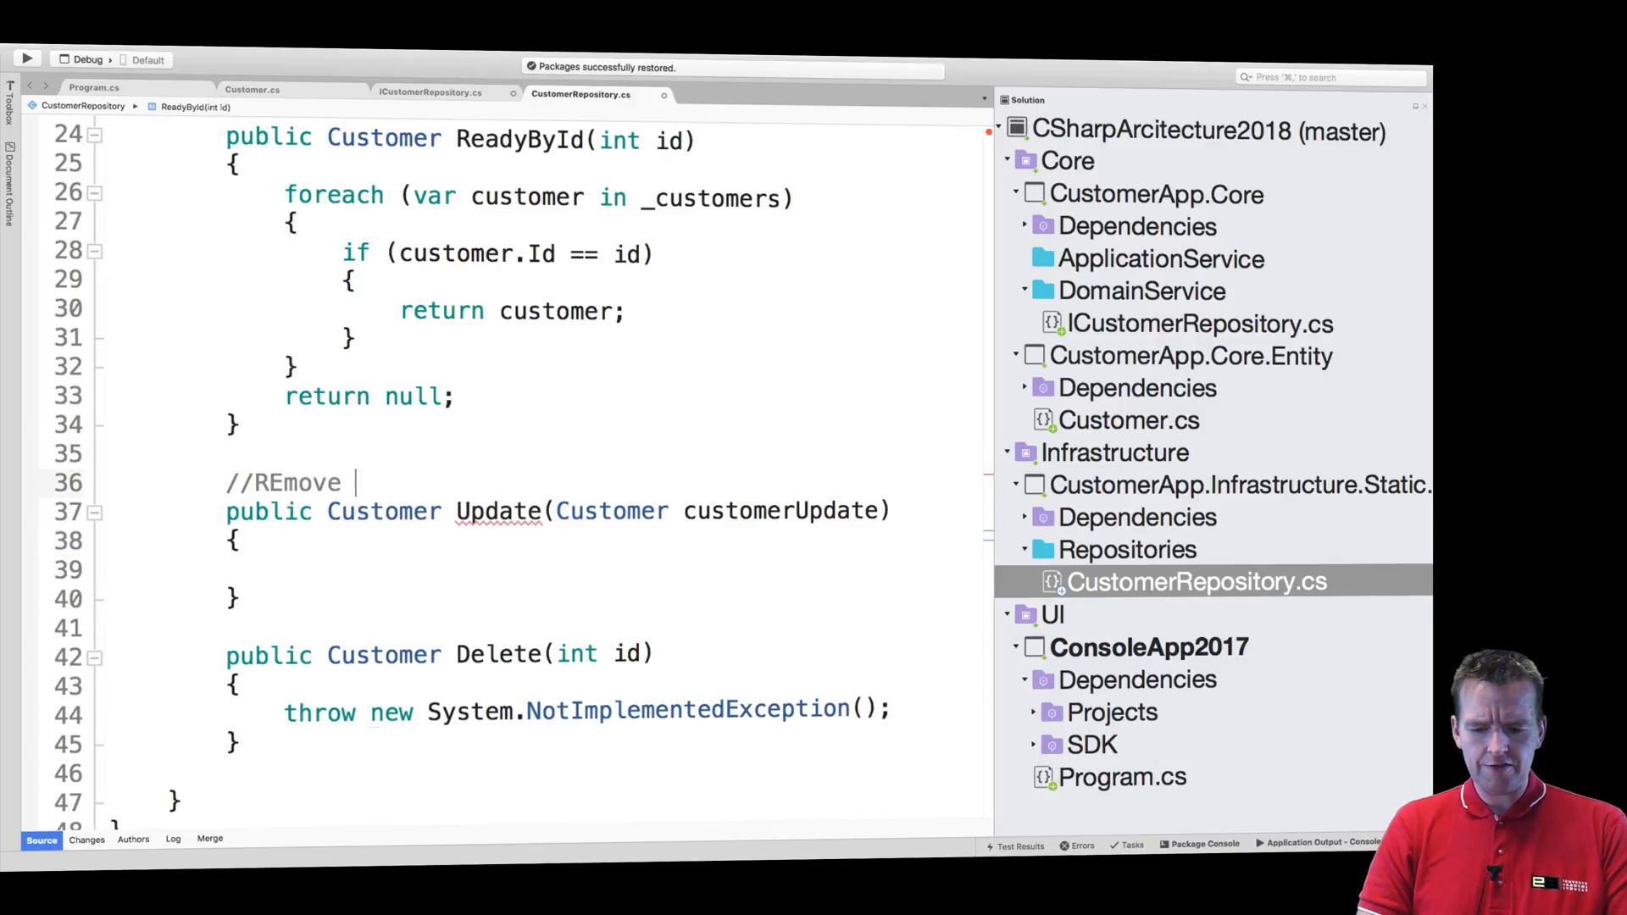
{"action": "type", "text": "later when"}
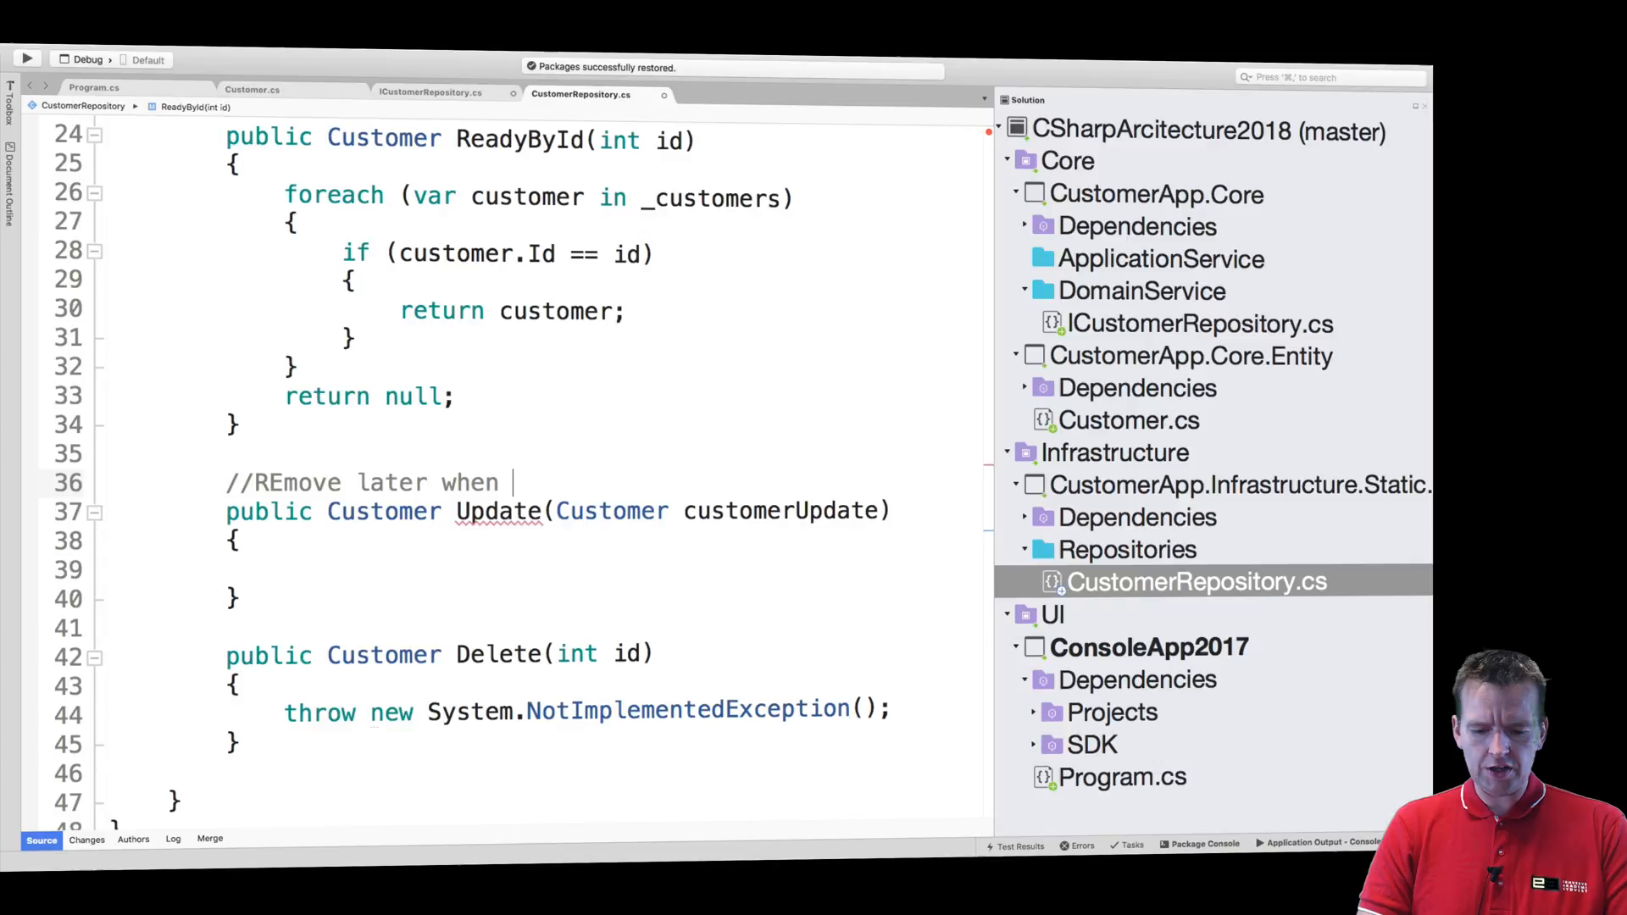
{"action": "type", "text": "we use UOW"}
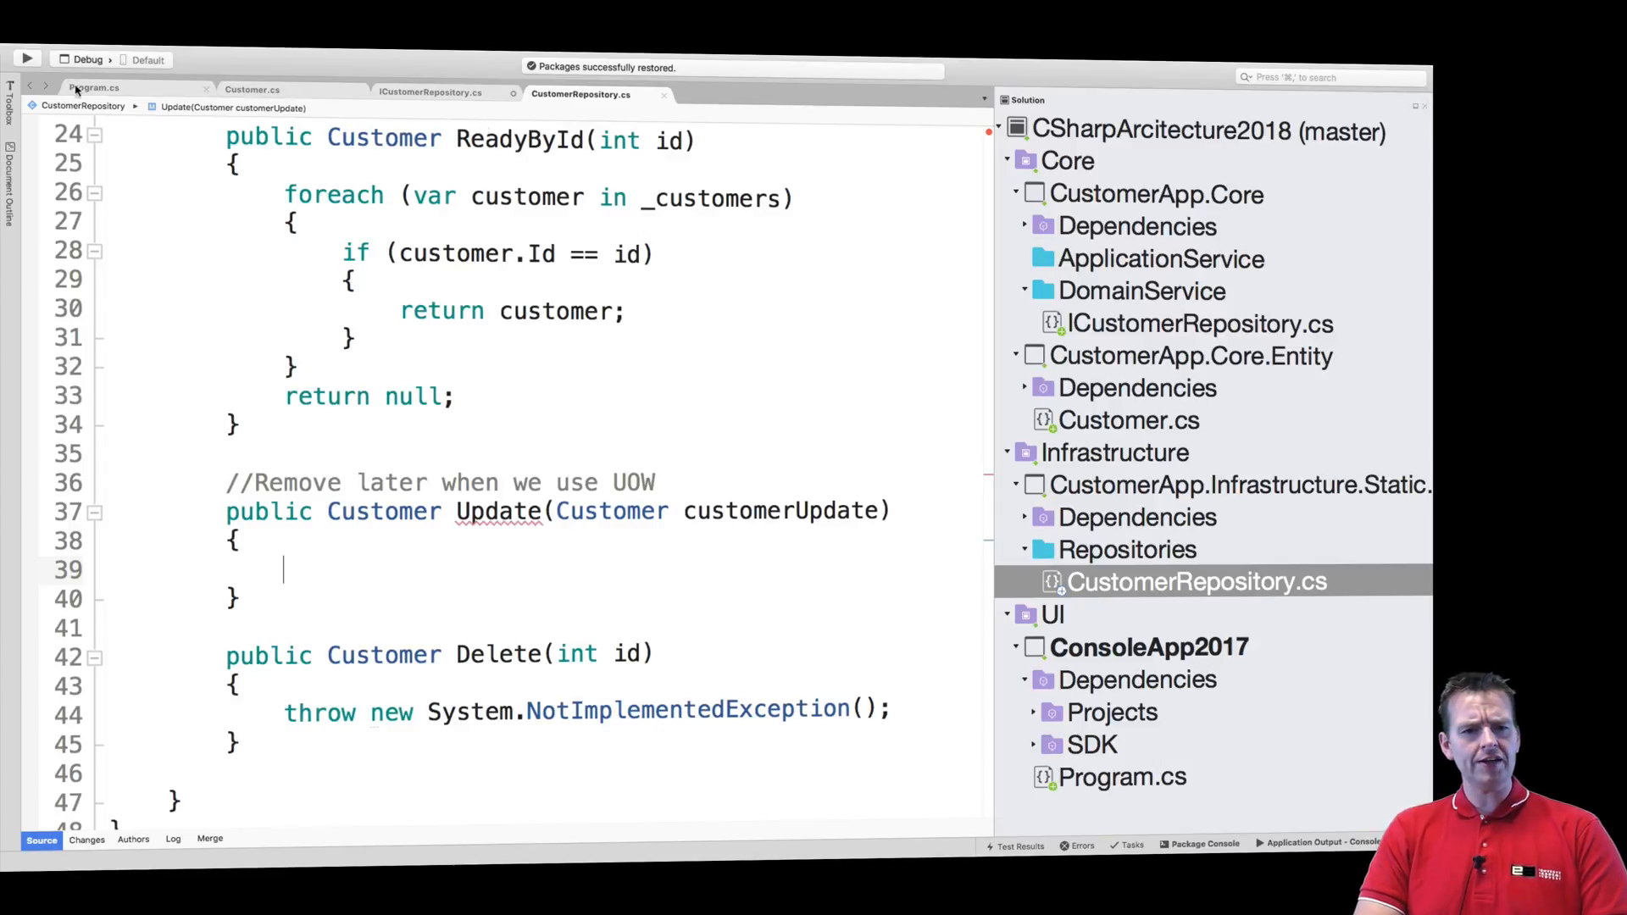
{"action": "left_click", "coordinate": [93, 88]}
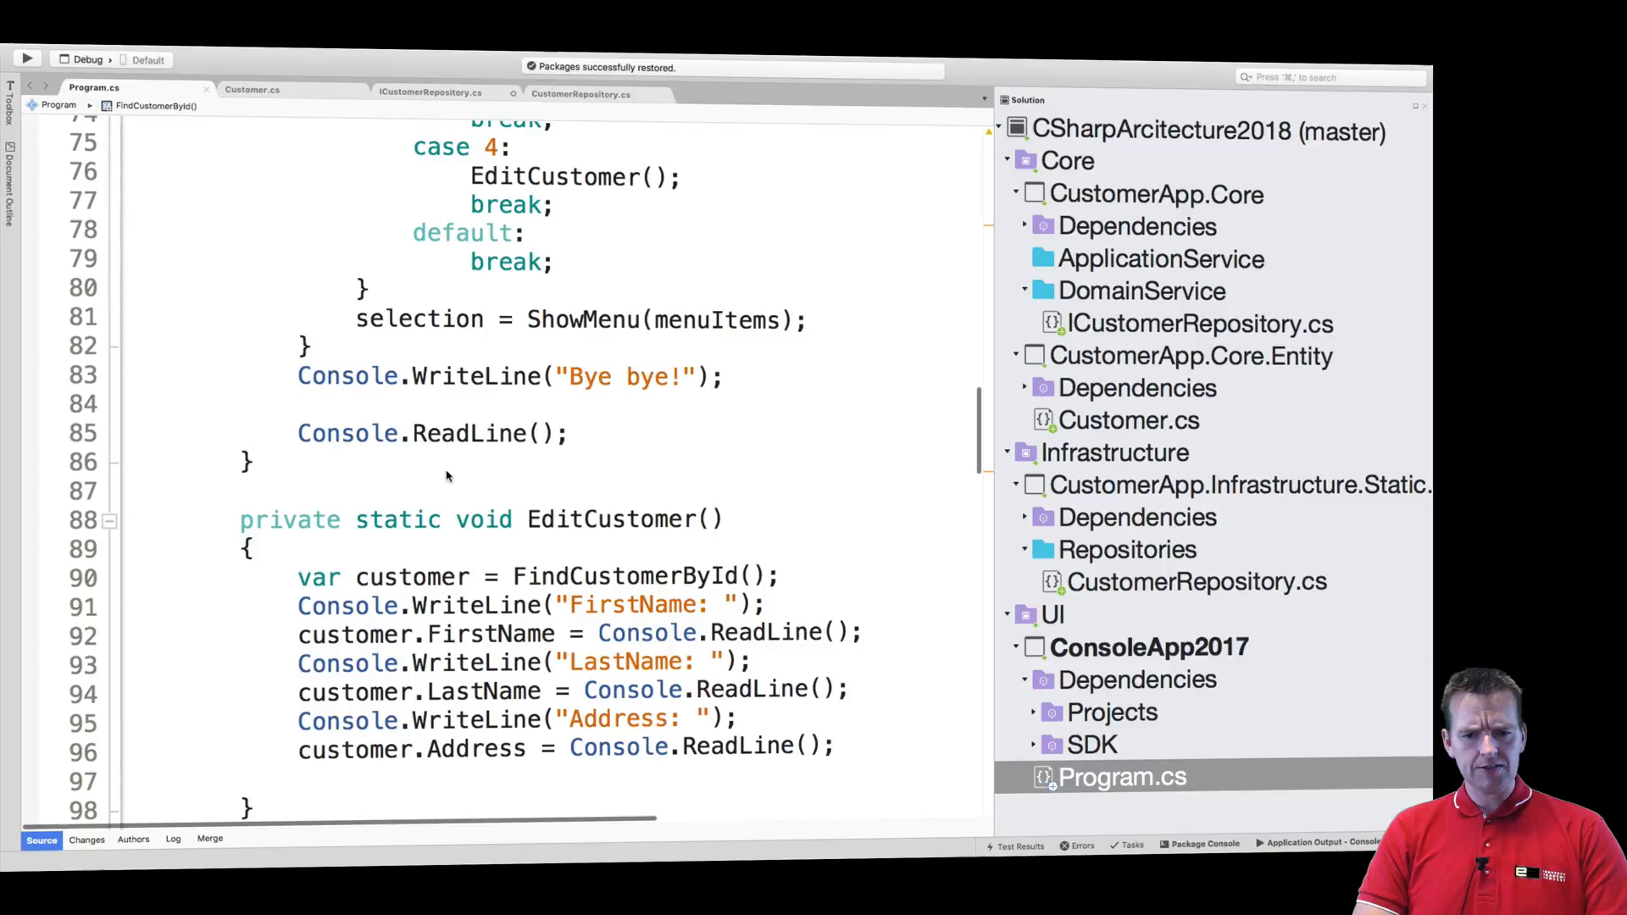
Review EditCustomer's body in Program.cs and the Customer class properties
{"action": "left_click", "coordinate": [415, 576]}
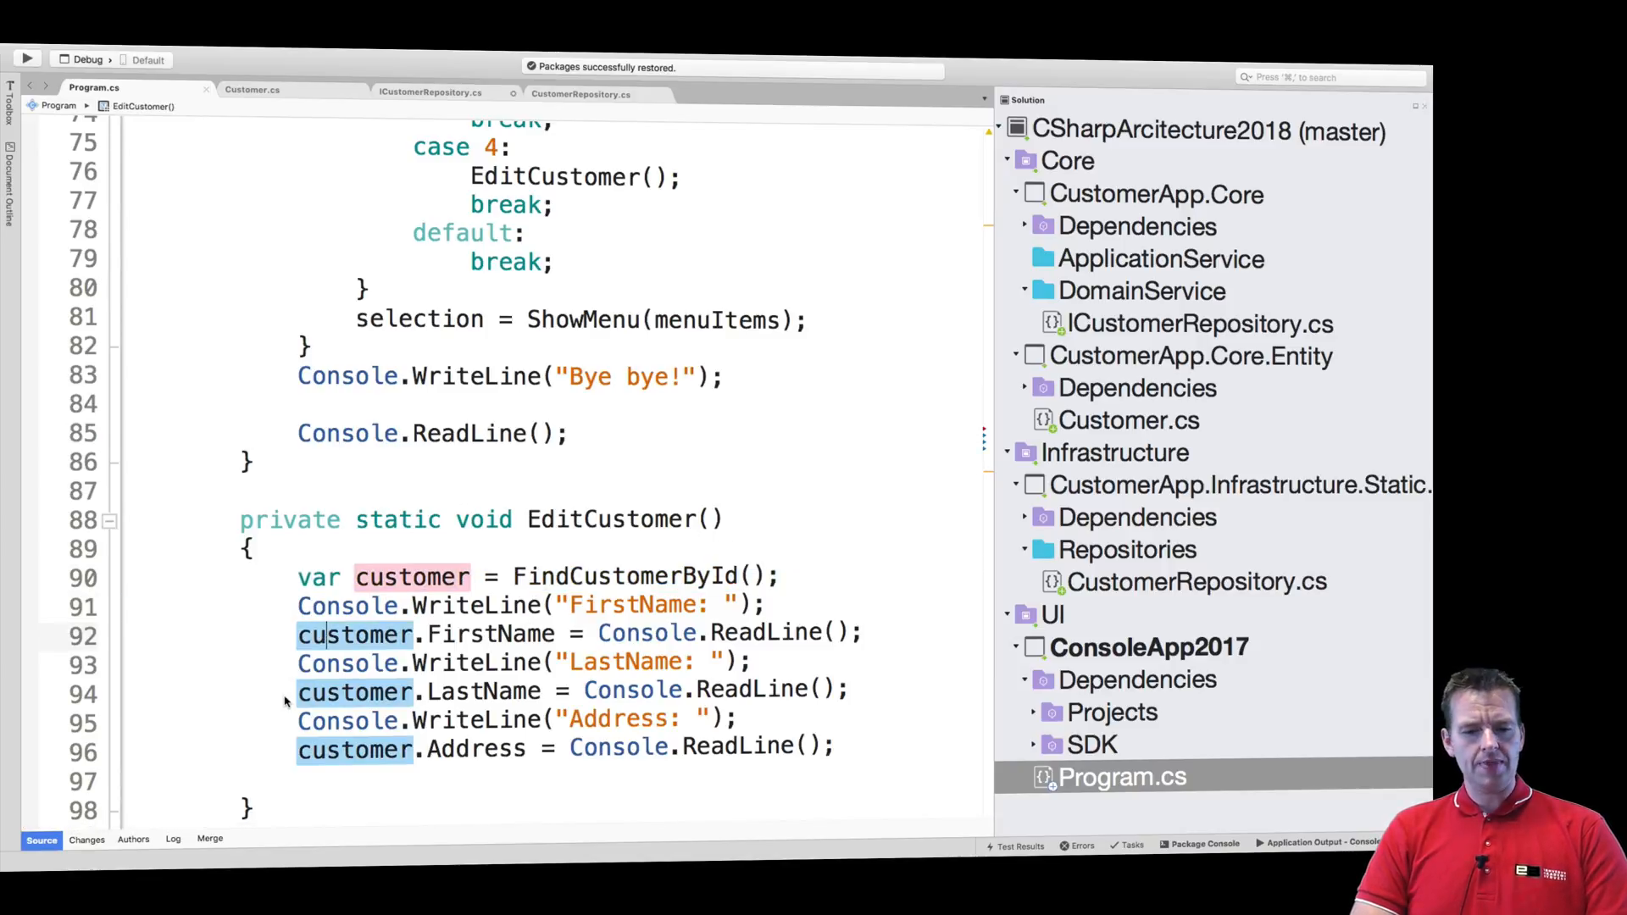
{"action": "scroll", "scroll_direction": "down", "scroll_amount": 3}
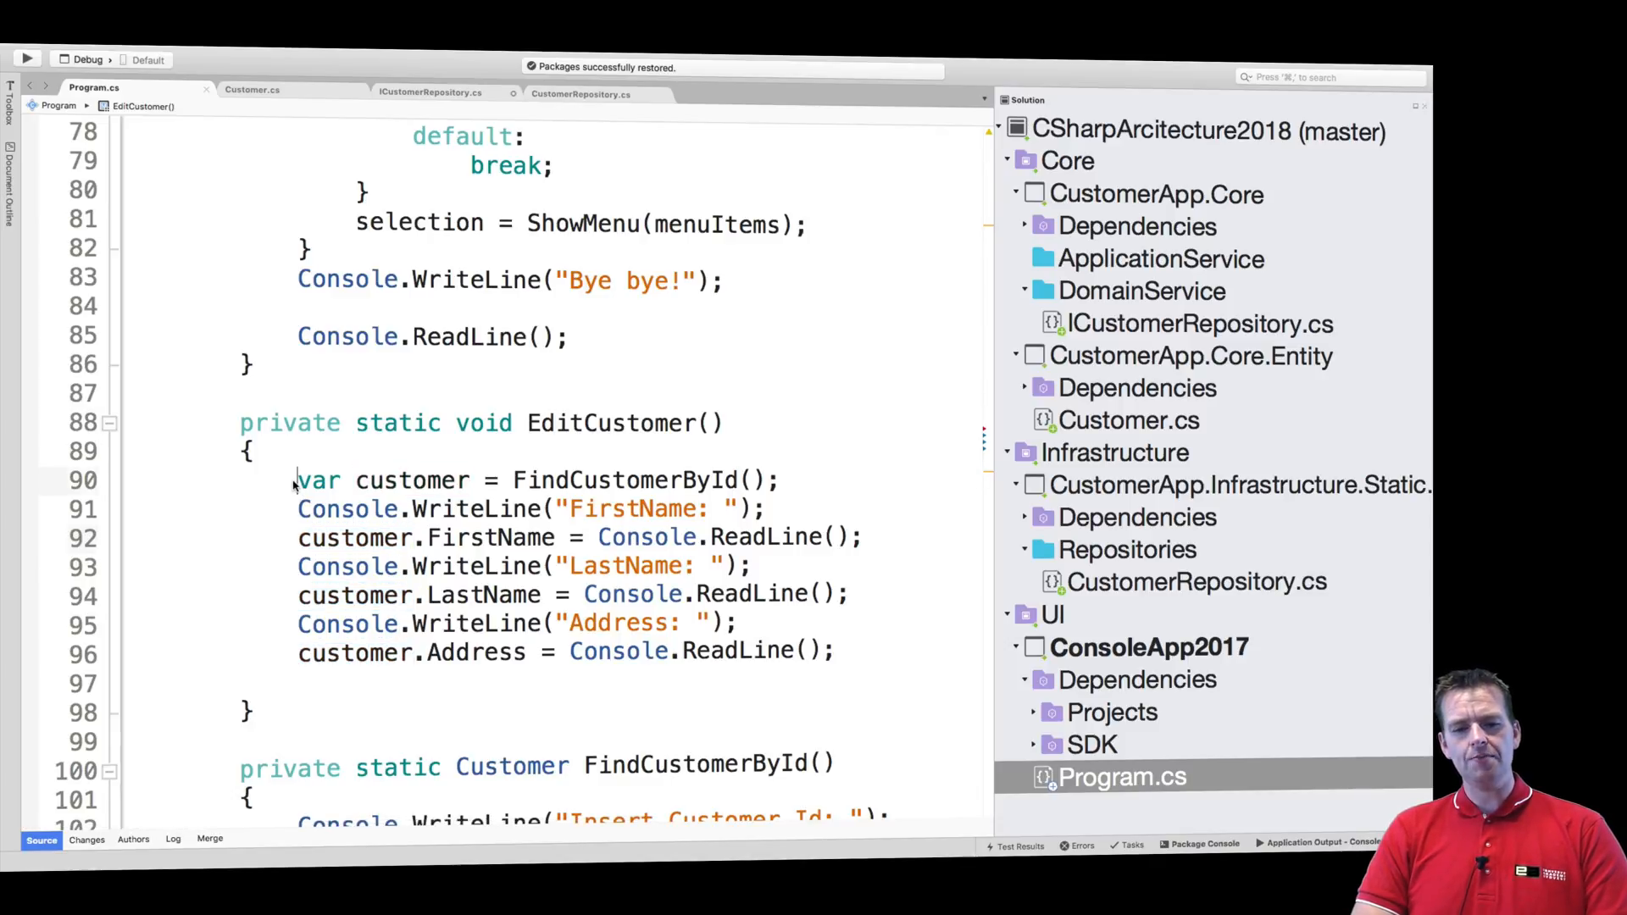
{"action": "left_click_drag", "start_coordinate": [297, 479], "coordinate": [837, 651]}
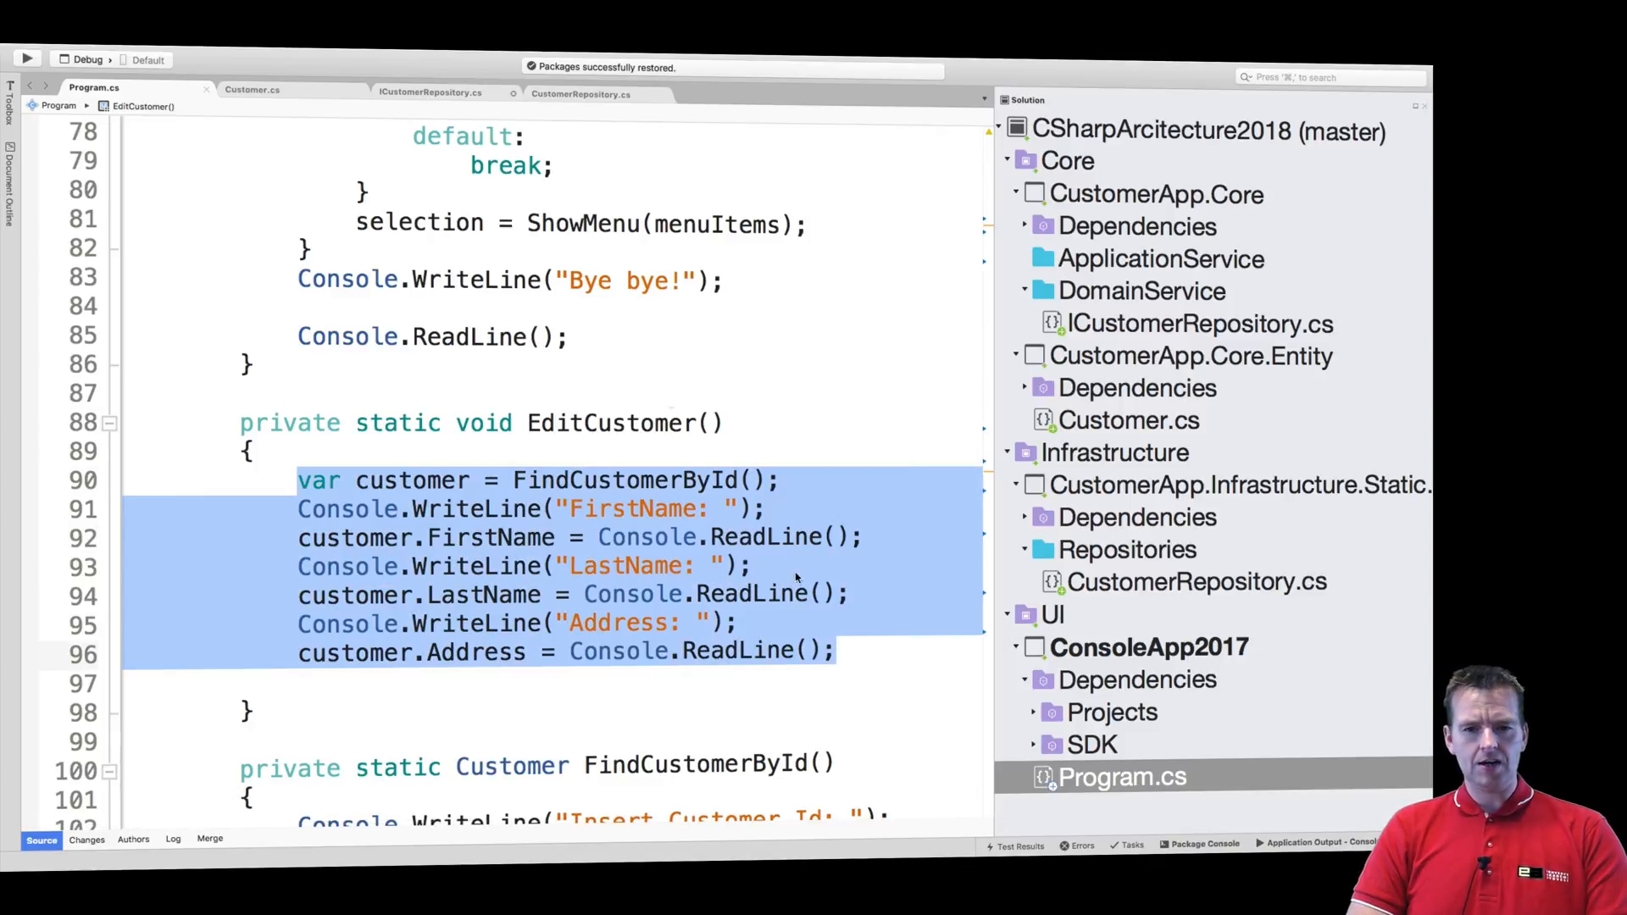
{"action": "left_click", "coordinate": [252, 89]}
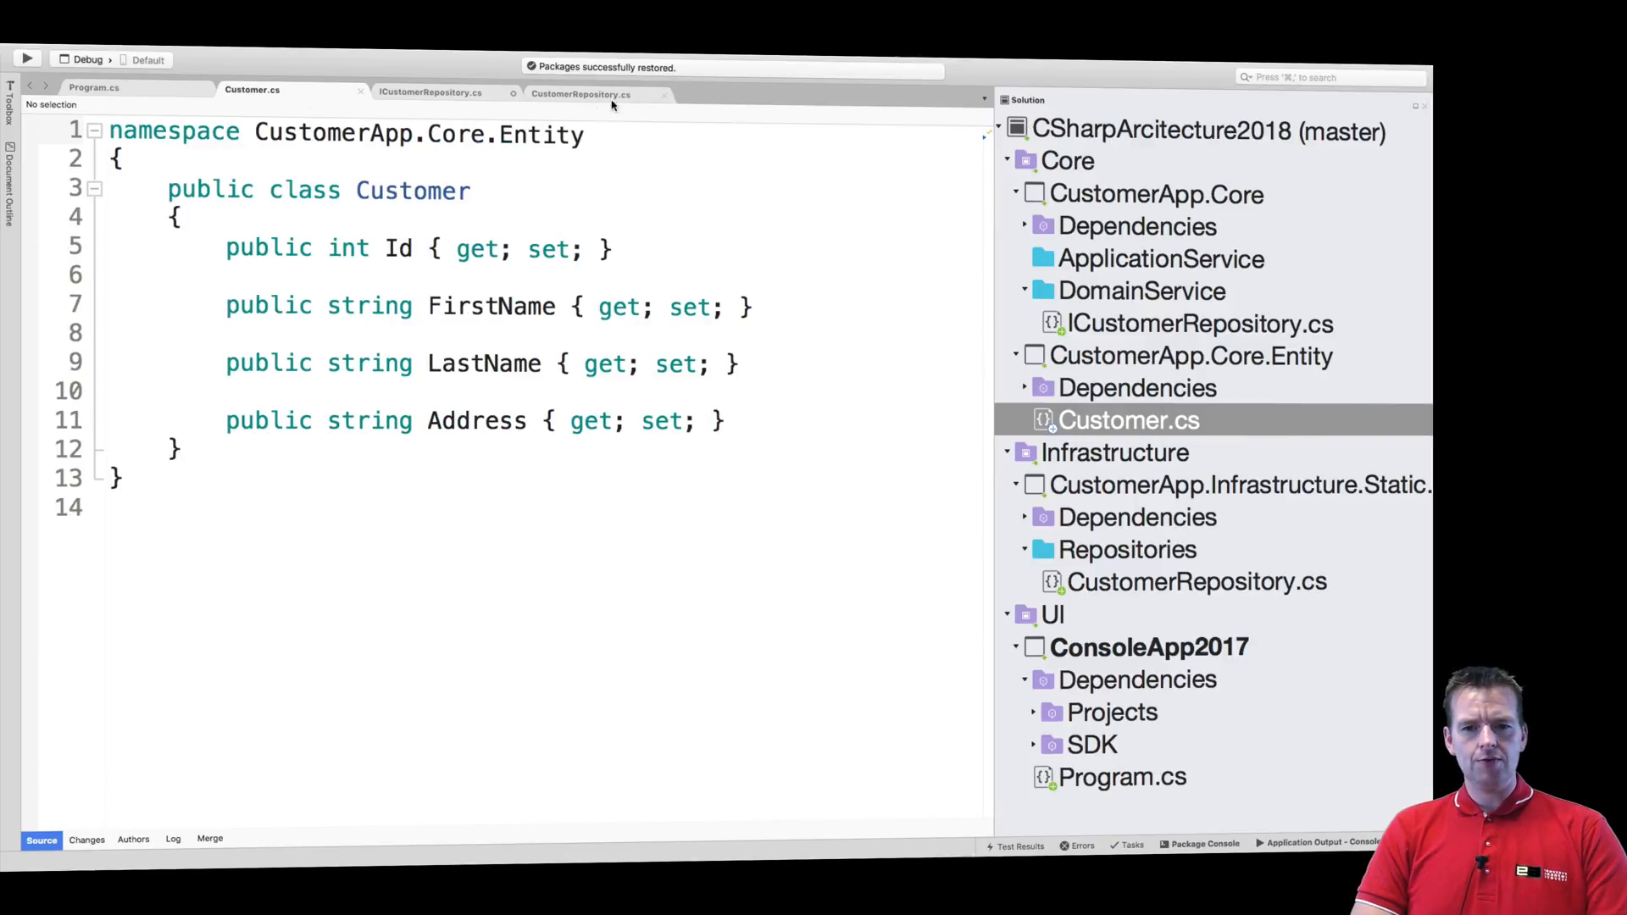
{"action": "left_click", "coordinate": [581, 94]}
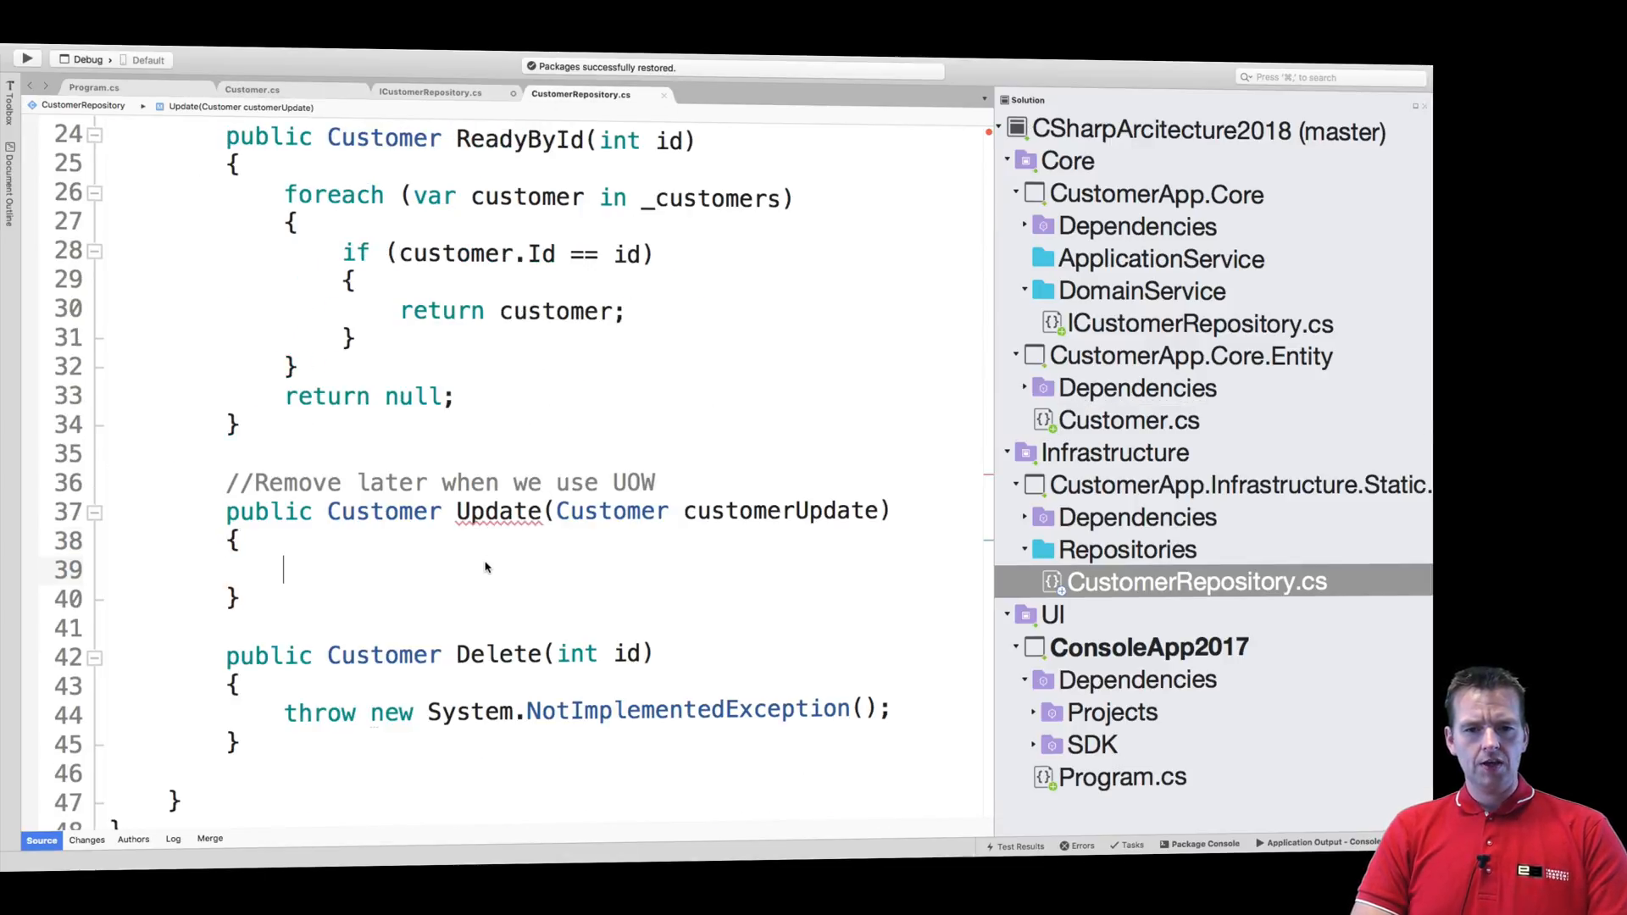
Begin Update with var customerFromDB = this.ReadyById(customerUpdate.Id);
{"action": "type", "text": "var"}
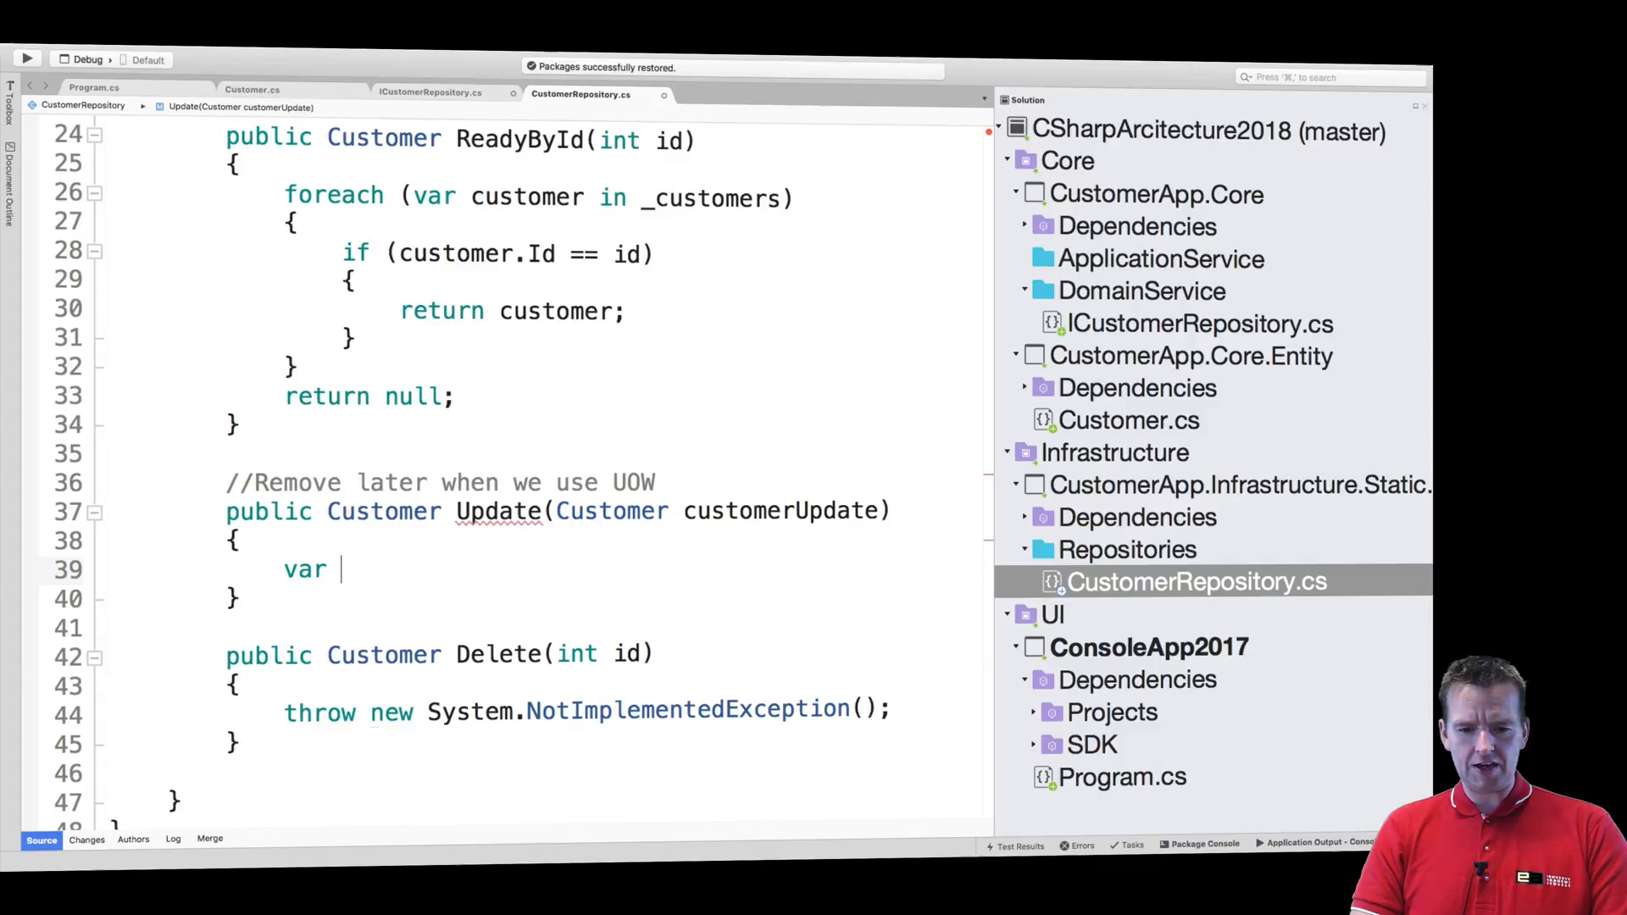
{"action": "type", "text": "custoe"}
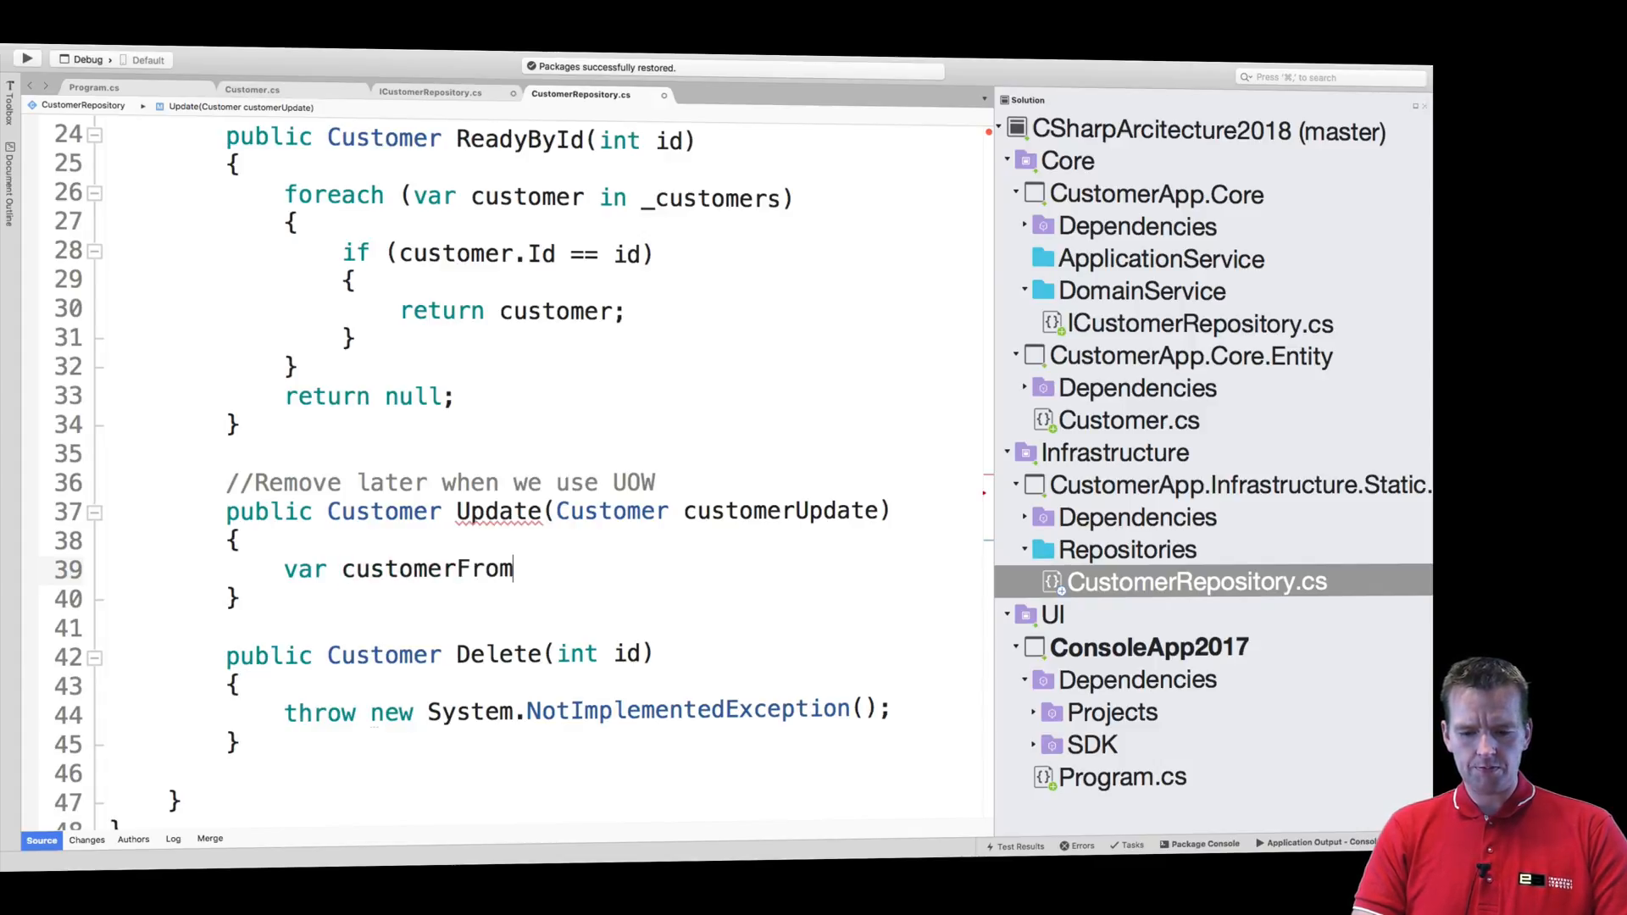
{"action": "type", "text": "D"}
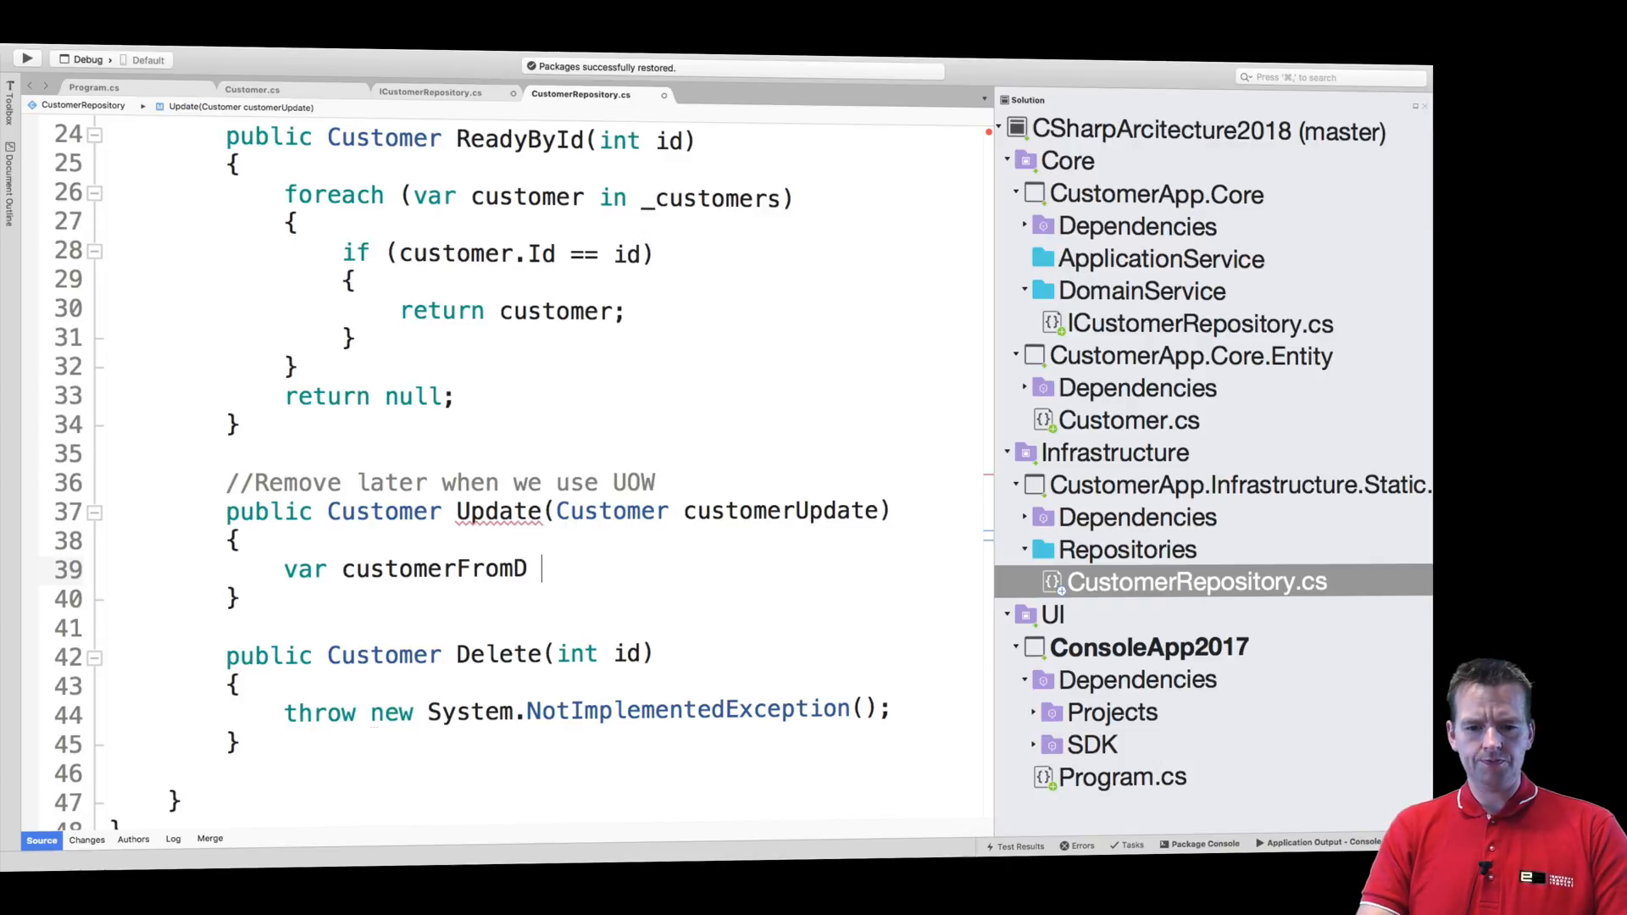
{"action": "type", "text": "B ="}
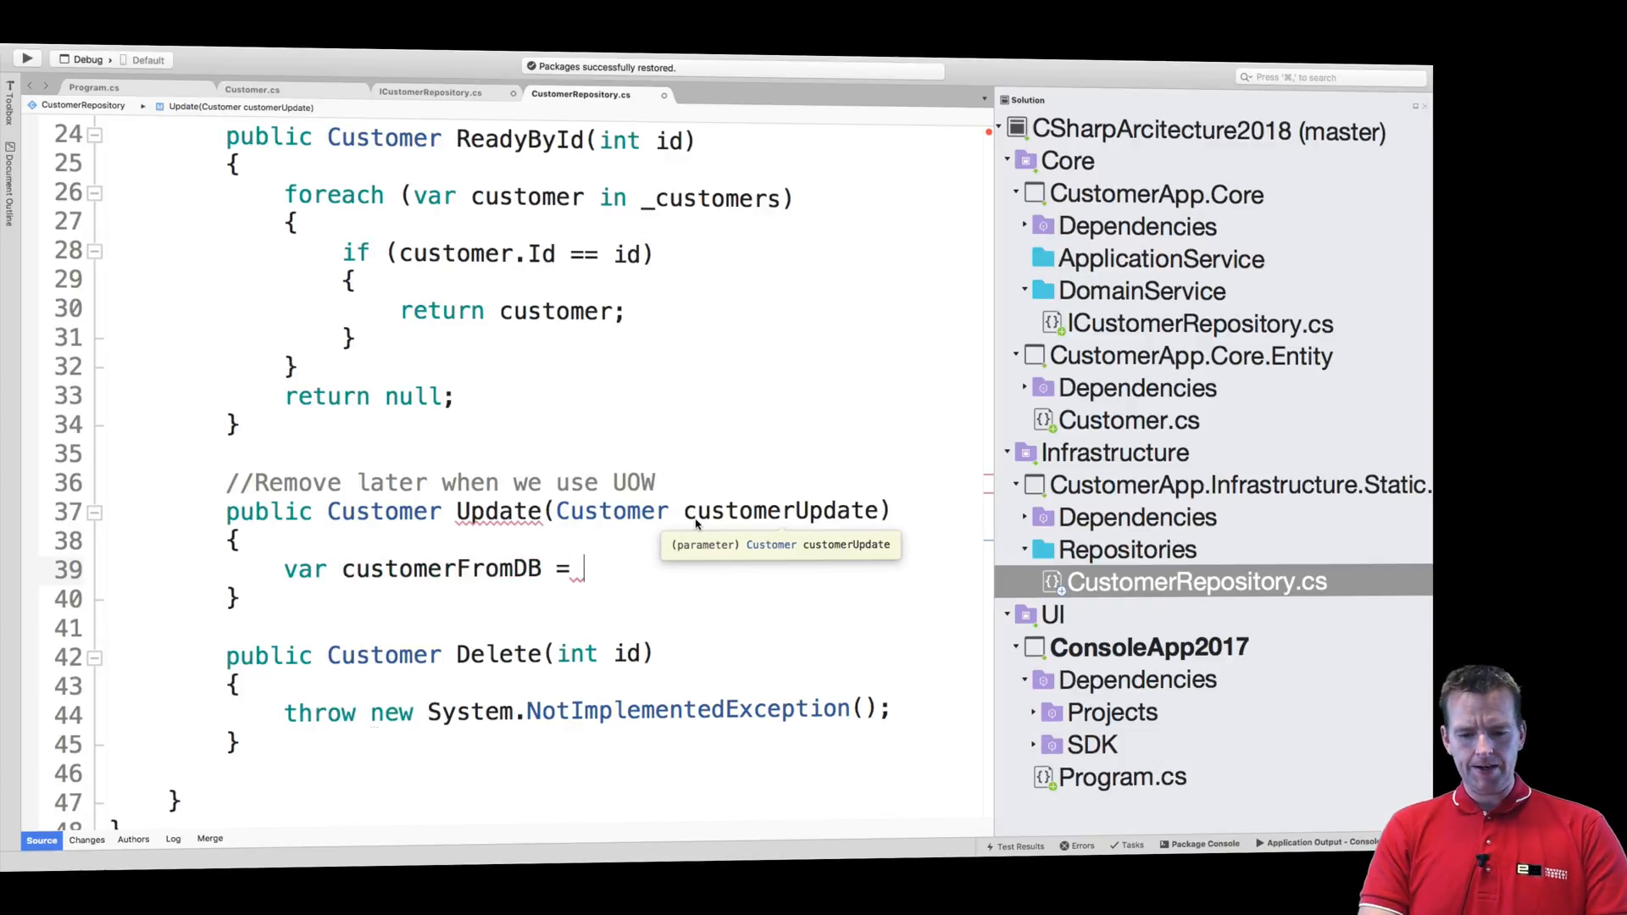
{"action": "type", "text": "this.ReadyById(customerUpdate.Id);"}
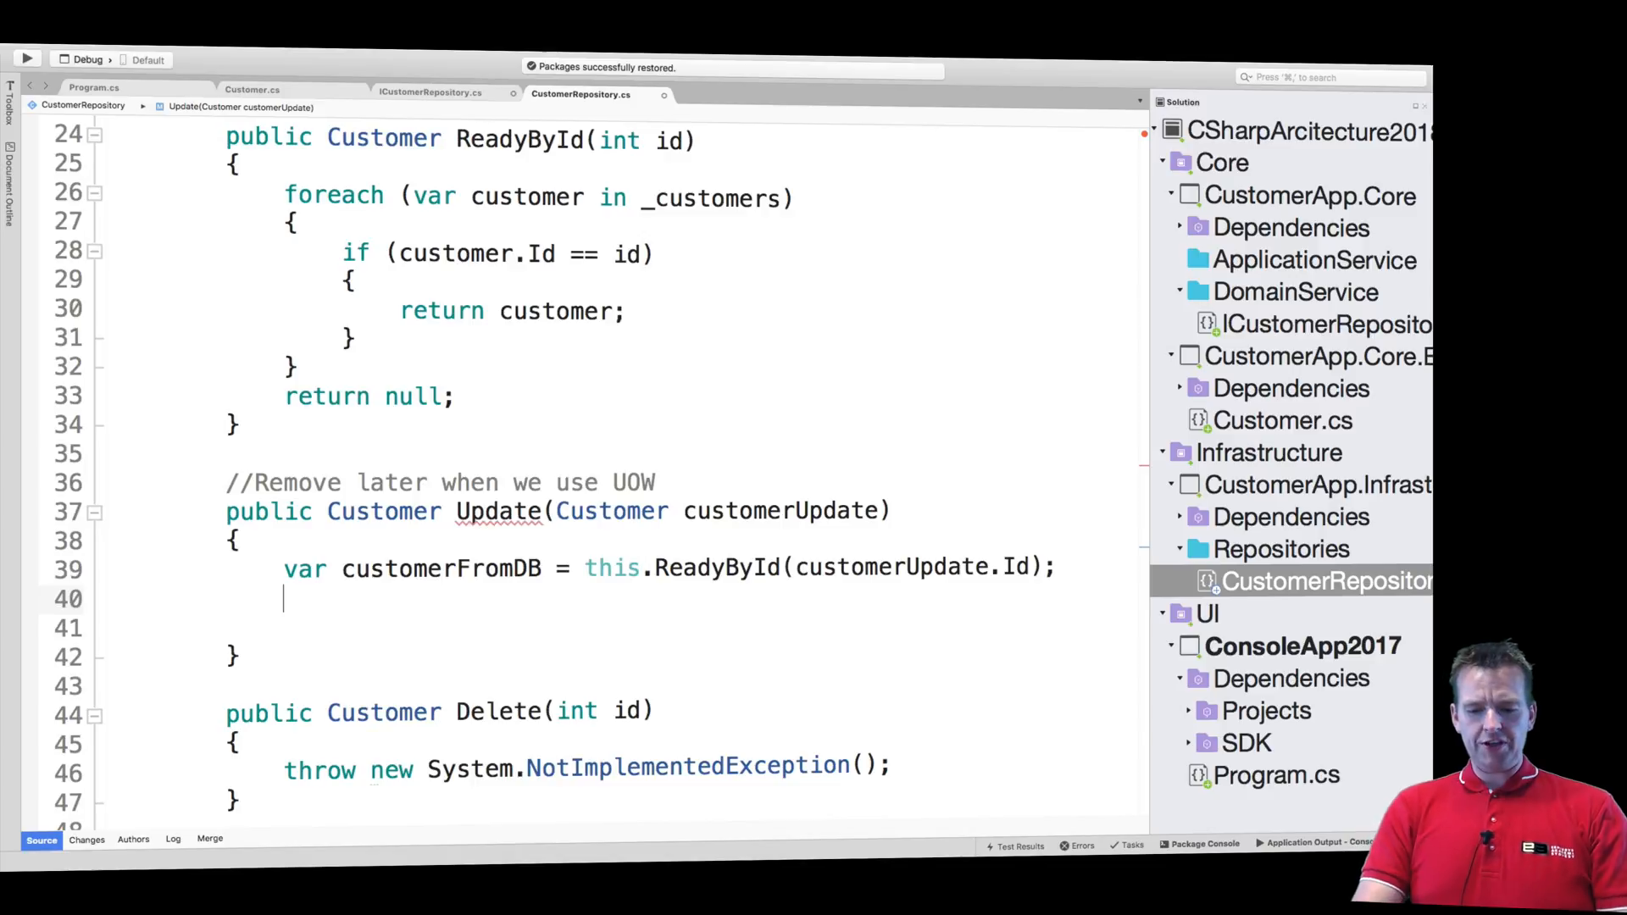
Add an if block testing customerFromDB against null, followed by return null;
{"action": "type", "text": "if(customerFromDB"}
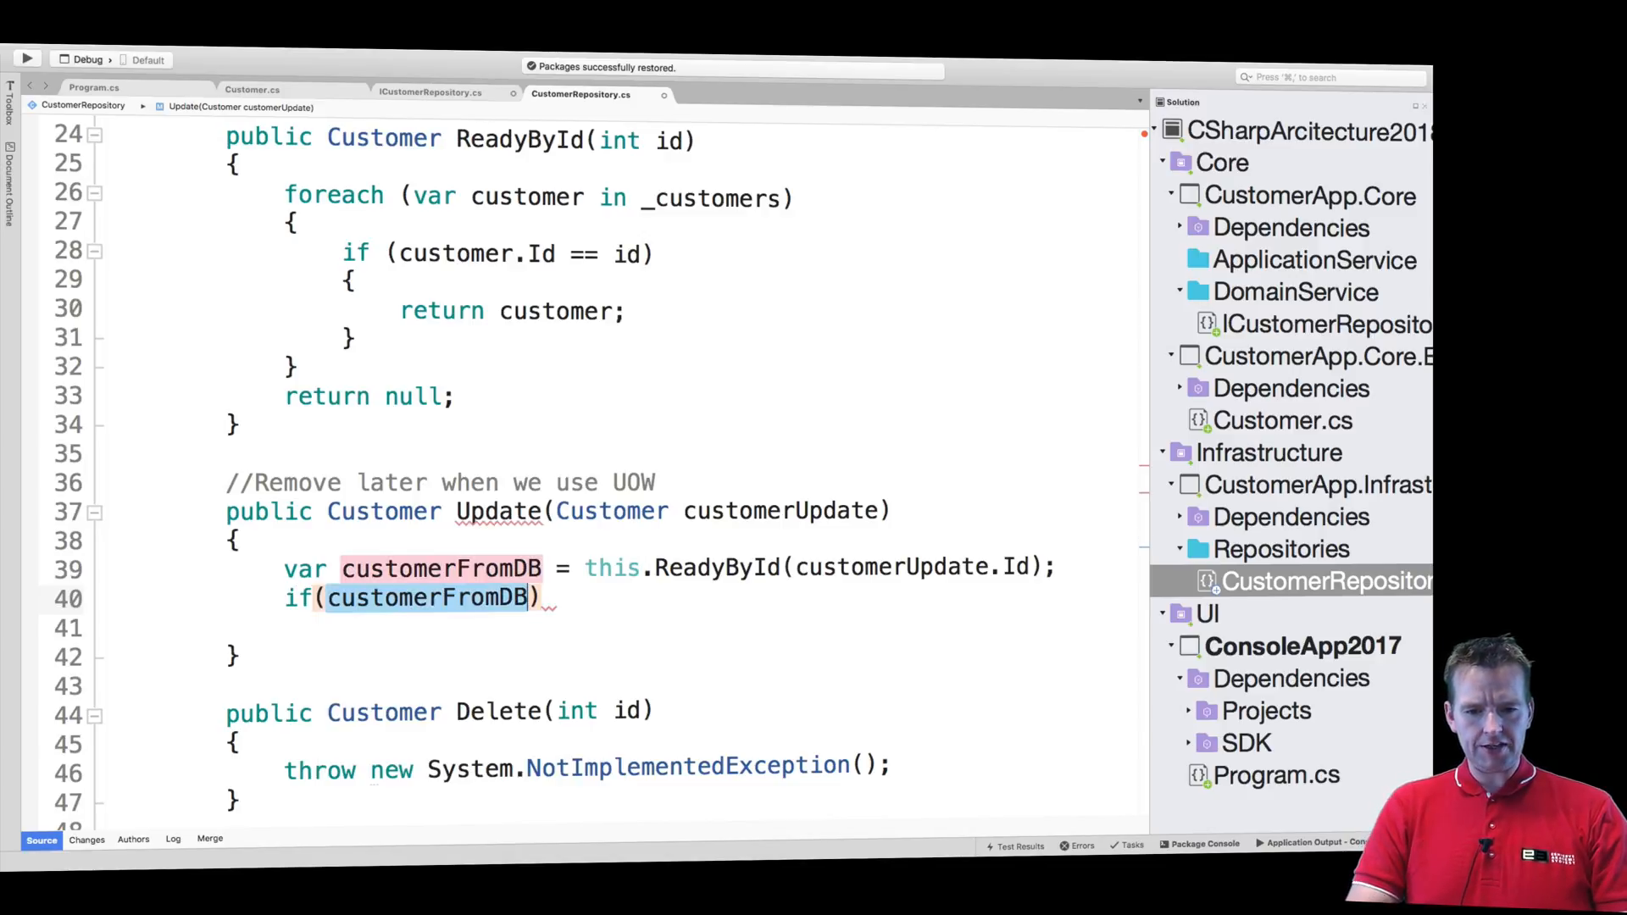
{"action": "type", "text": "!=="}
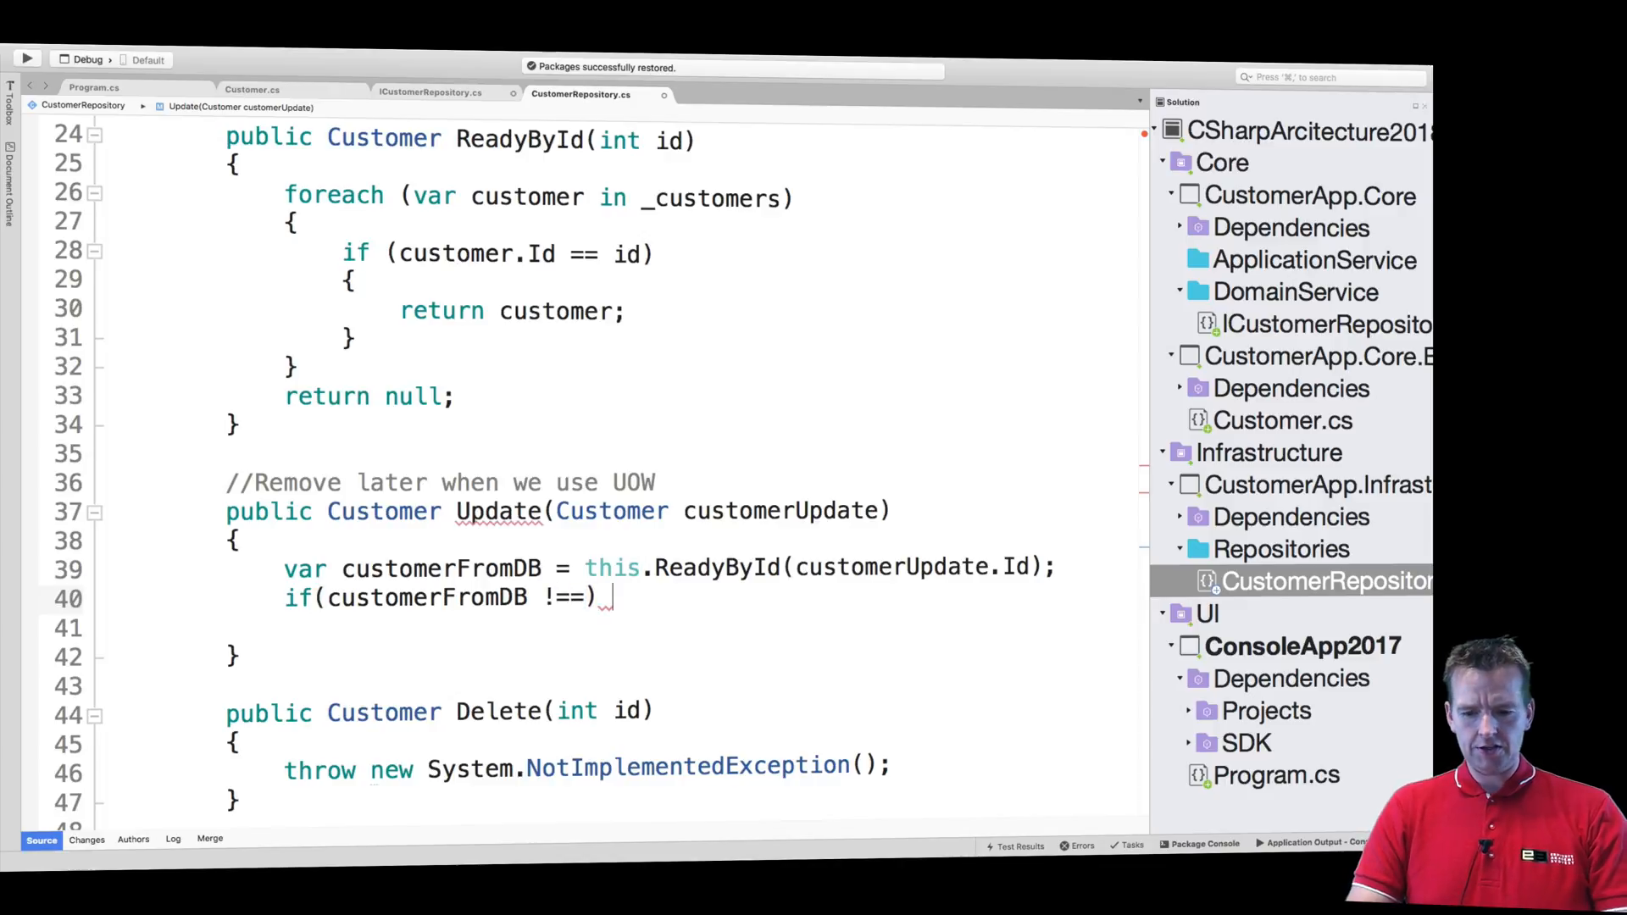
{"action": "type", "text": "{"}
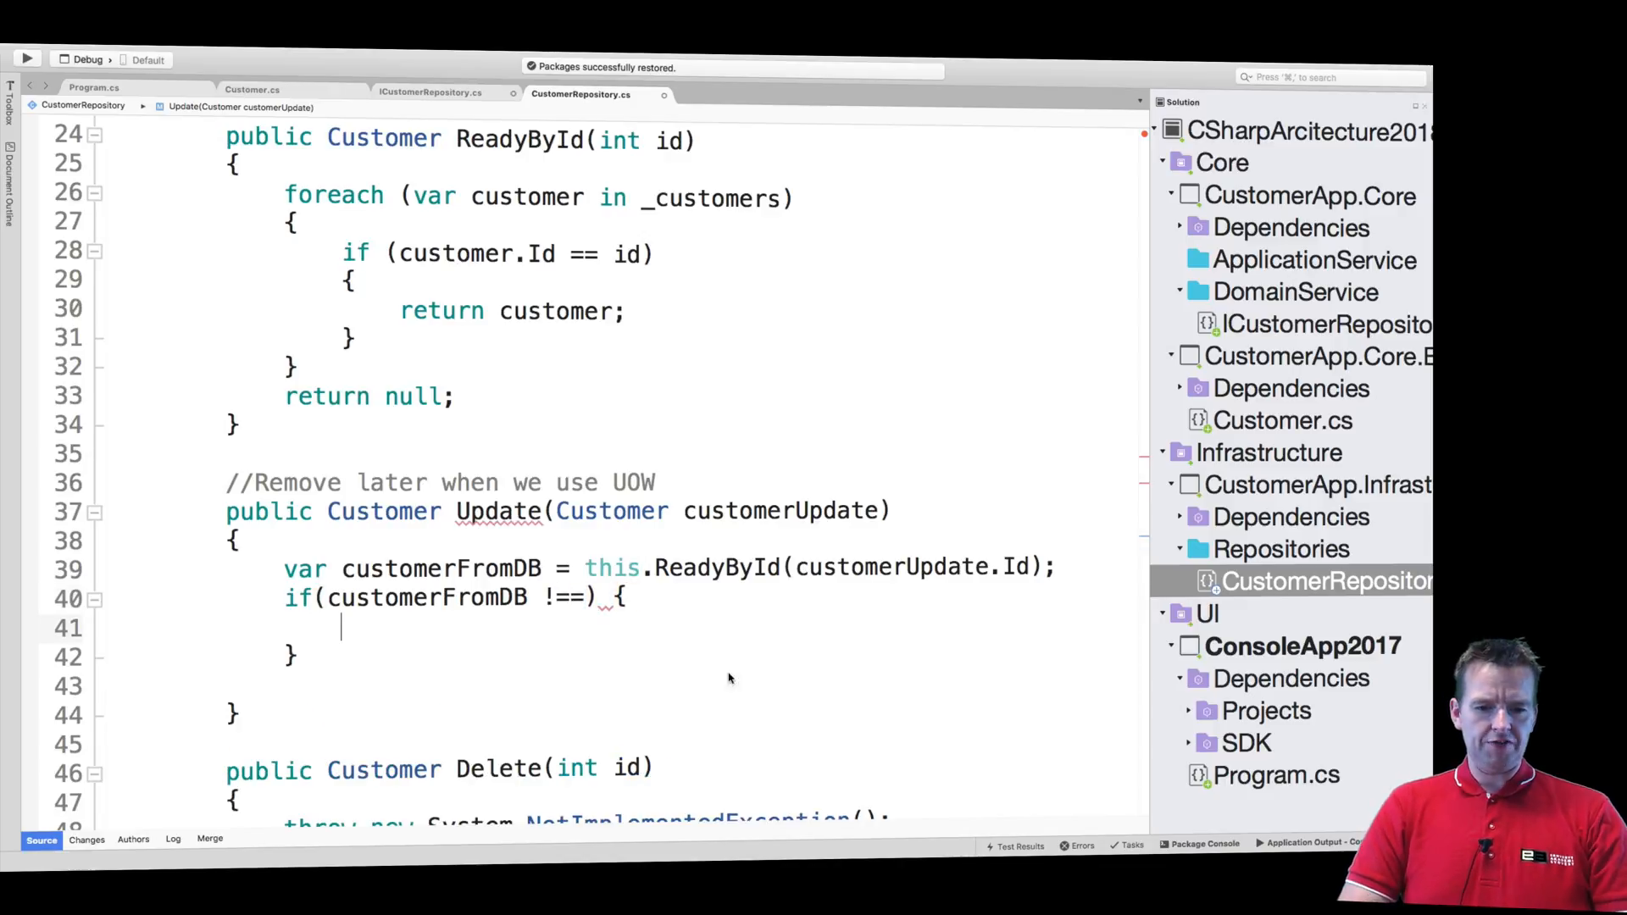
{"action": "type", "text": "return"}
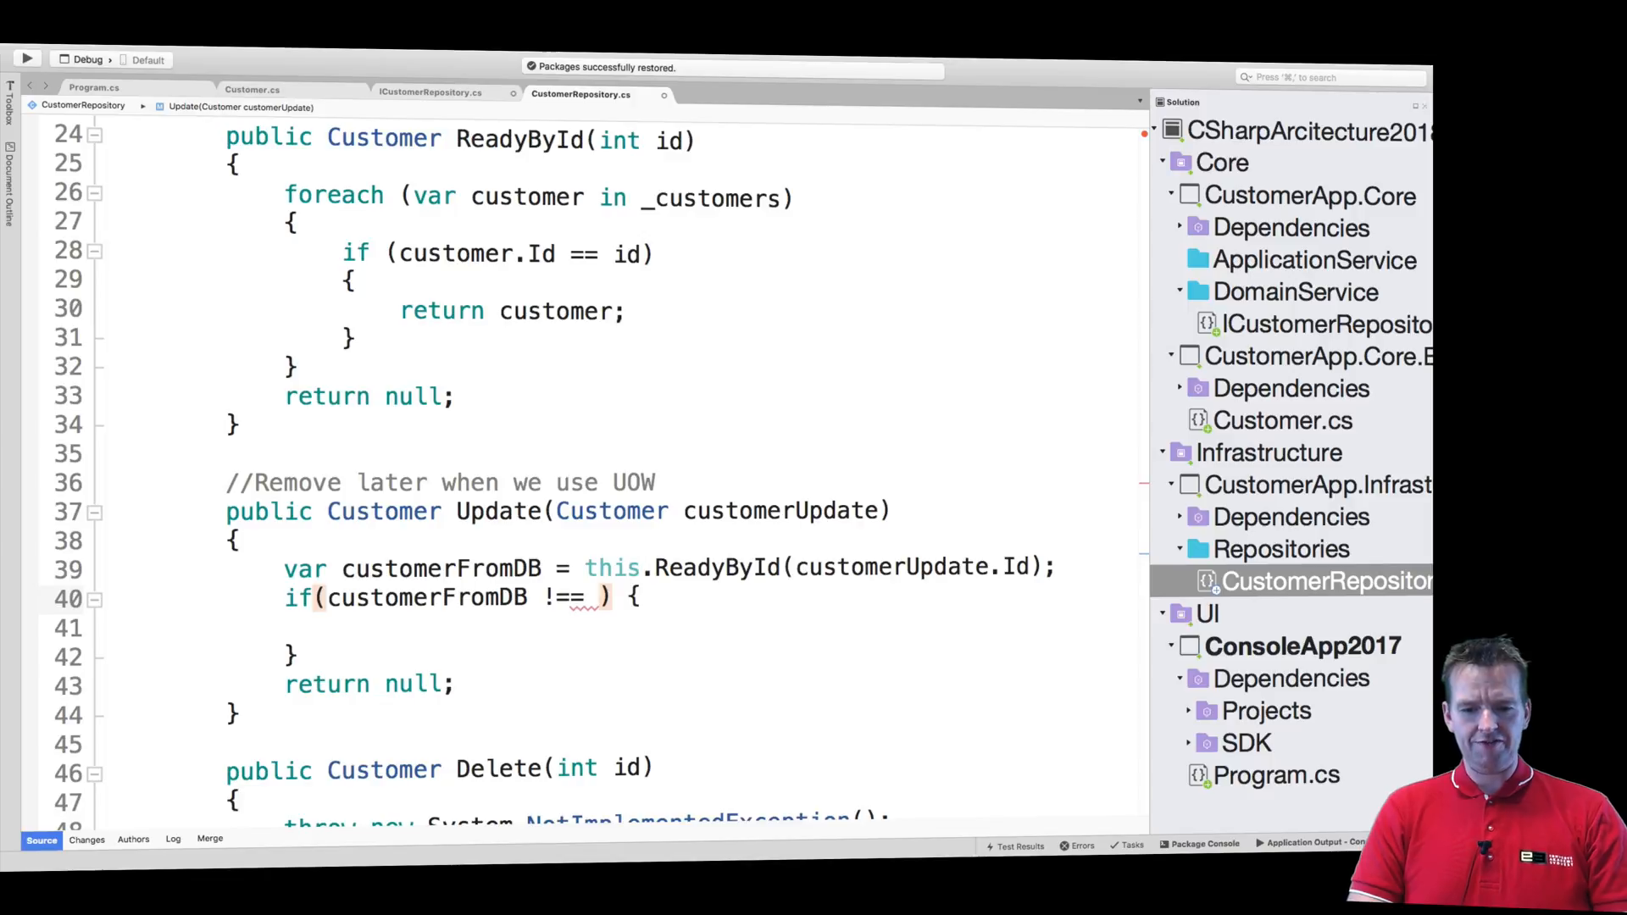
{"action": "type", "text": "null"}
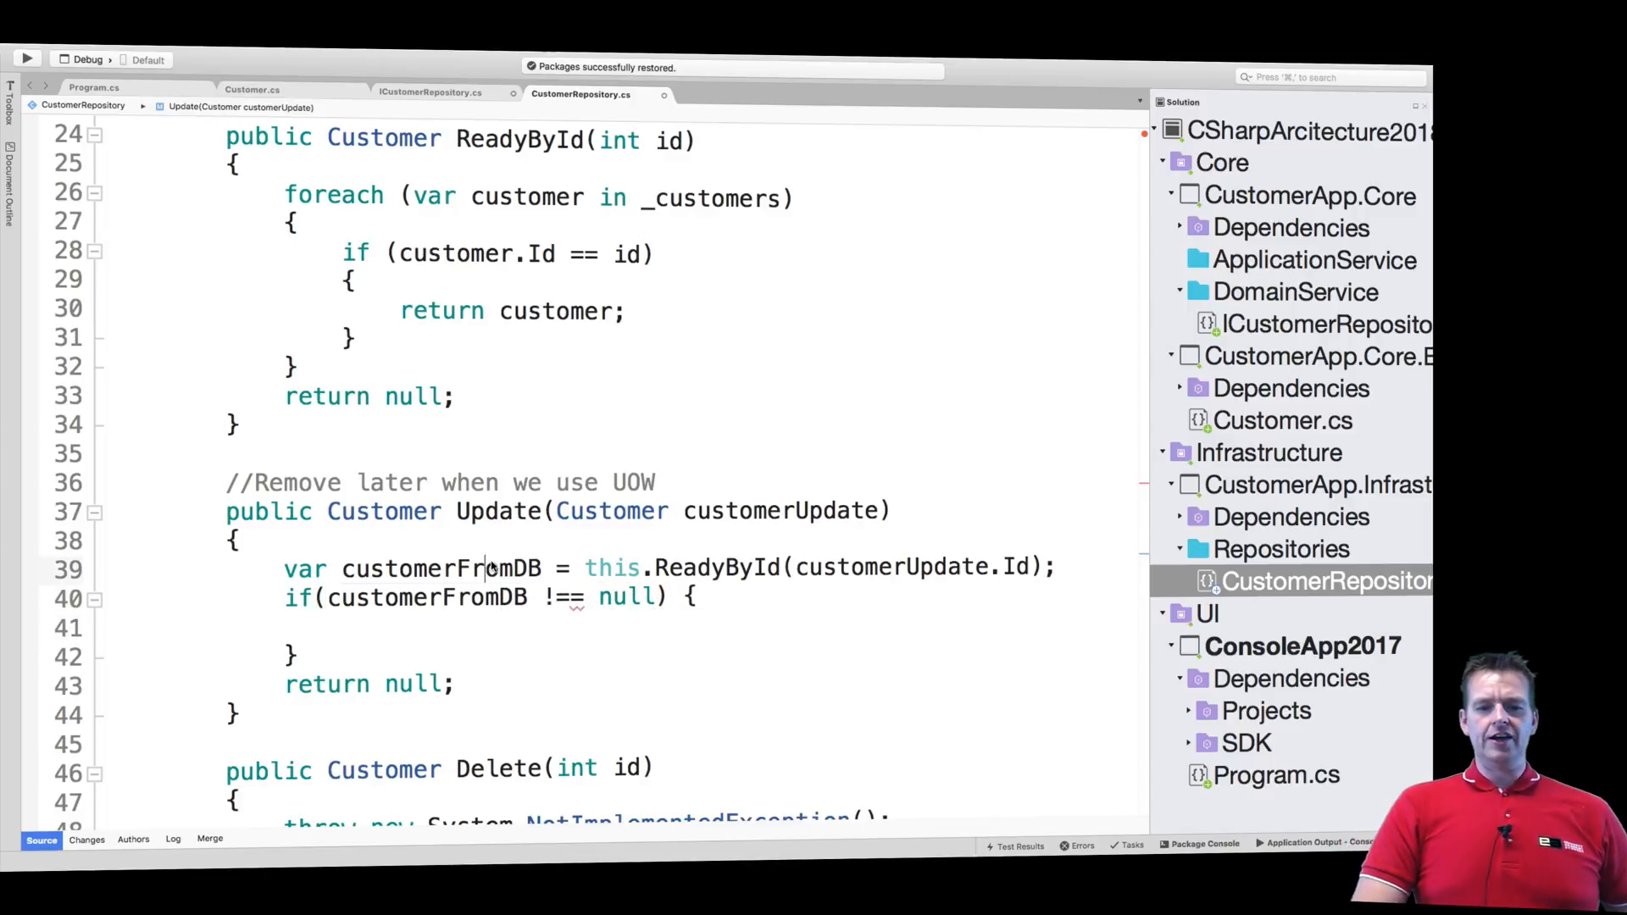
Inside the if, copy FirstName, LastName and Address from customerUpdate and return customerFromDB
{"action": "double_click", "coordinate": [440, 567]}
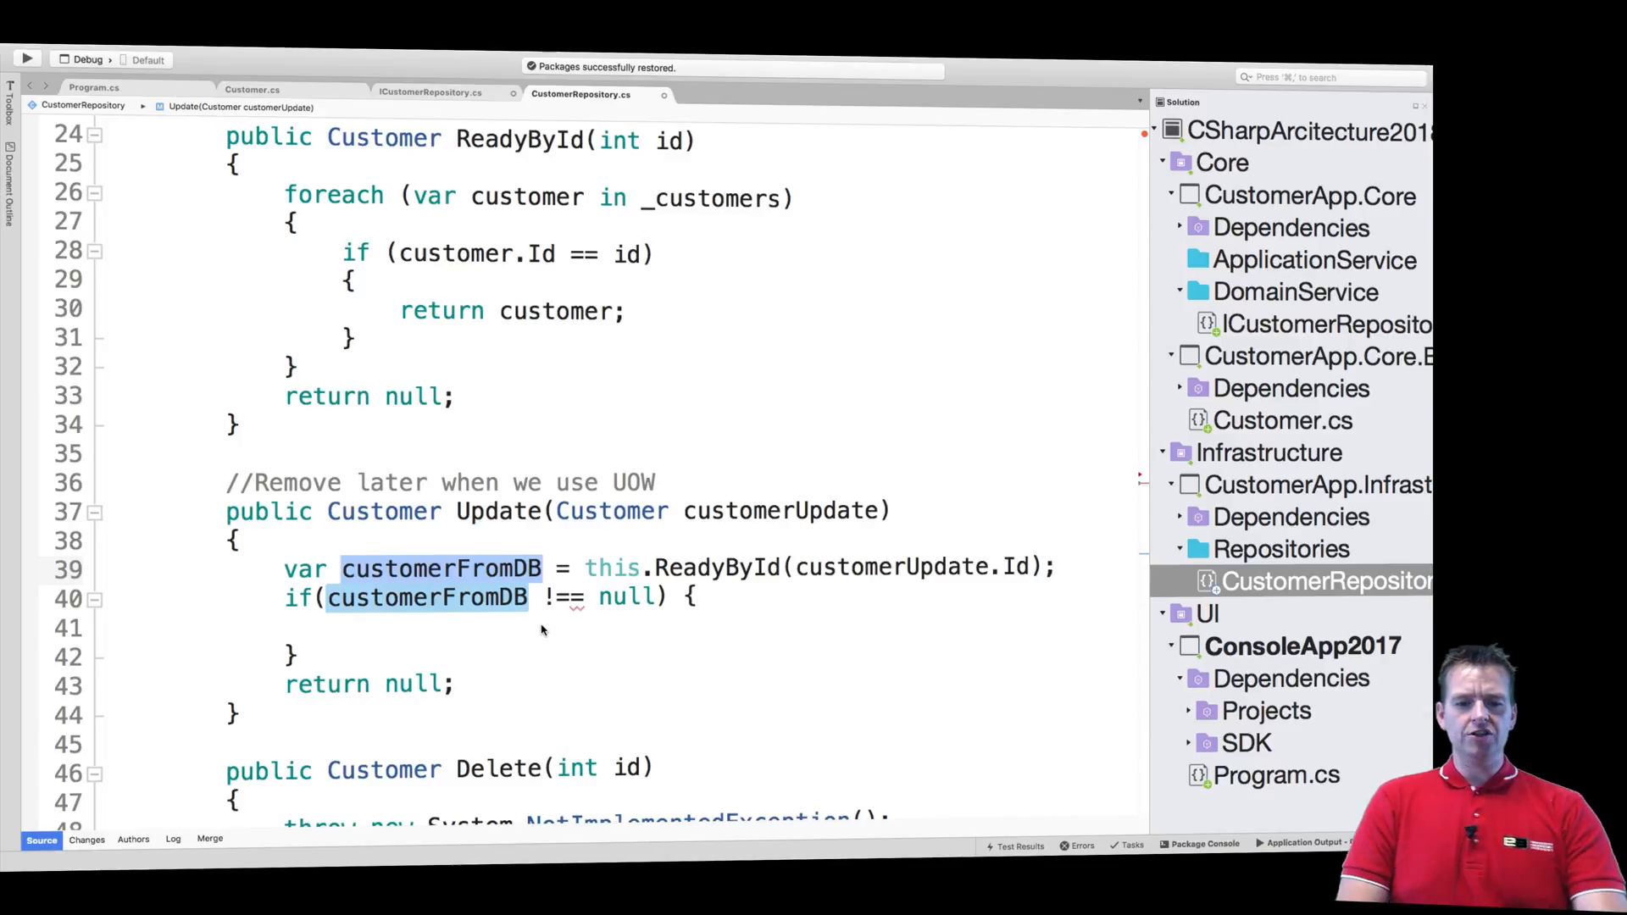
{"action": "type", "text": "customerFromDB."}
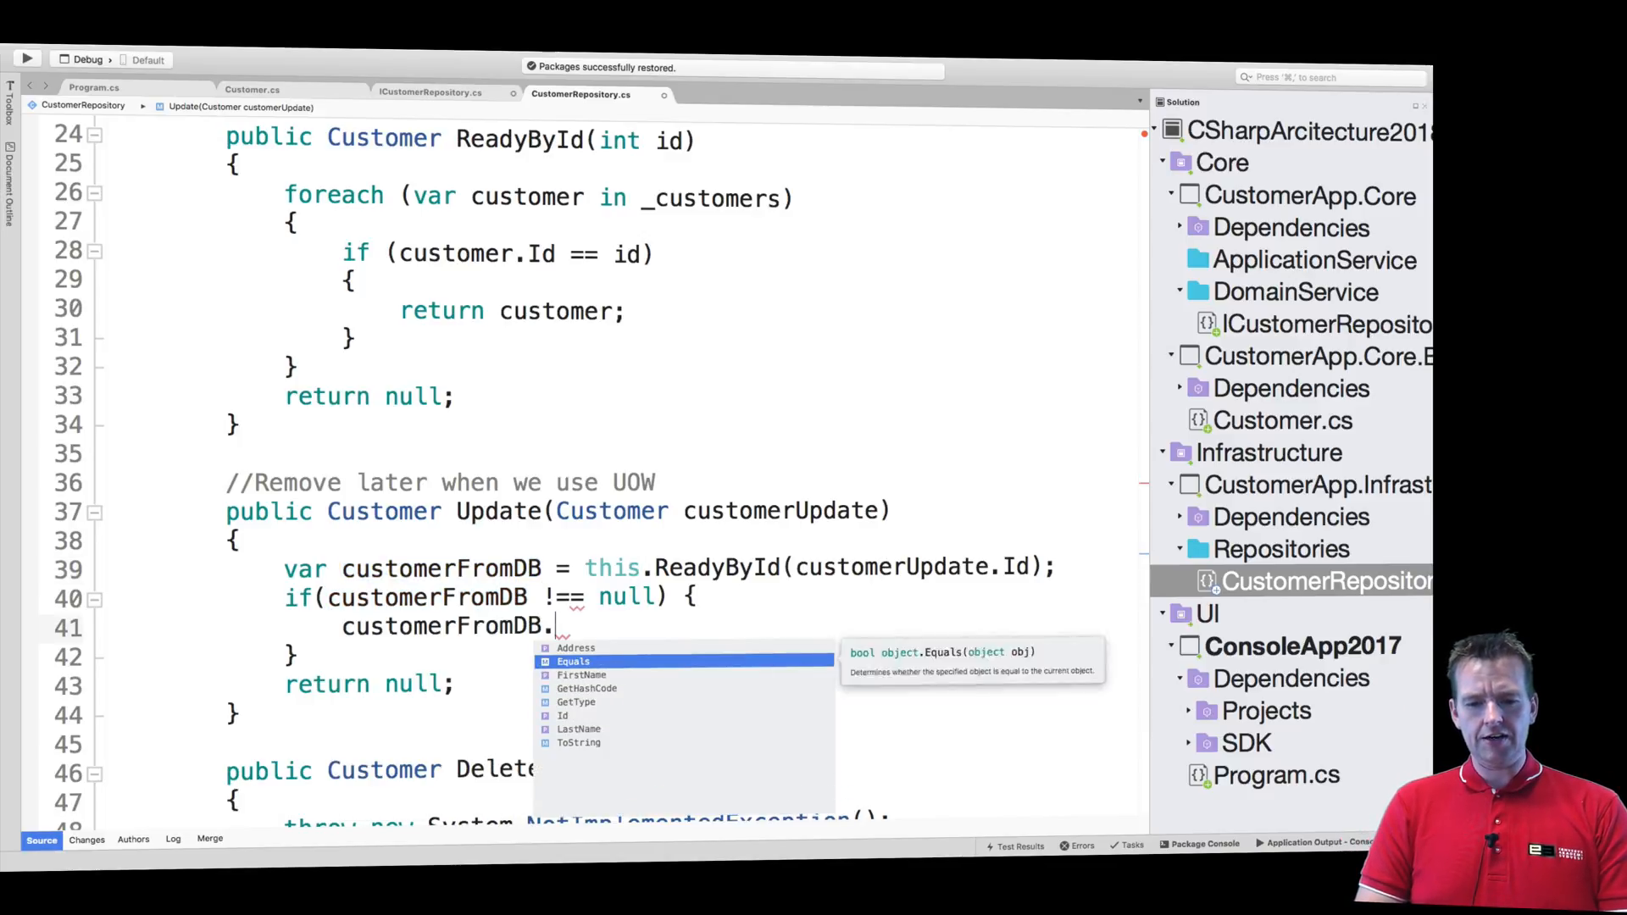
{"action": "type", "text": "FirstName = customerUpdate"}
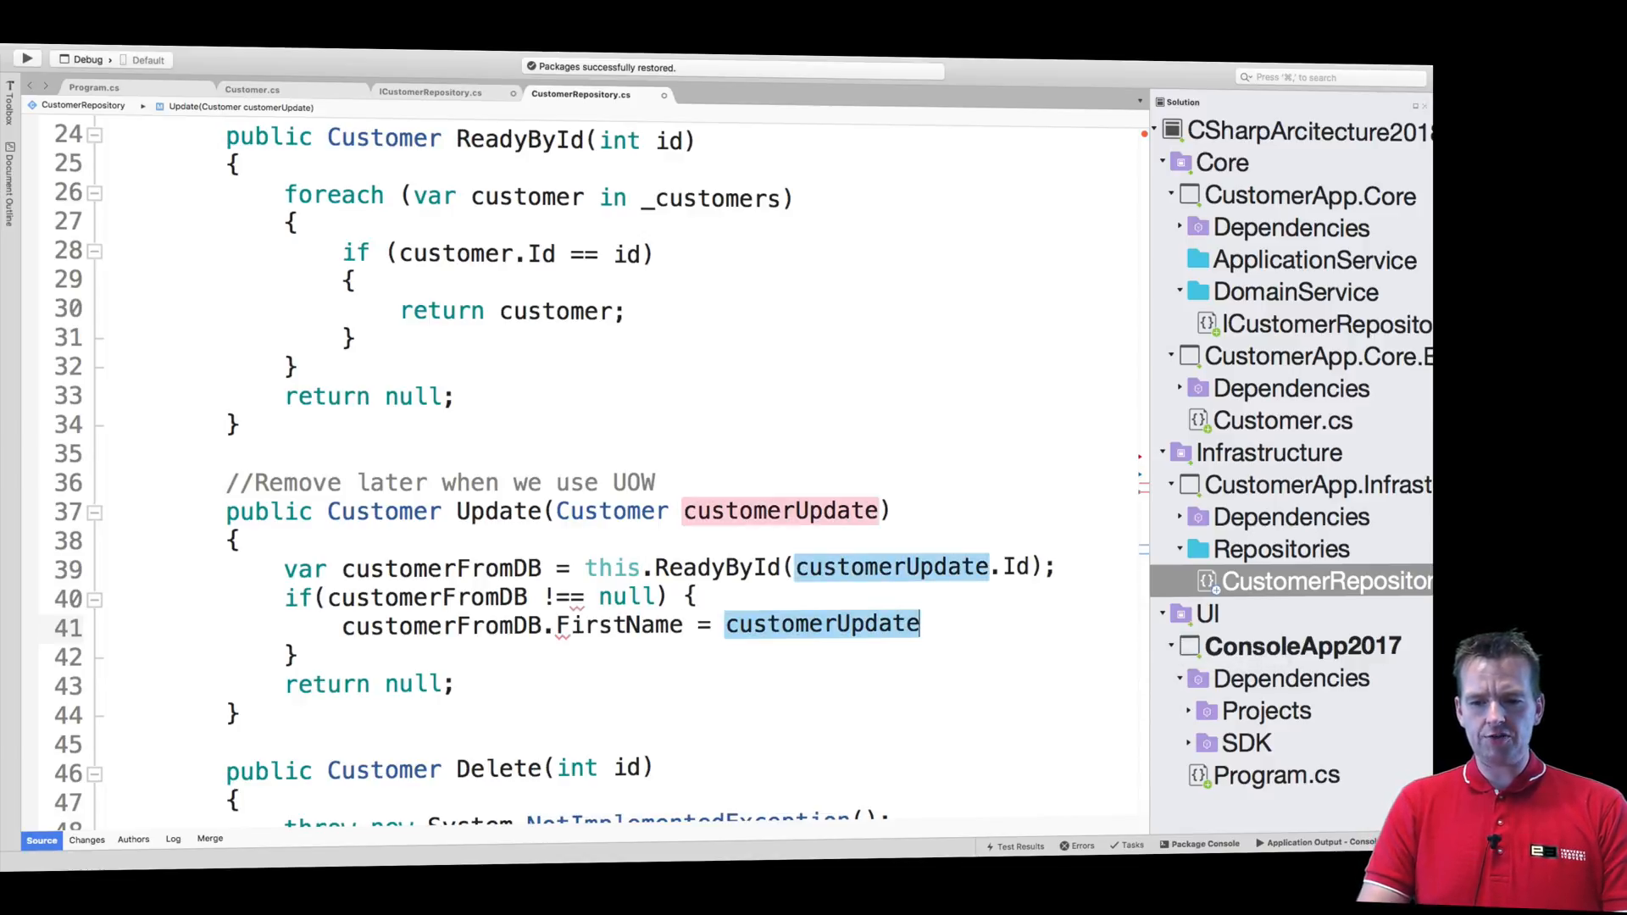
{"action": "type", "text": ".FirstName;"}
{"action": "type", "text": "customerFromDB.Address = customerUpdate.Address;"}
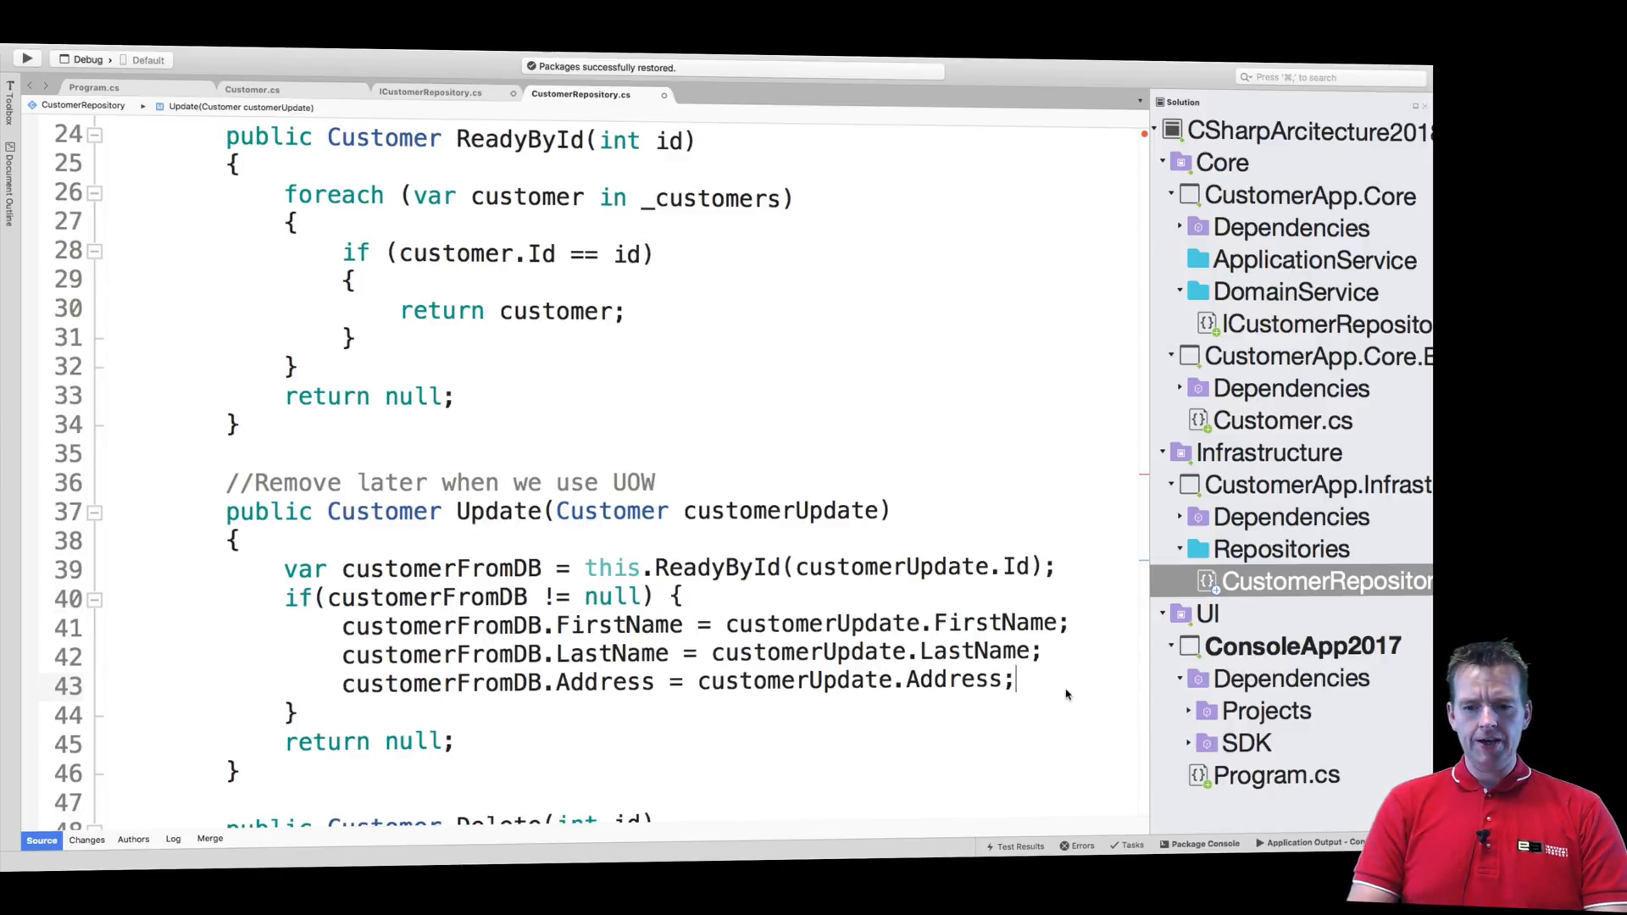
{"action": "type", "text": "return"}
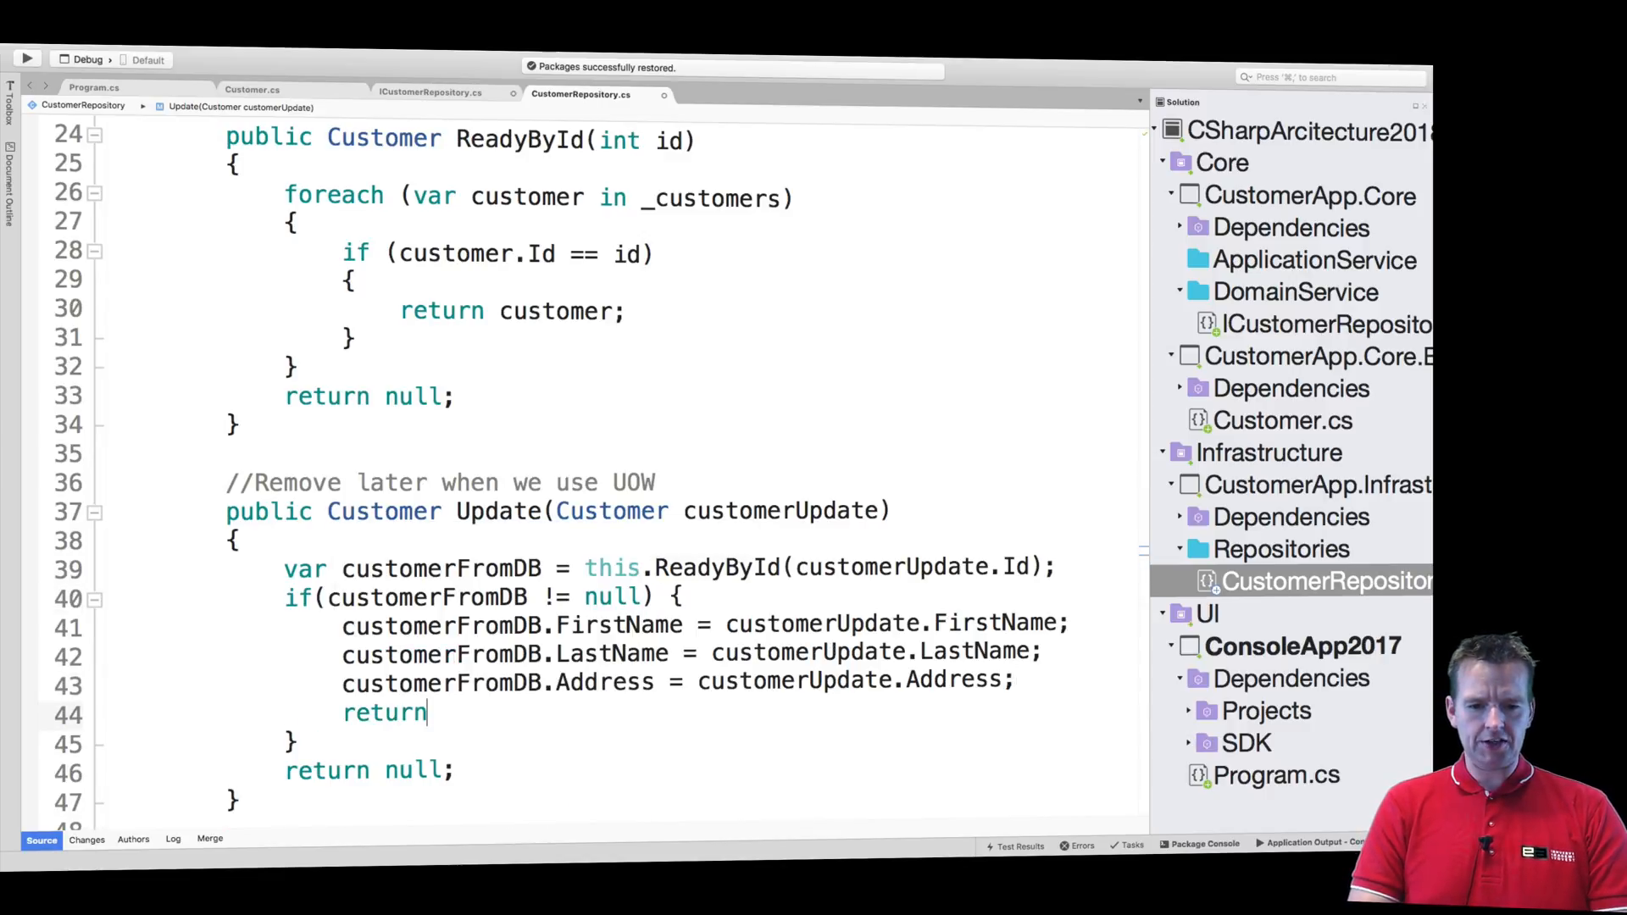
{"action": "type", "text": "customerFromDB;"}
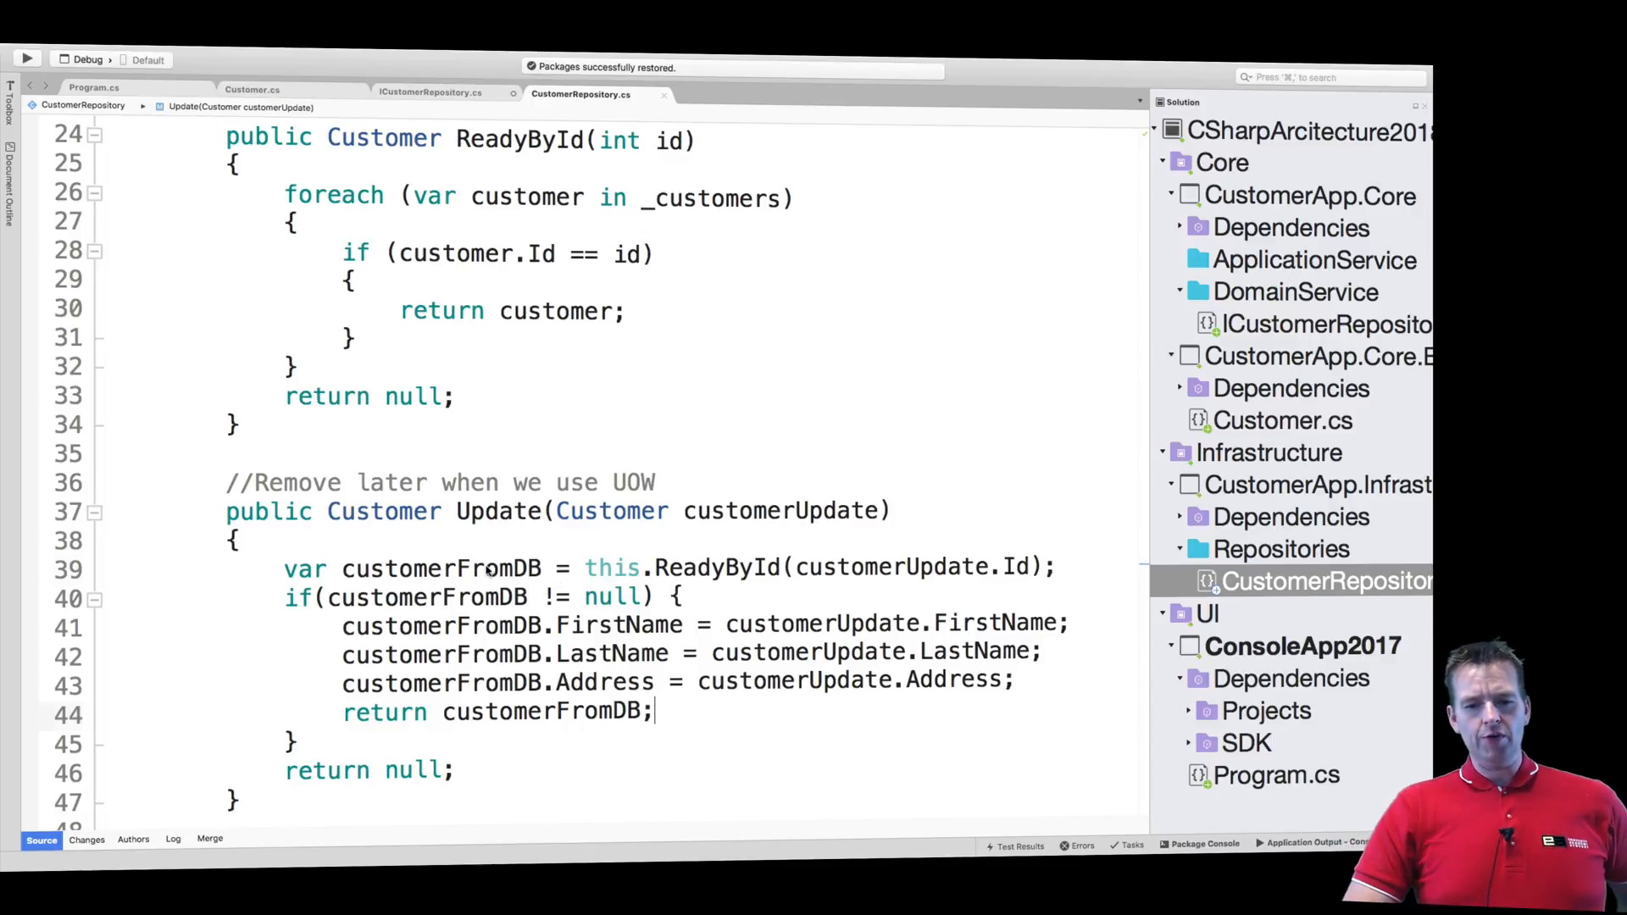
{"action": "double_click", "coordinate": [440, 568]}
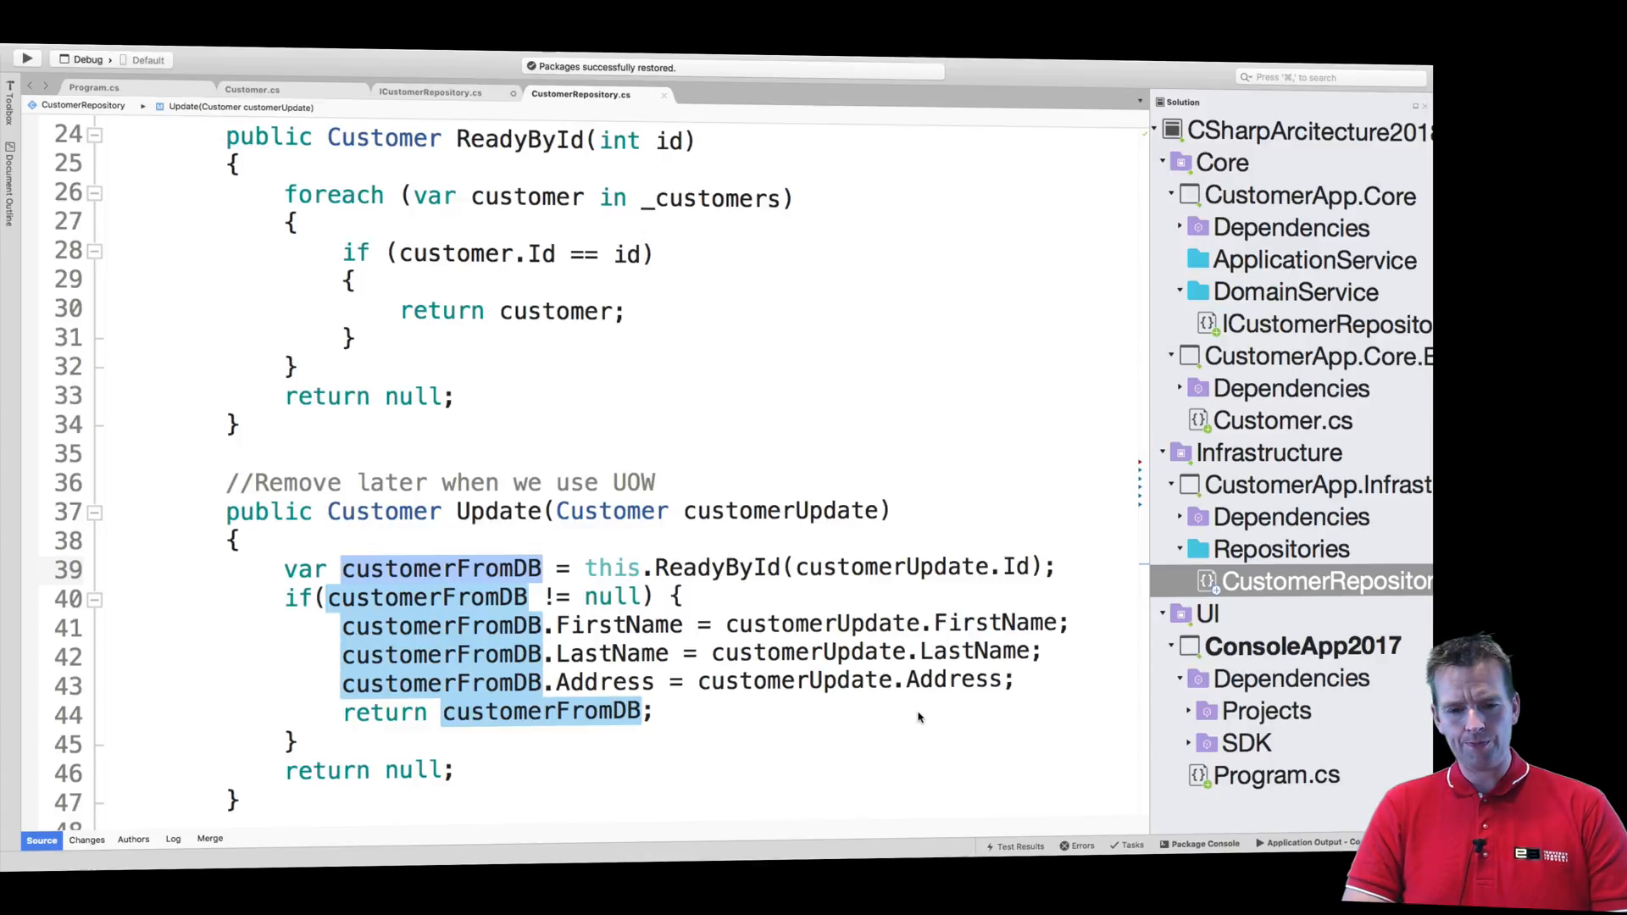
{"action": "scroll", "scroll_direction": "down", "scroll_amount": 3}
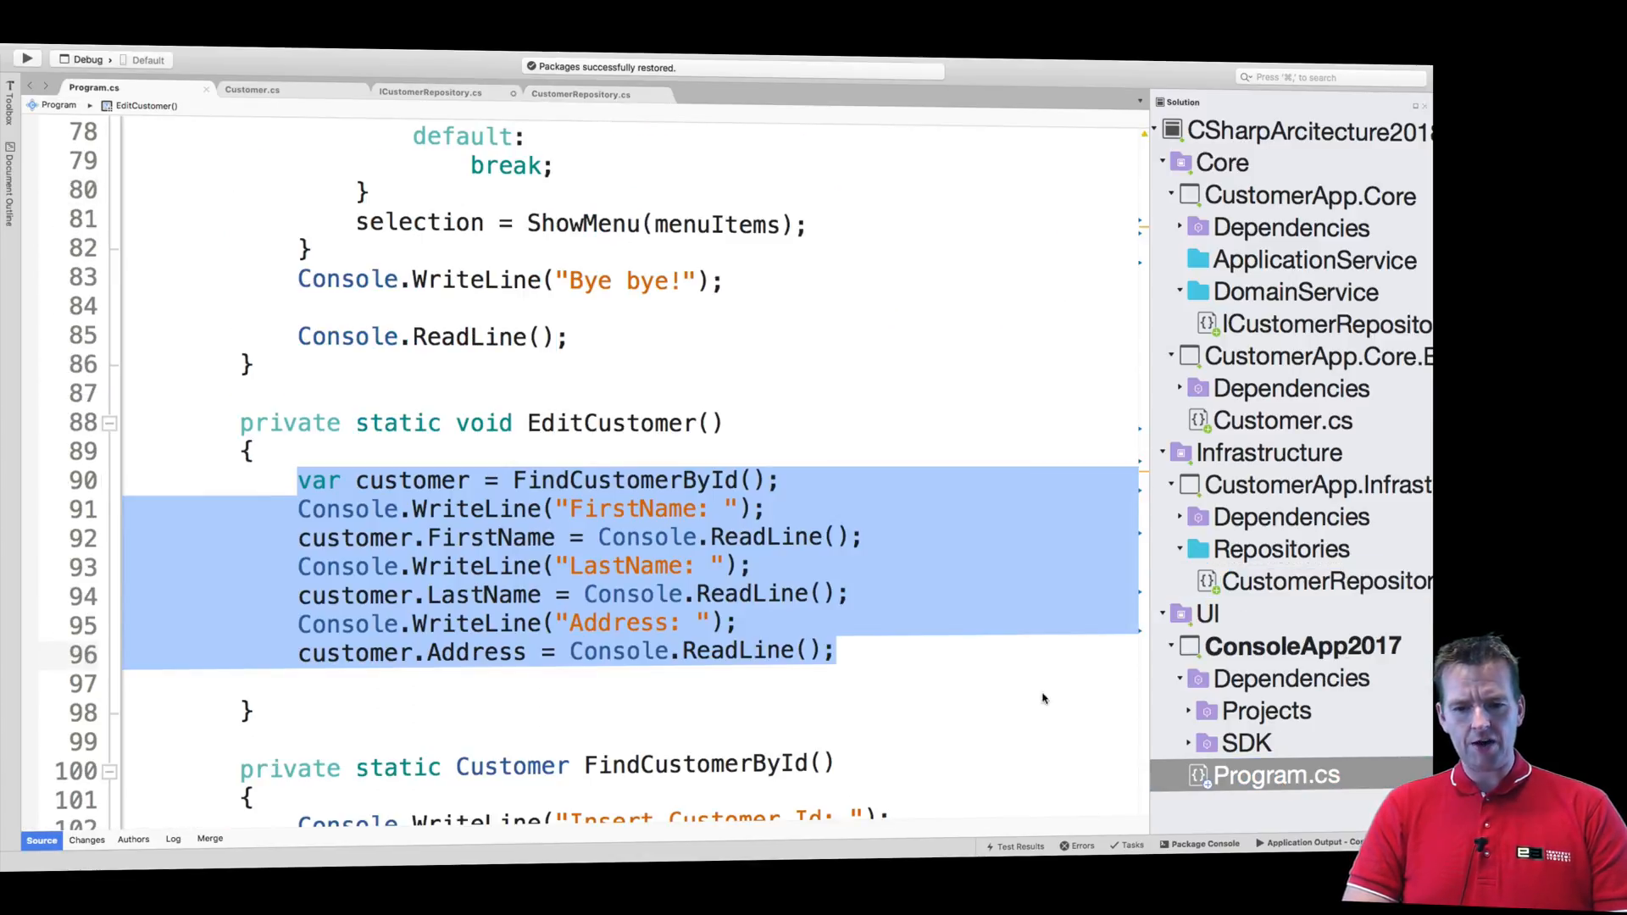
Paste DeleteCustomer's find-and-remove code from Program.cs into Delete
{"action": "scroll", "scroll_direction": "down", "scroll_amount": 3}
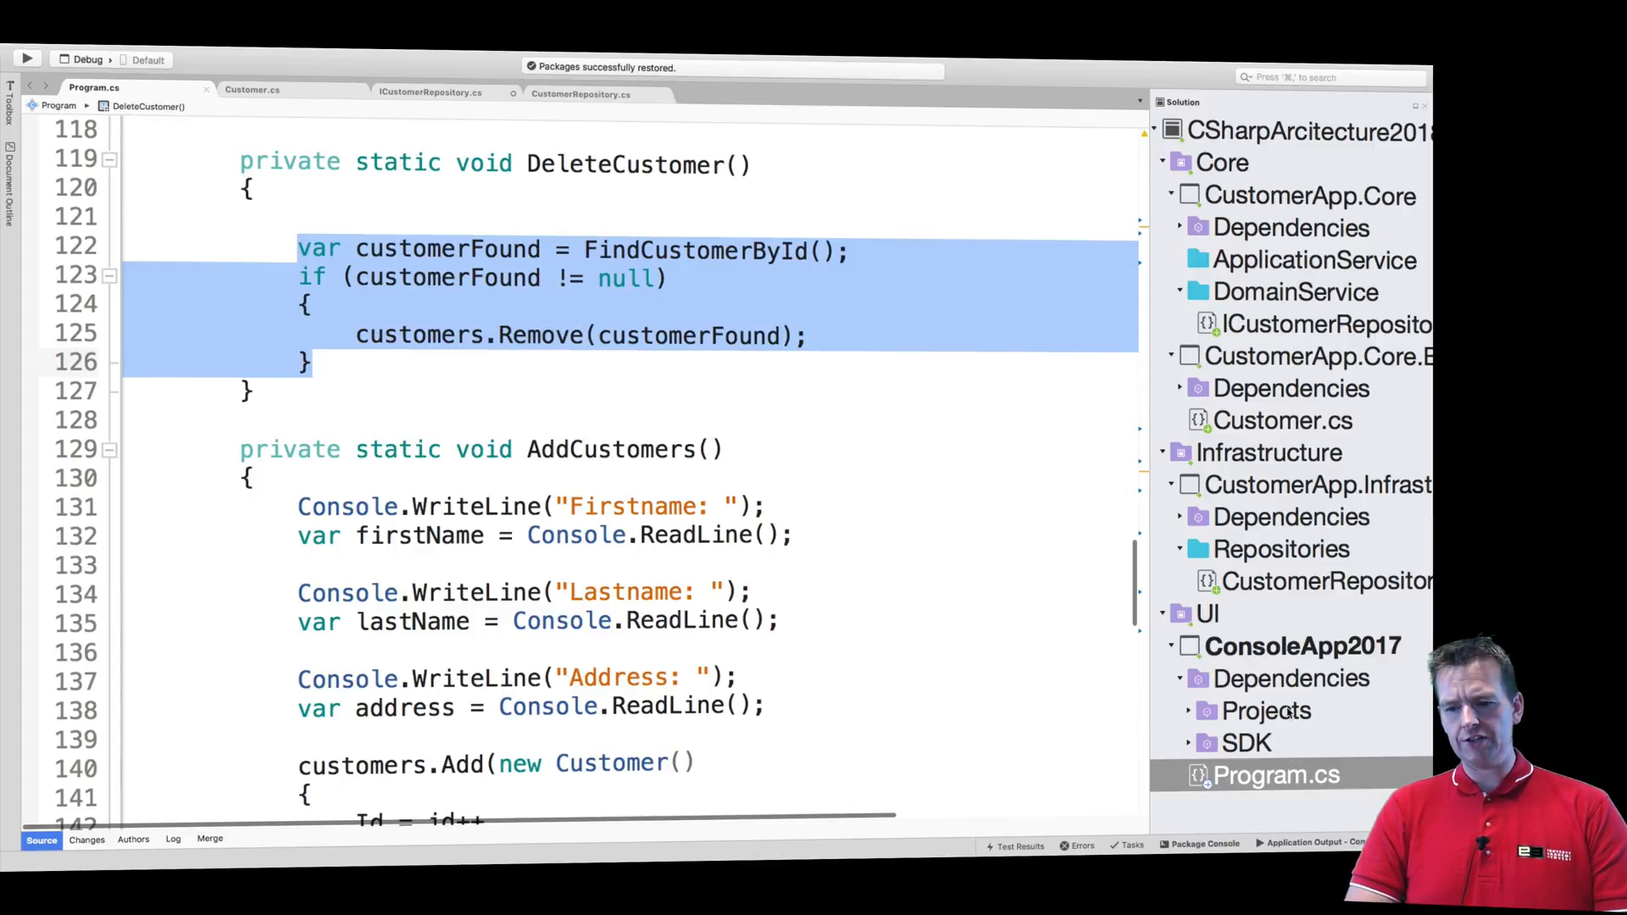
{"action": "left_click", "coordinate": [581, 94]}
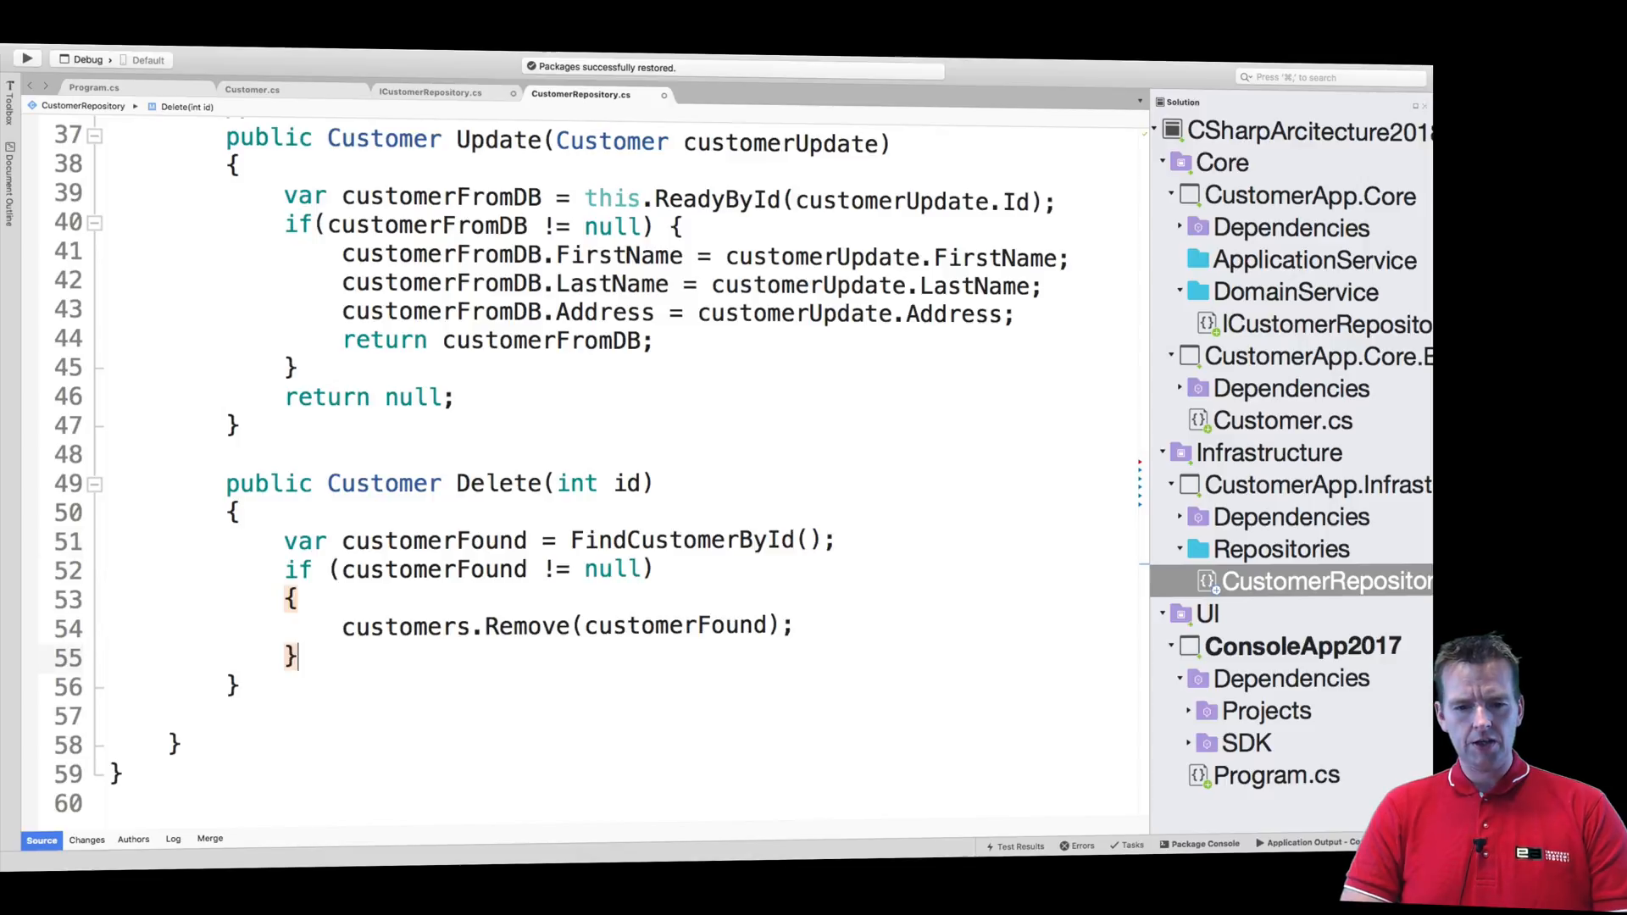
In Delete, replace the FindCustomerById() call with this.ReadyById(id)
{"action": "double_click", "coordinate": [680, 540]}
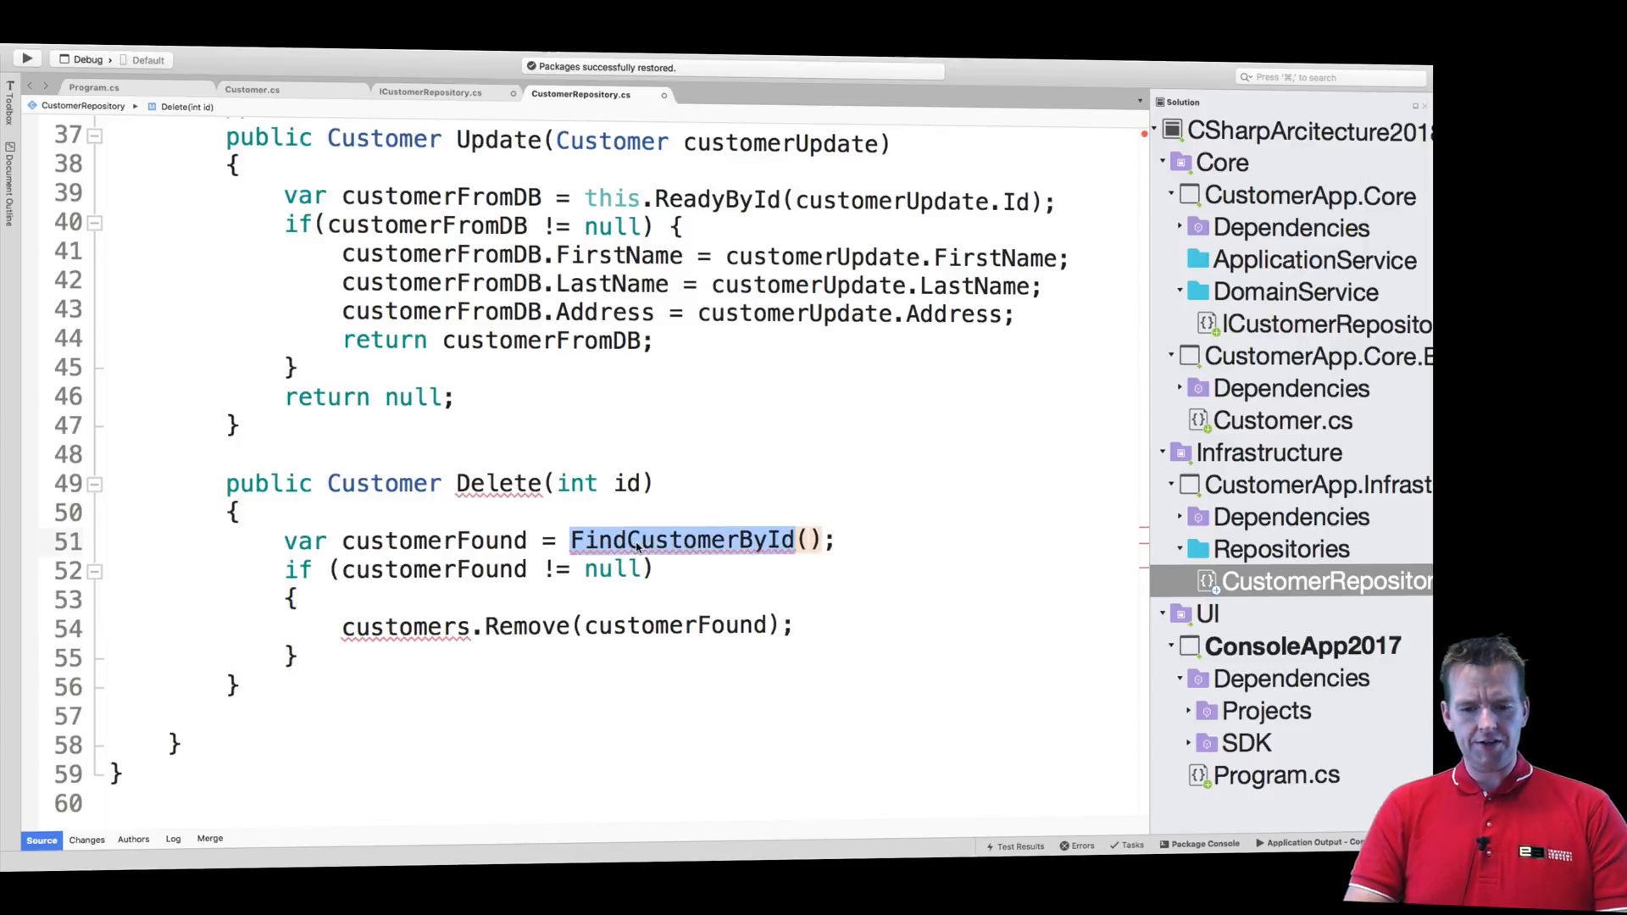
{"action": "type", "text": "this.Ready"}
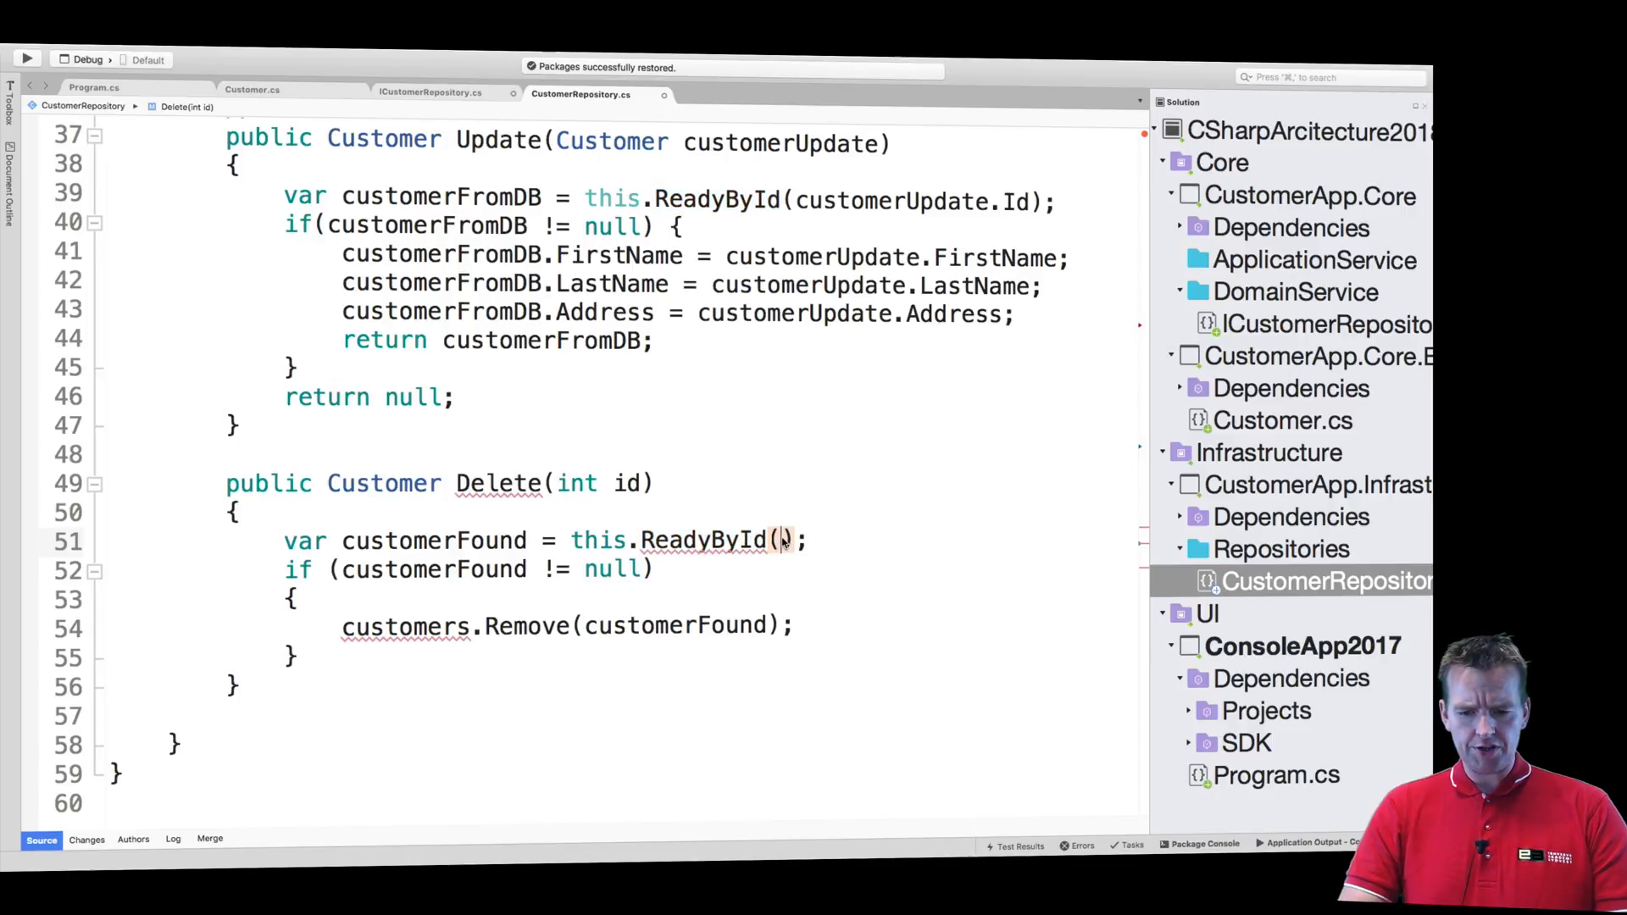
{"action": "type", "text": "id"}
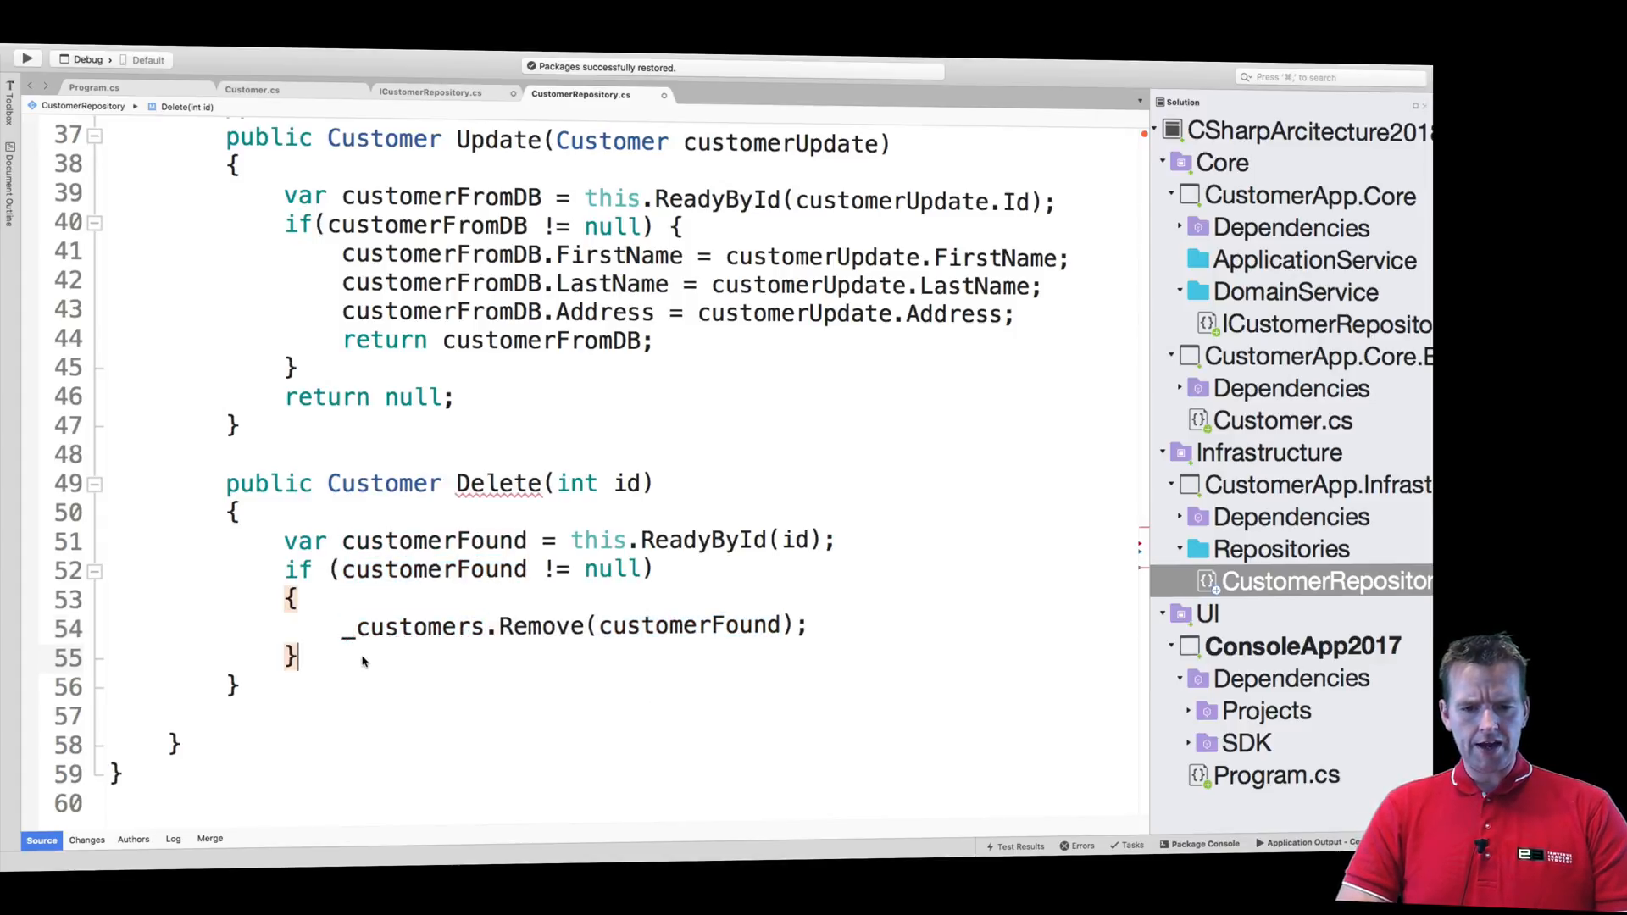
Add 'return customerFound;' inside the if block and 'return null;' after it
{"action": "type", "text": "return"}
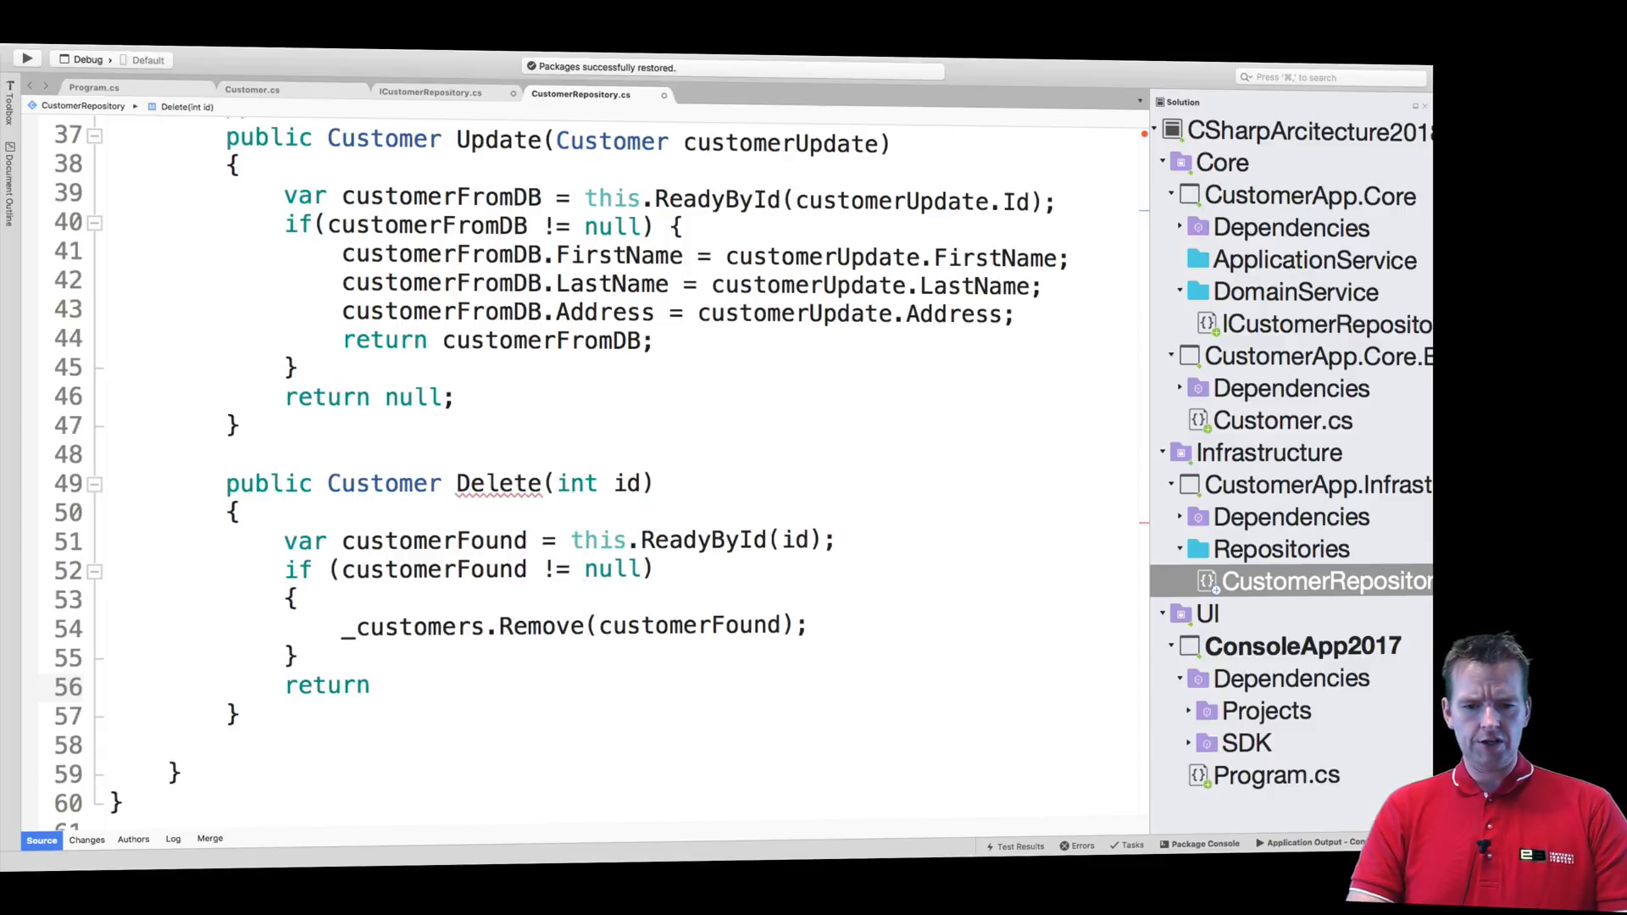
{"action": "type", "text": "null;"}
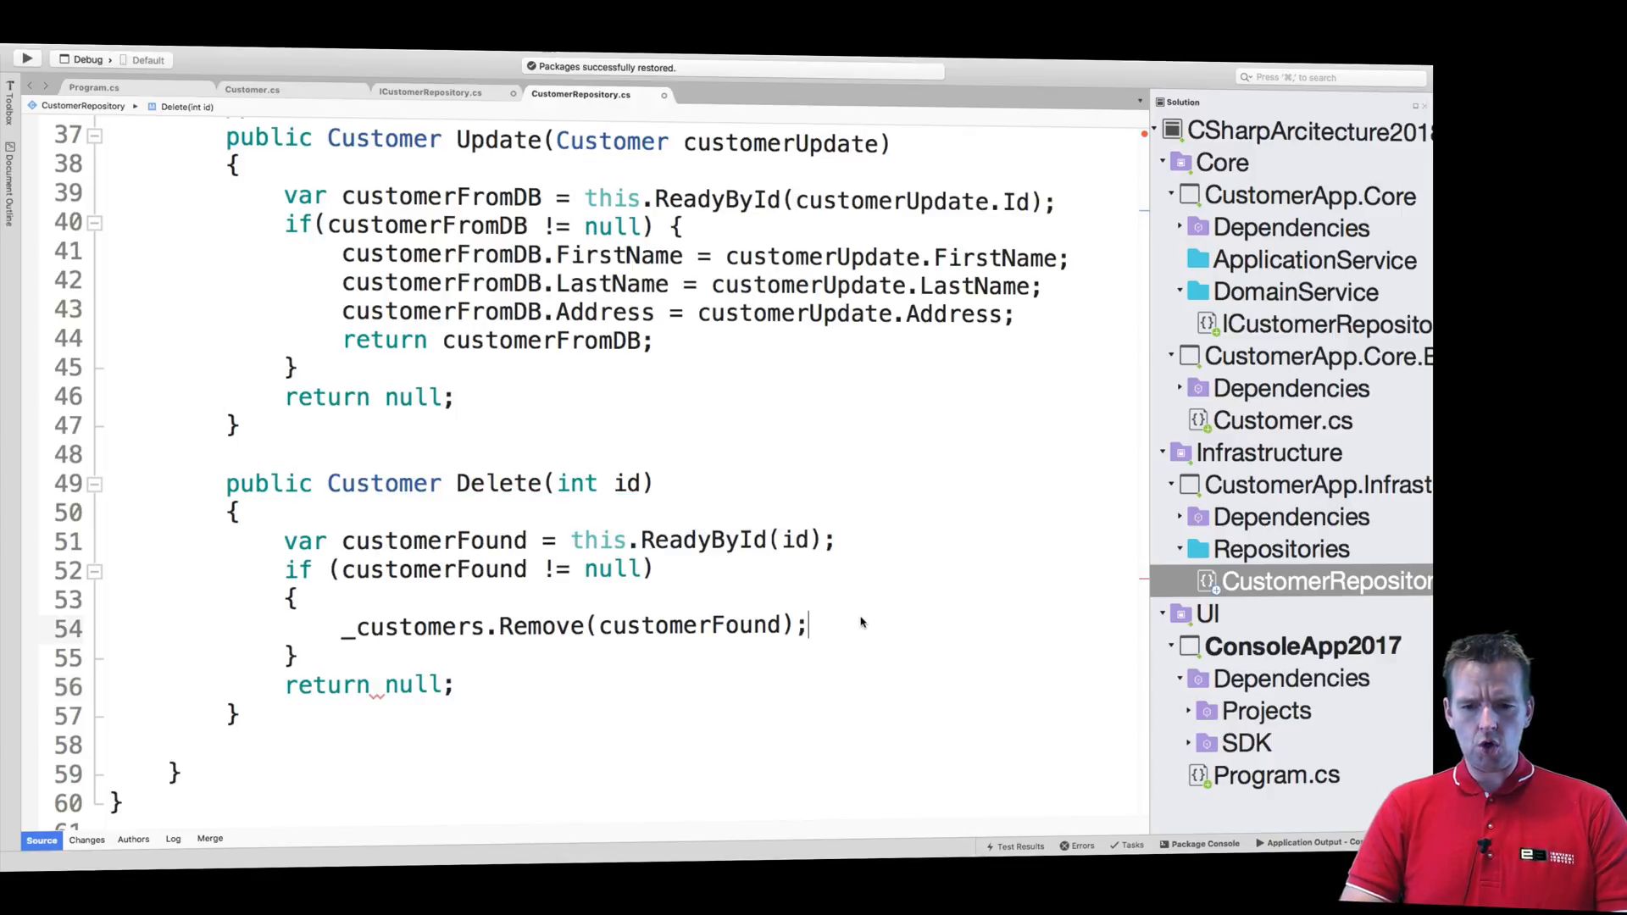
{"action": "type", "text": "return"}
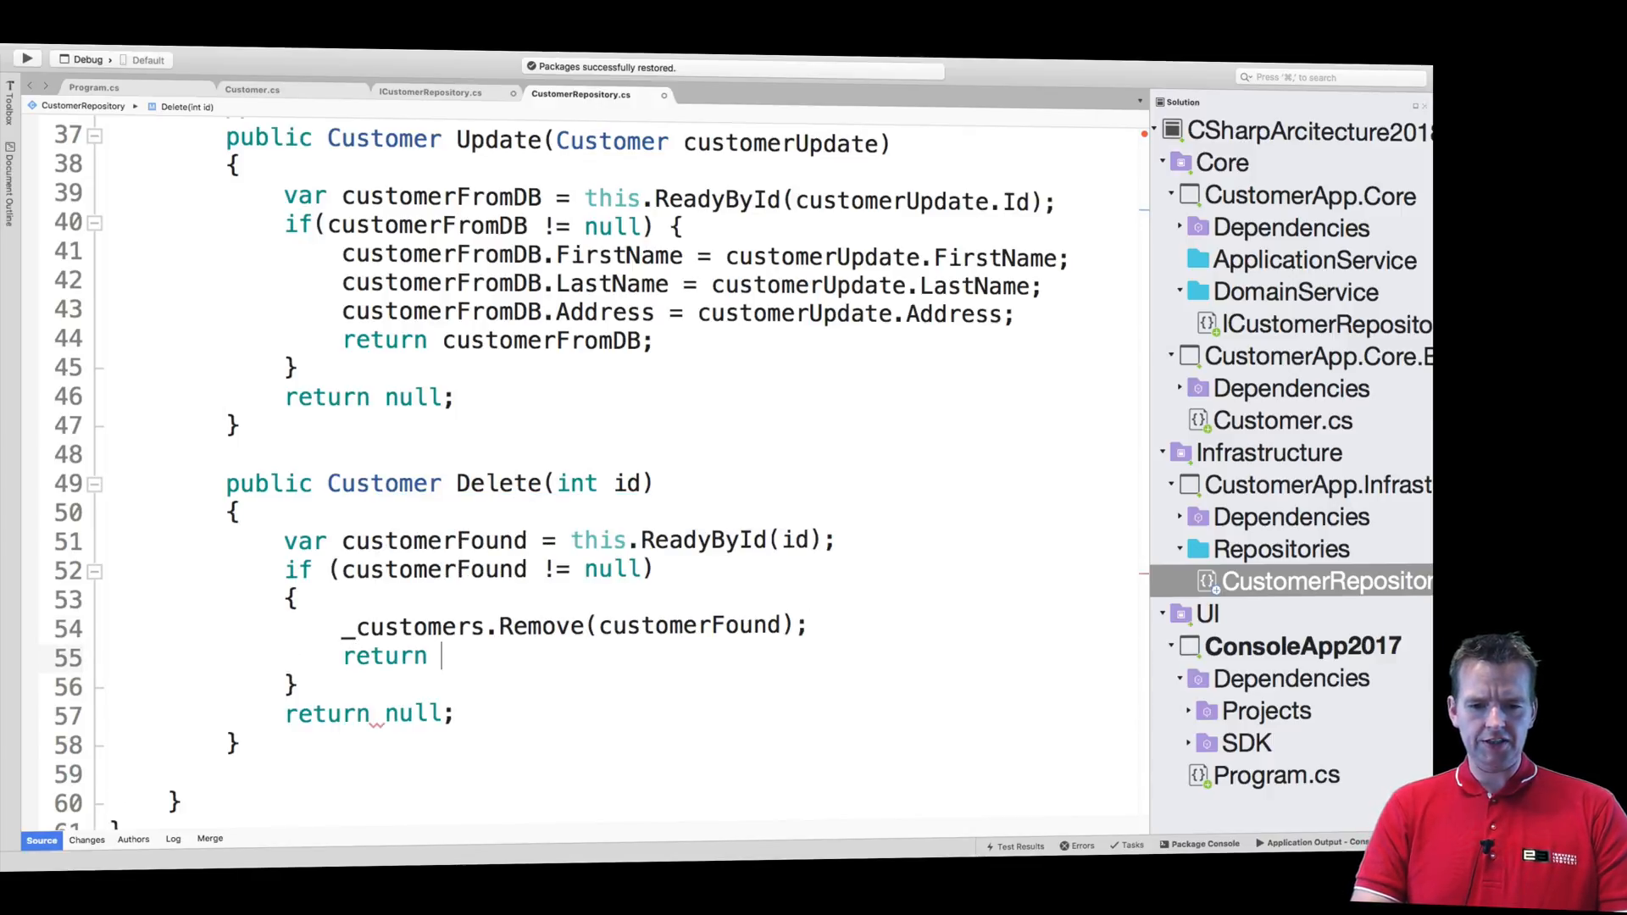
{"action": "type", "text": "customerFound"}
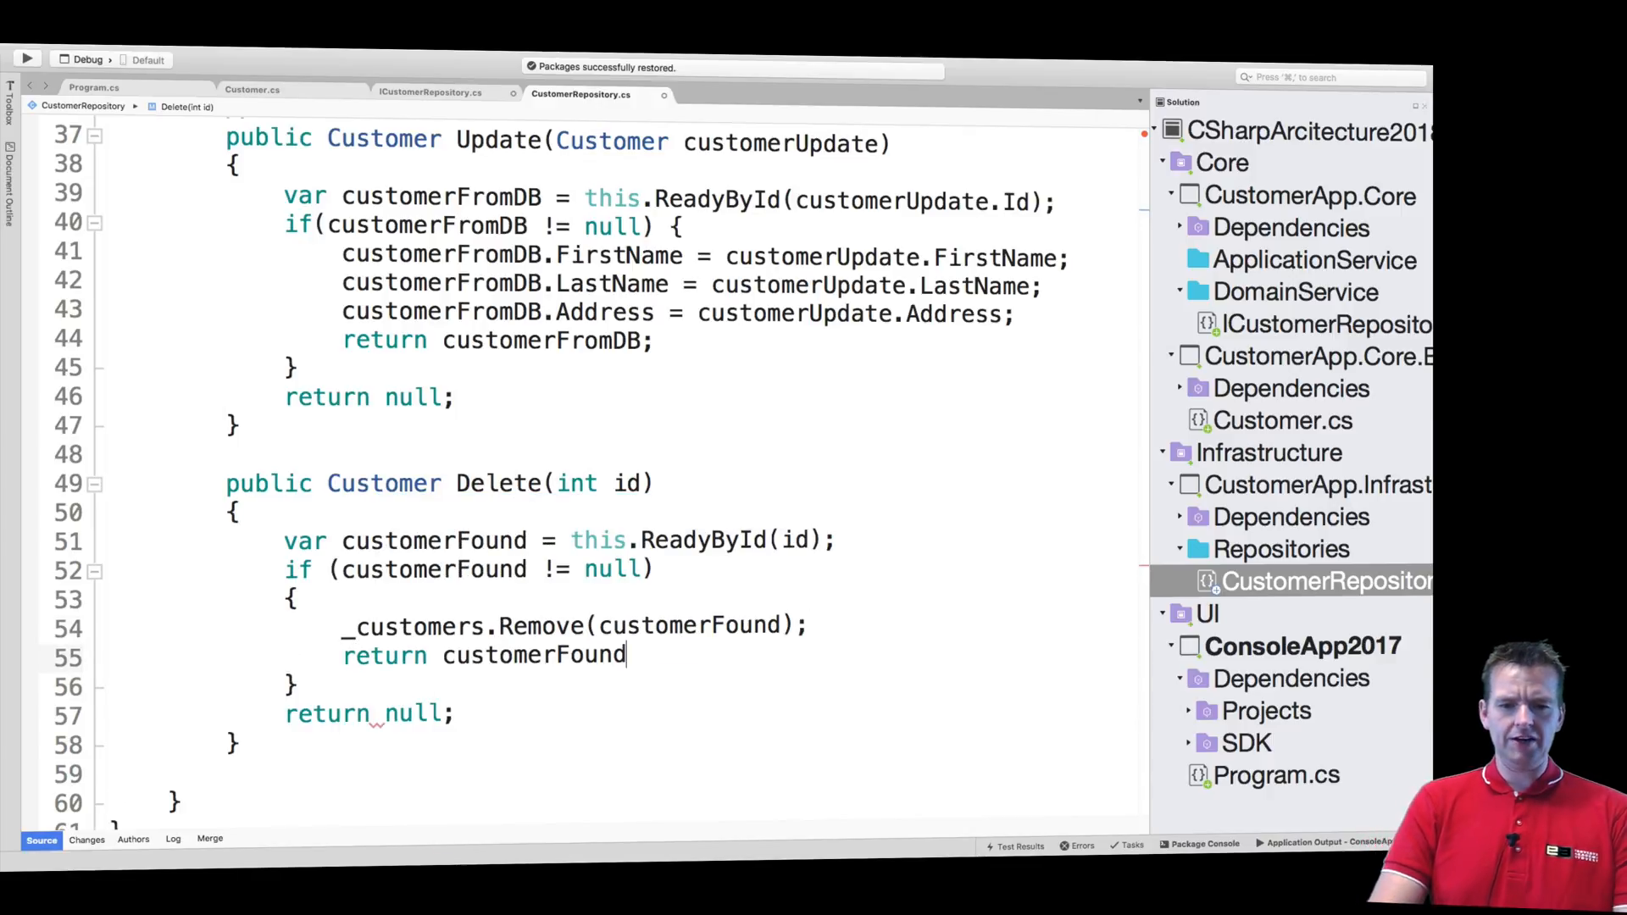
{"action": "type", "text": ";"}
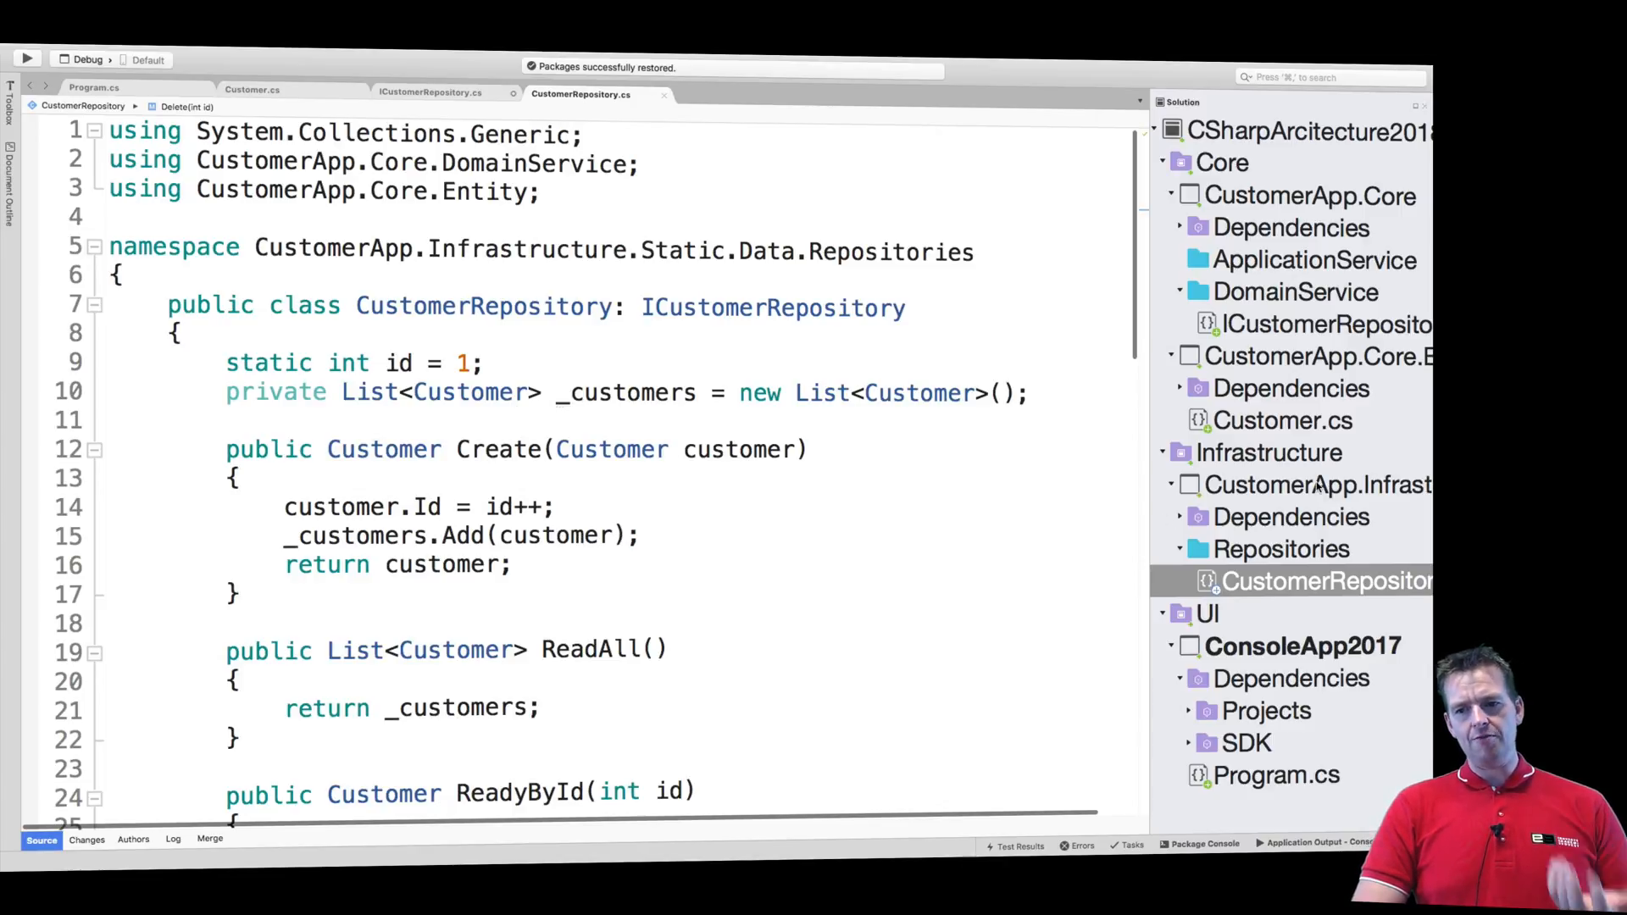
Switch back to the Program.cs tab
{"action": "left_click", "coordinate": [93, 87]}
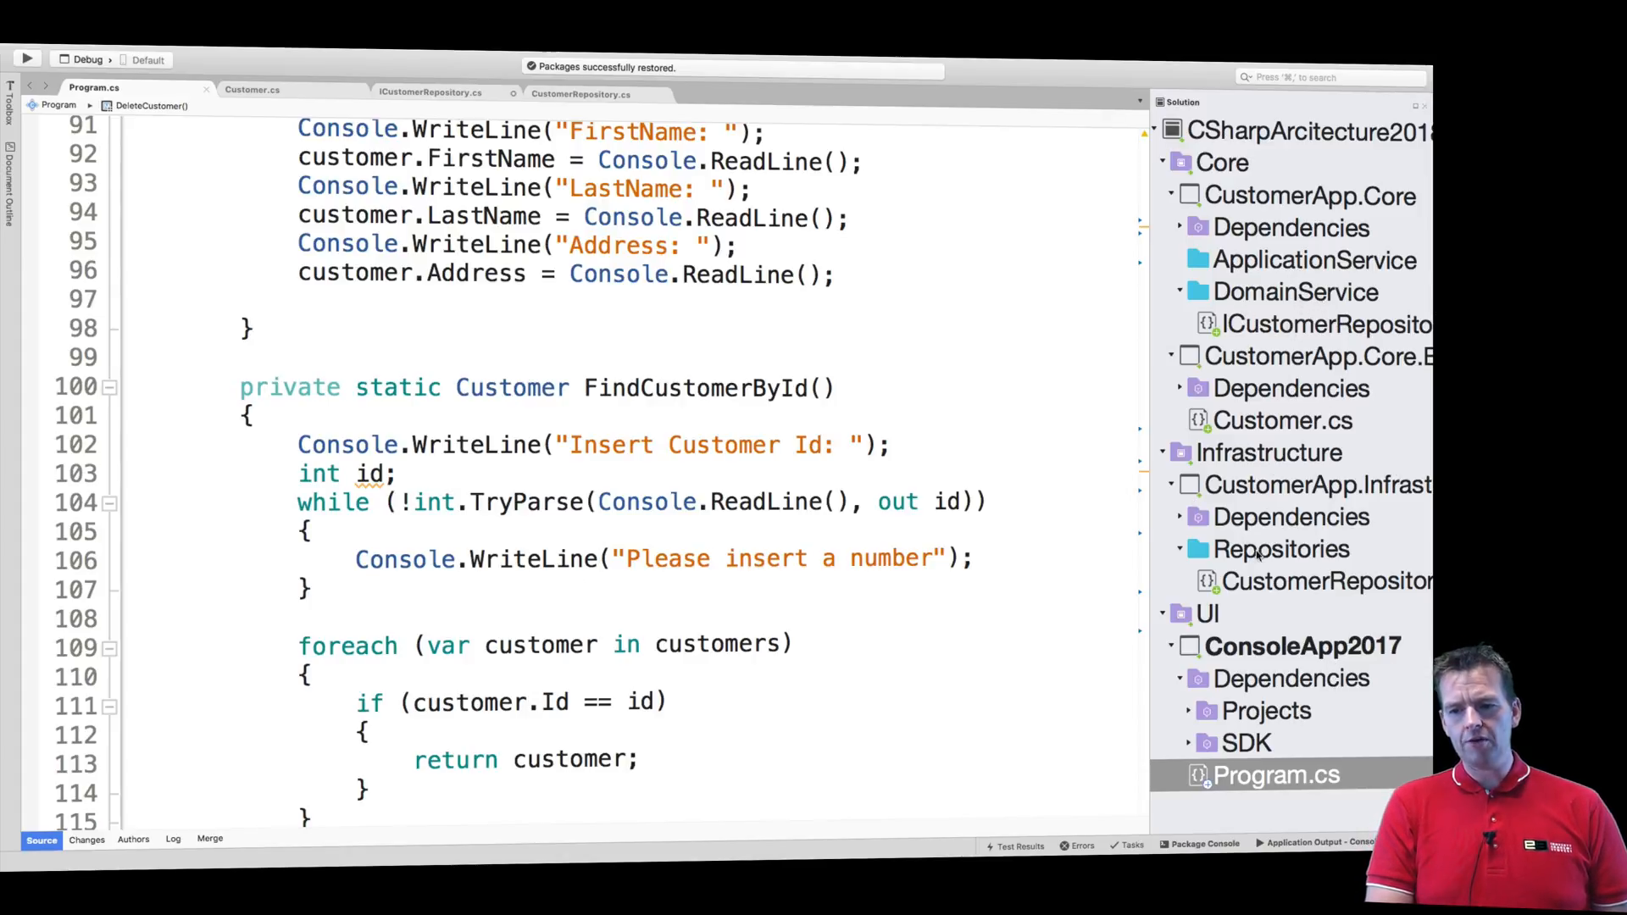
{"action": "mouse_move", "coordinate": [835, 634]}
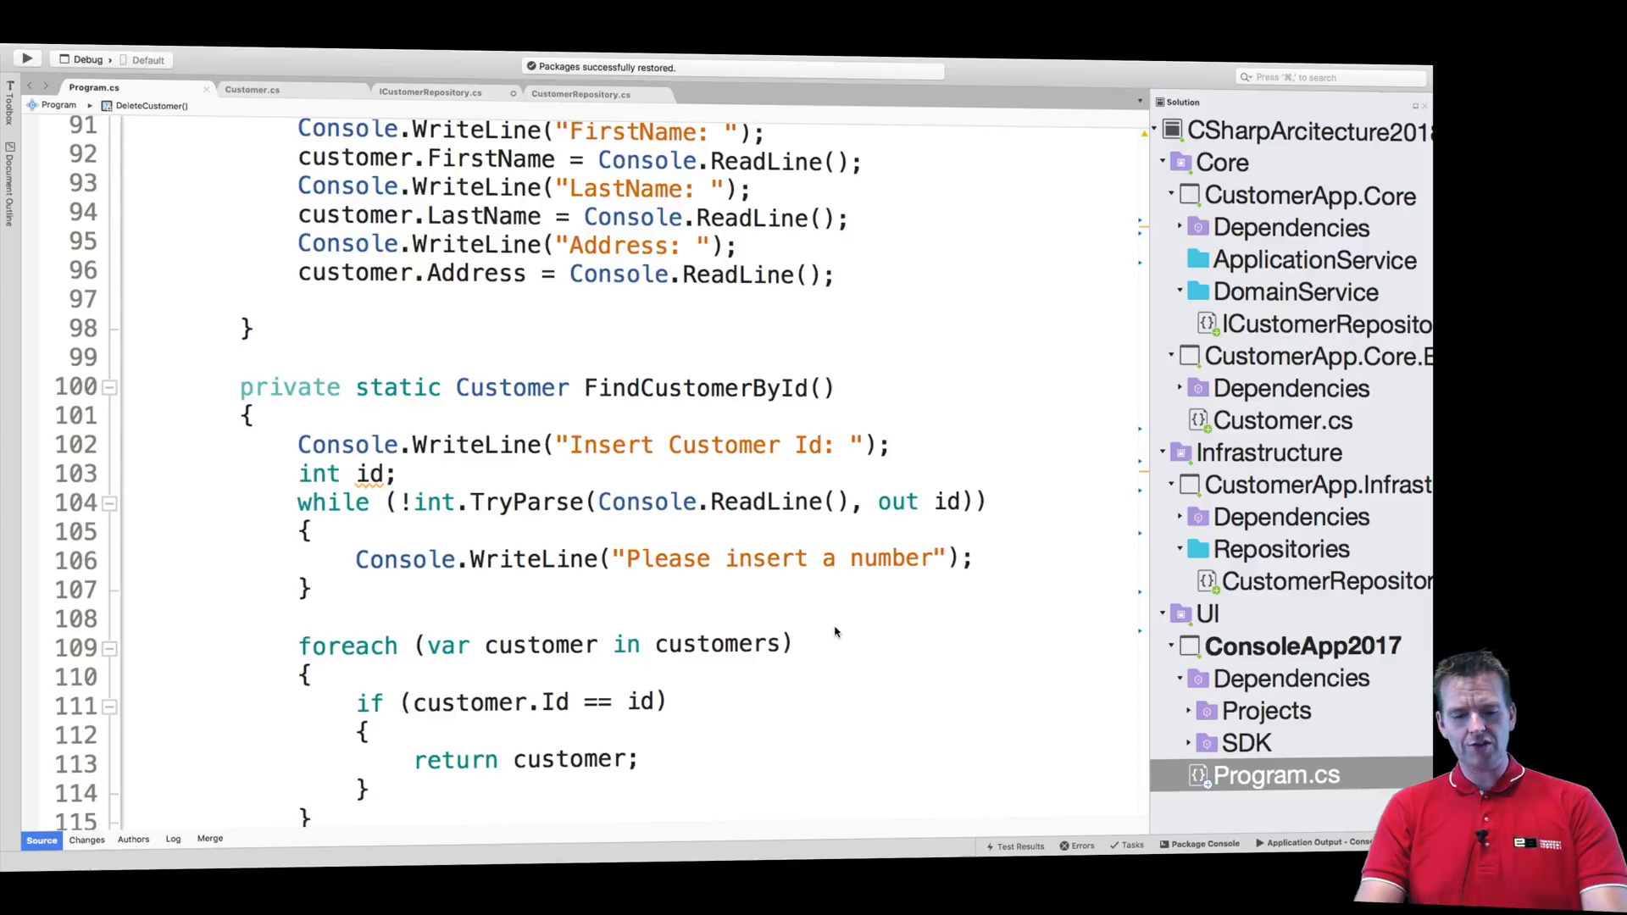